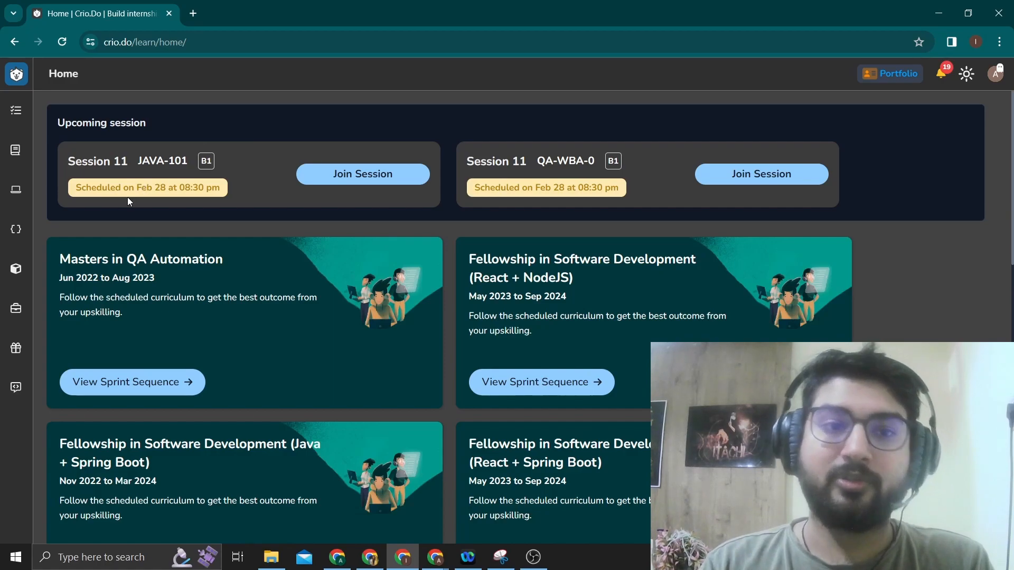
pyautogui.moveTo(208, 193)
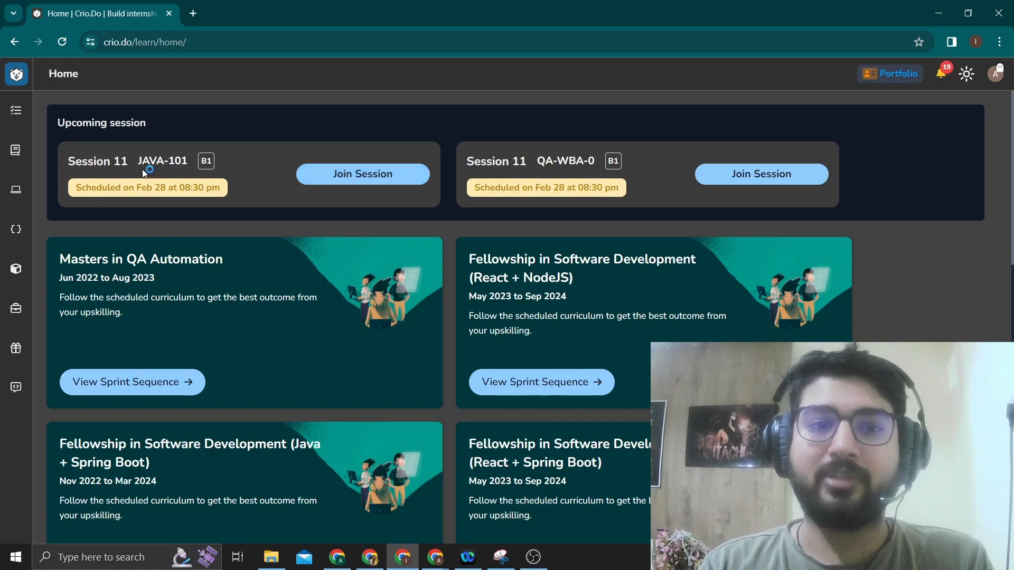
pyautogui.moveTo(613, 188)
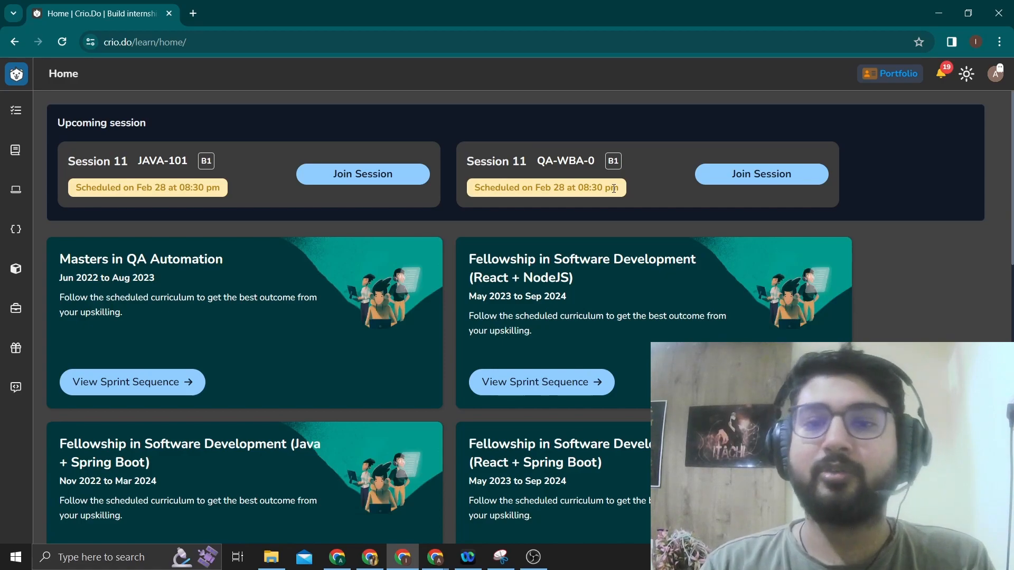
pyautogui.moveTo(588, 273)
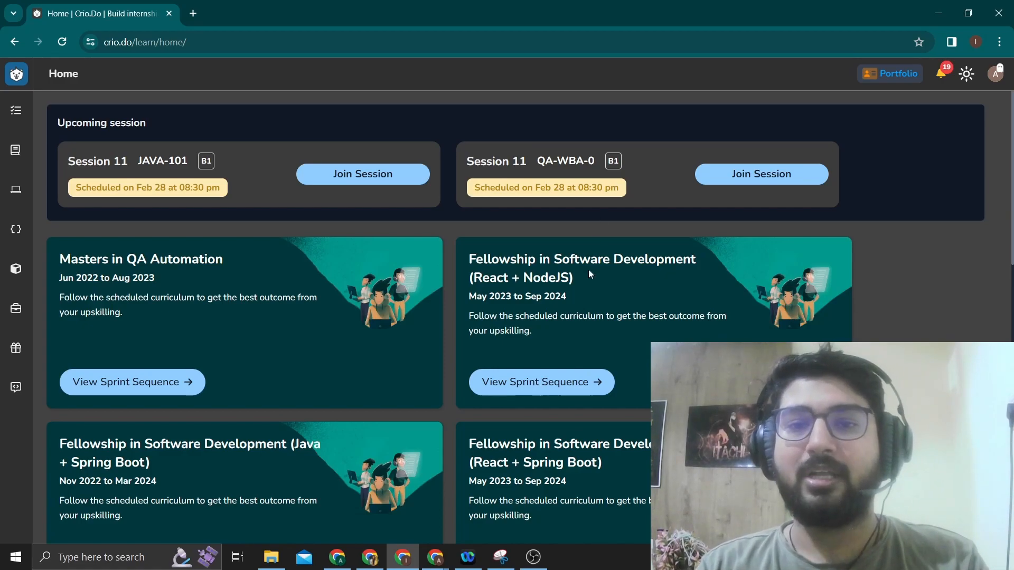
# Open the React + NodeJS fellowship's sprint sequence and browse its monthly sprints
pyautogui.scroll(-3)
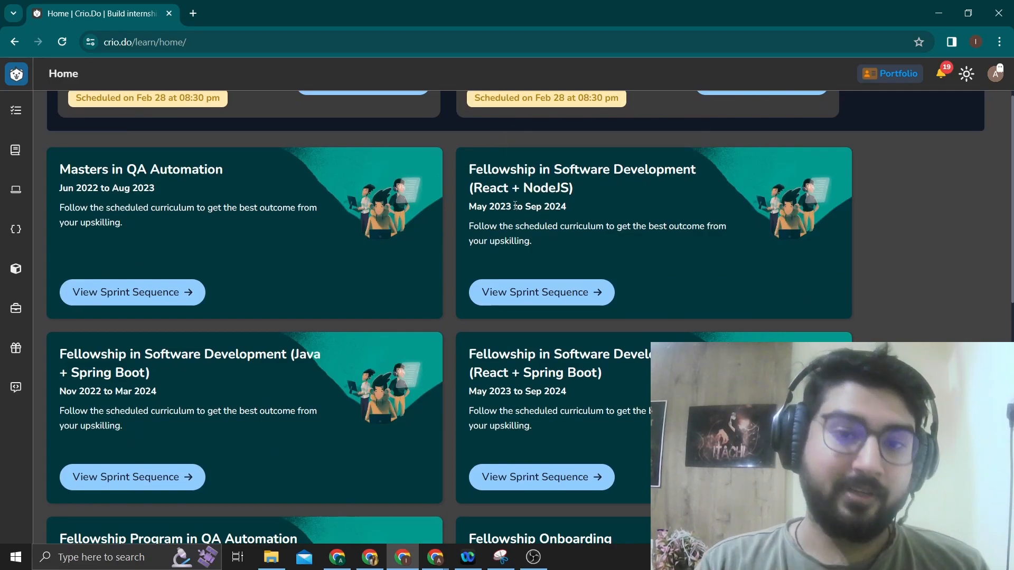
pyautogui.moveTo(226, 393)
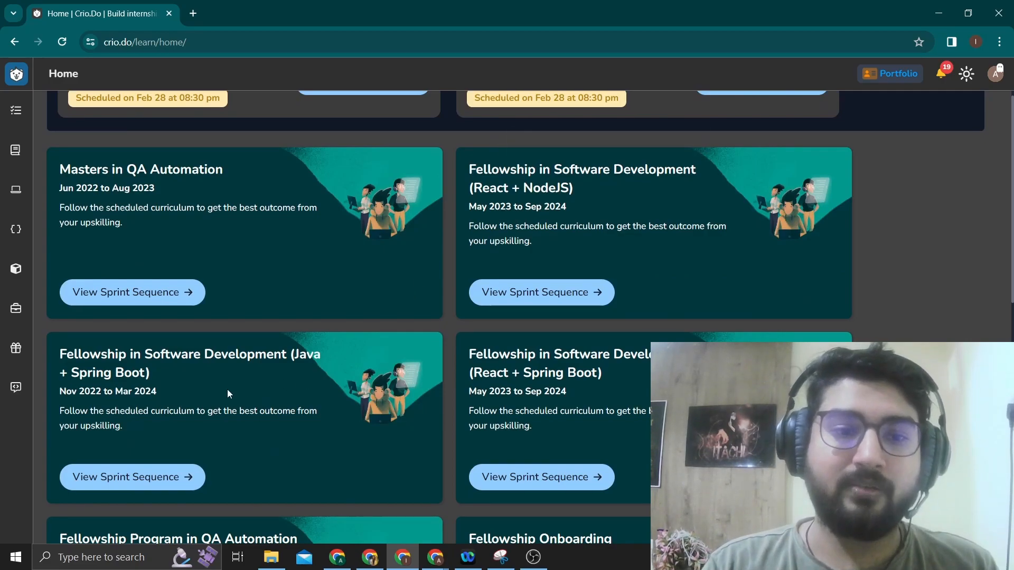
pyautogui.moveTo(520, 382)
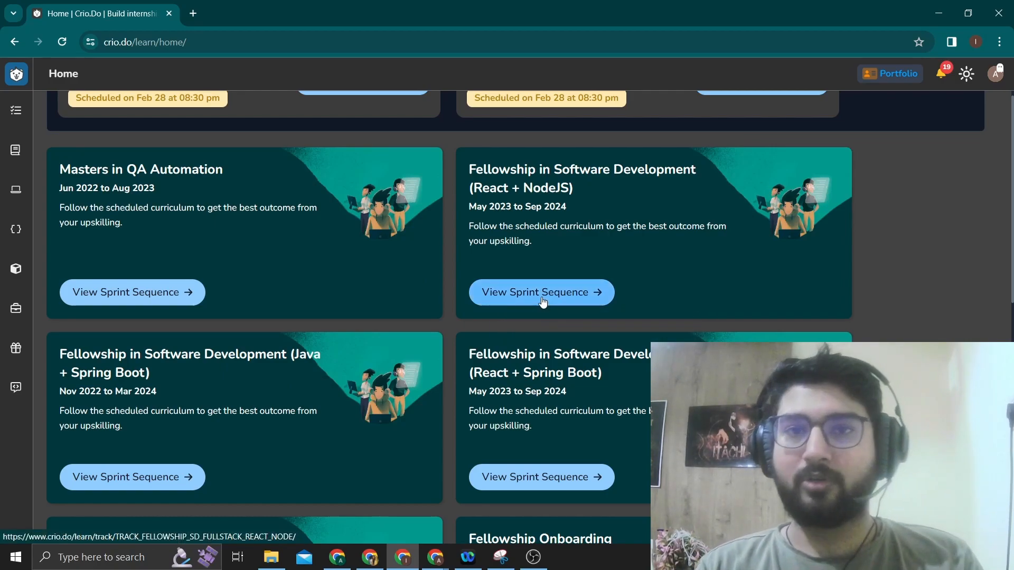
pyautogui.click(541, 291)
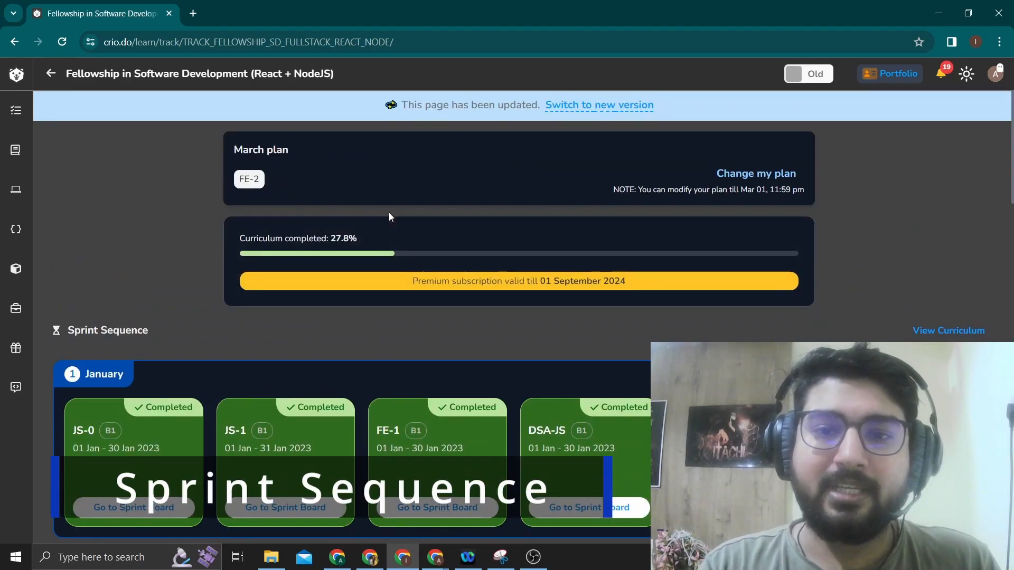
pyautogui.scroll(-3)
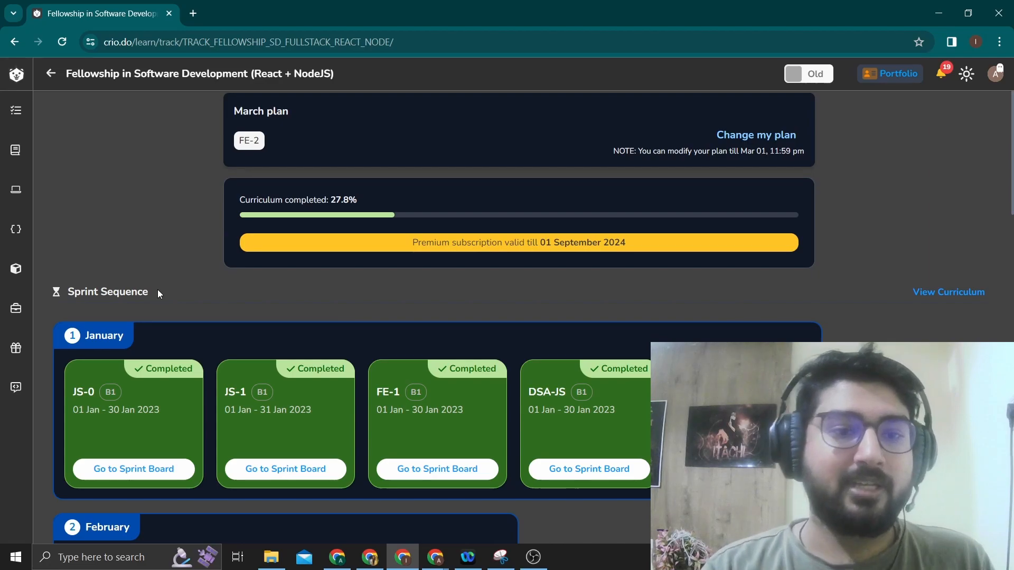
pyautogui.scroll(-3)
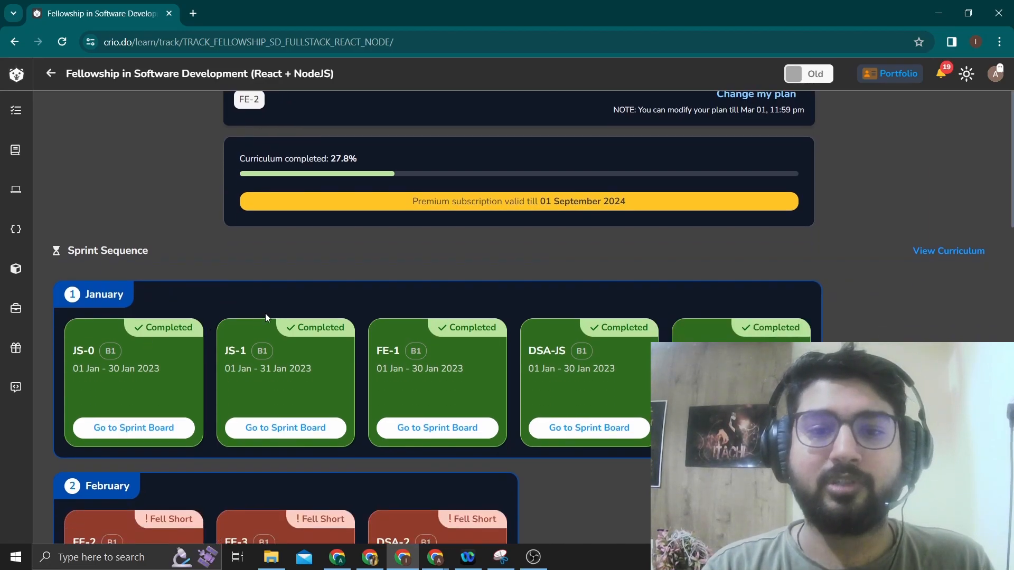
pyautogui.scroll(-3)
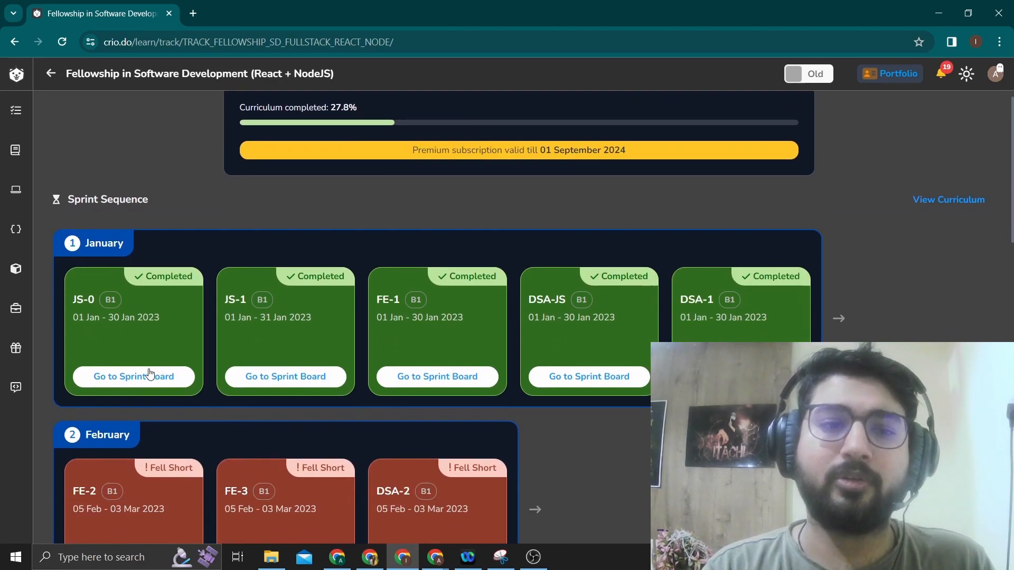
pyautogui.scroll(-3)
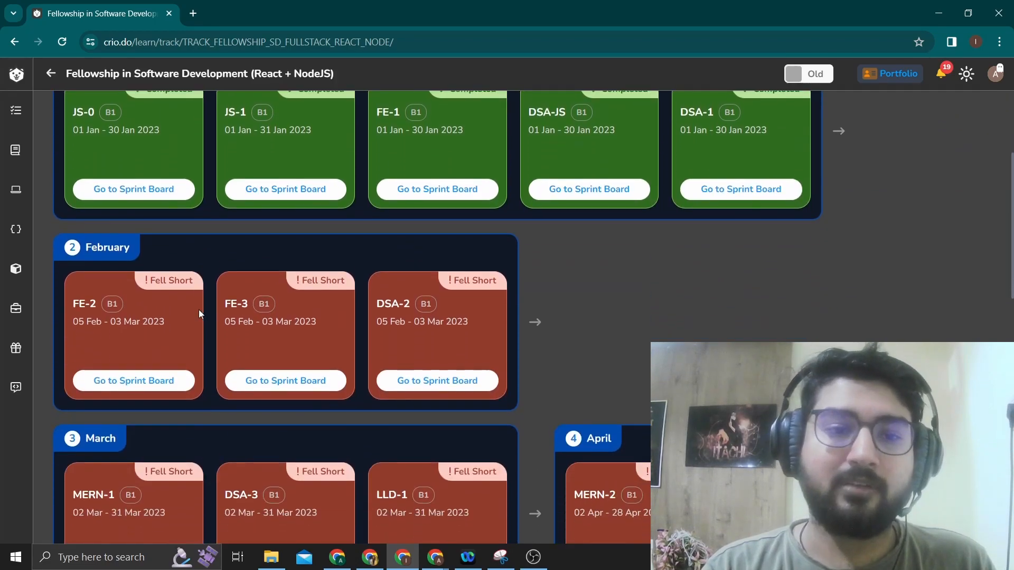
pyautogui.moveTo(312, 303)
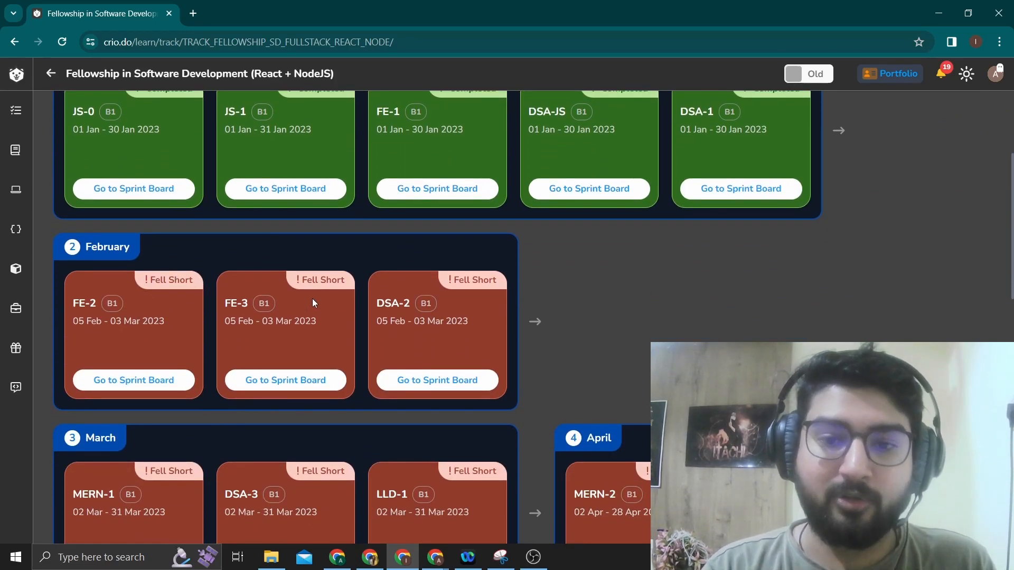
pyautogui.scroll(-3)
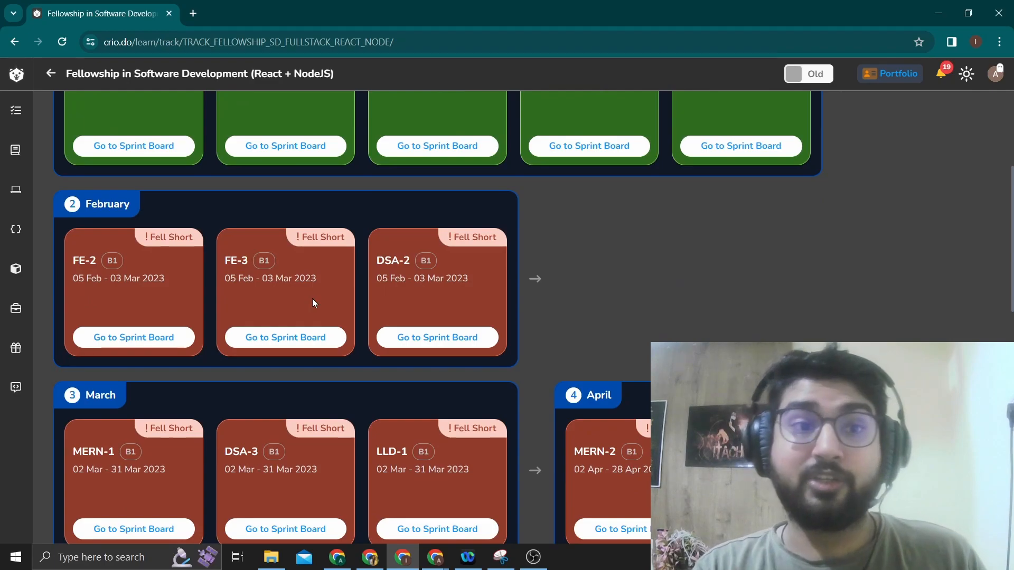
pyautogui.scroll(3)
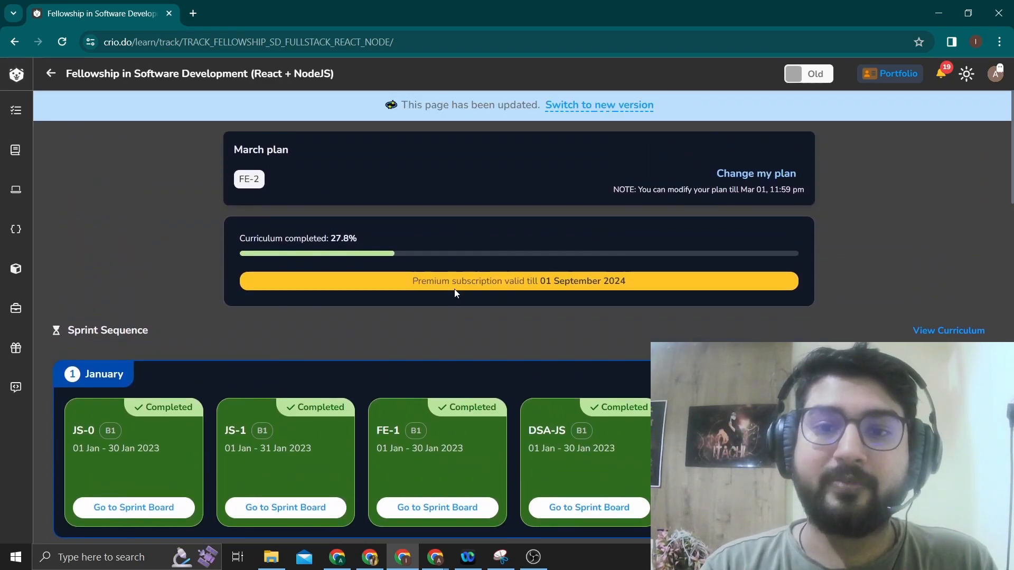
pyautogui.scroll(-3)
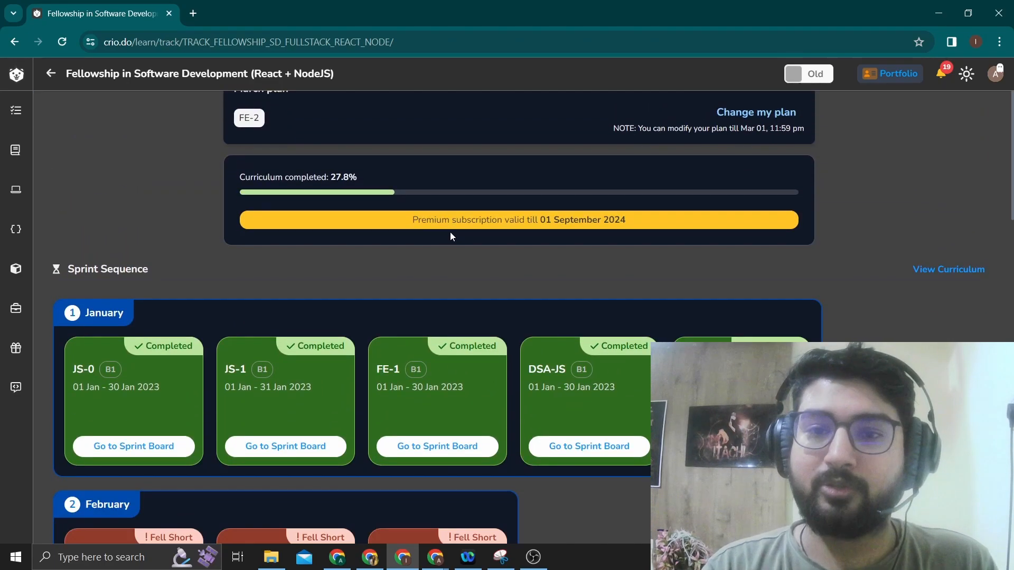
pyautogui.scroll(-3)
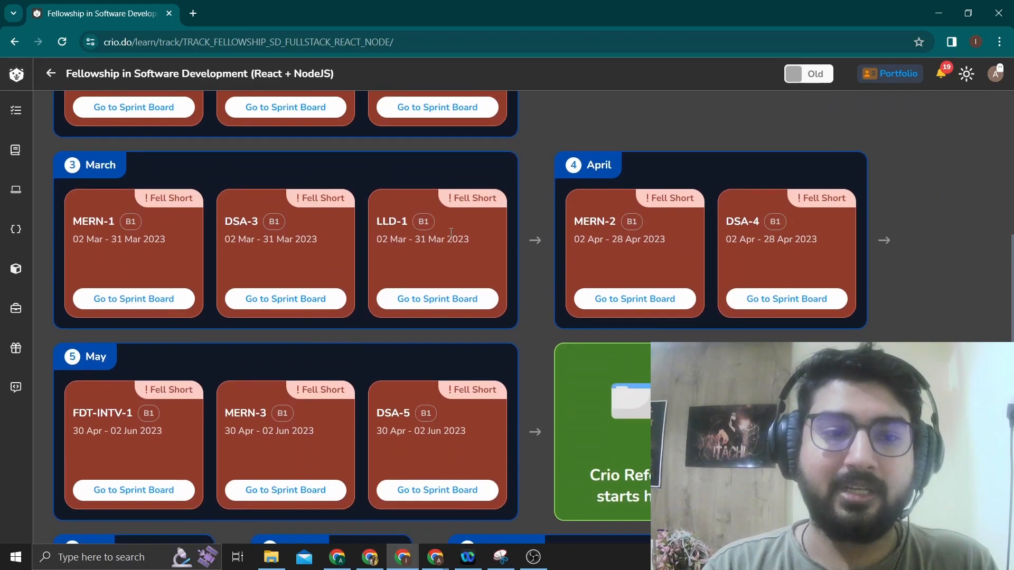
pyautogui.scroll(-3)
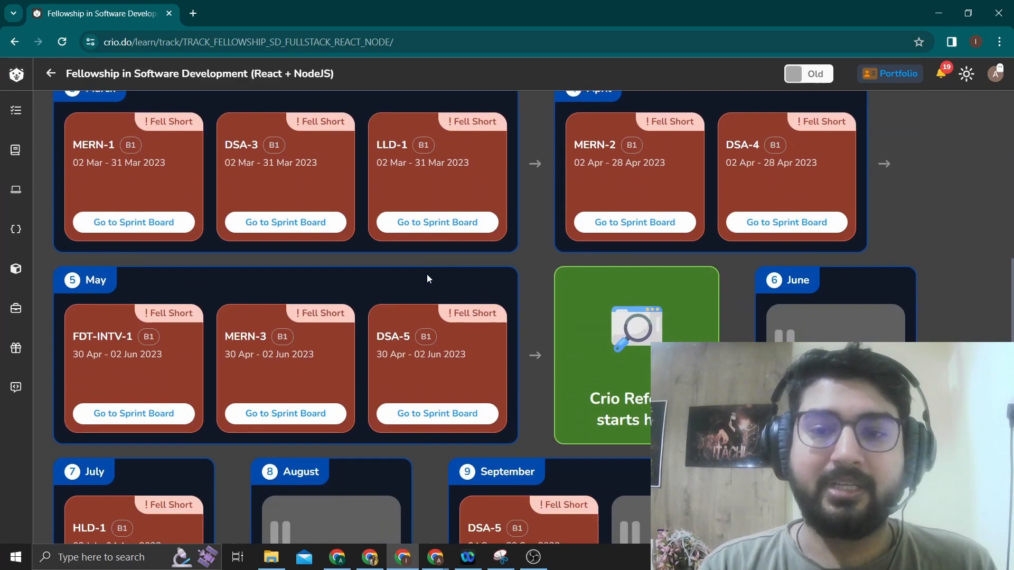
pyautogui.scroll(3)
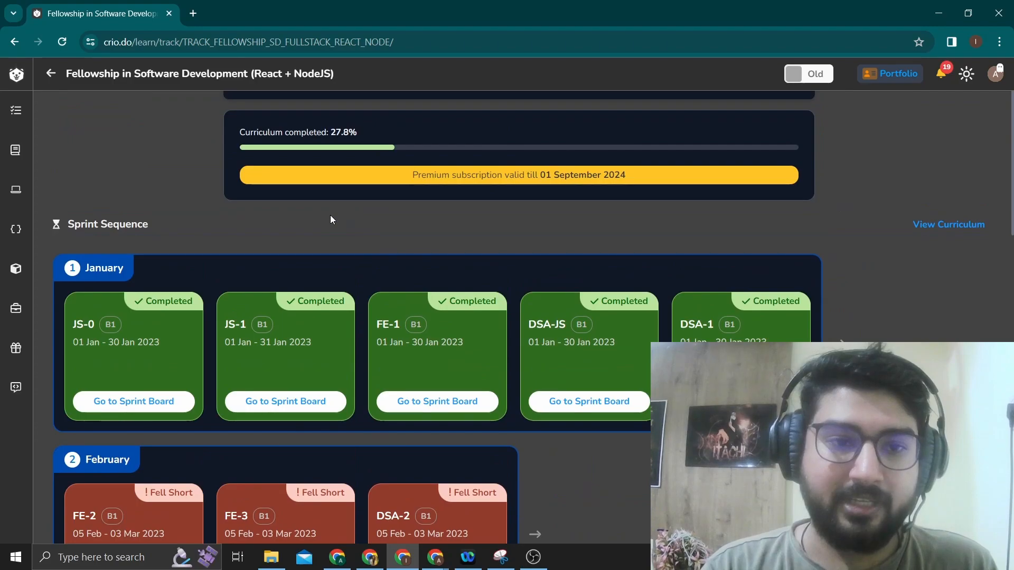
pyautogui.moveTo(521, 343)
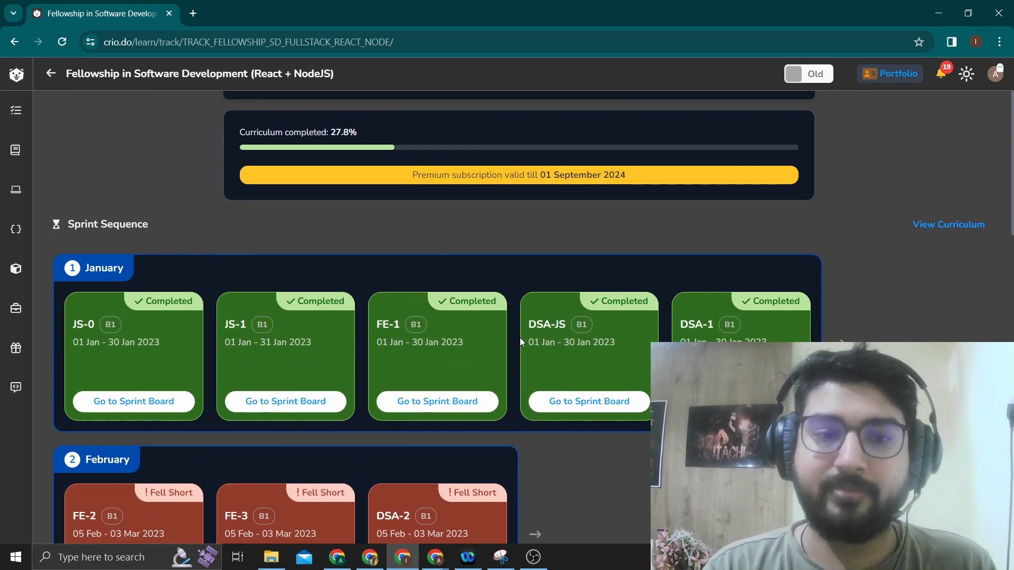
pyautogui.scroll(-3)
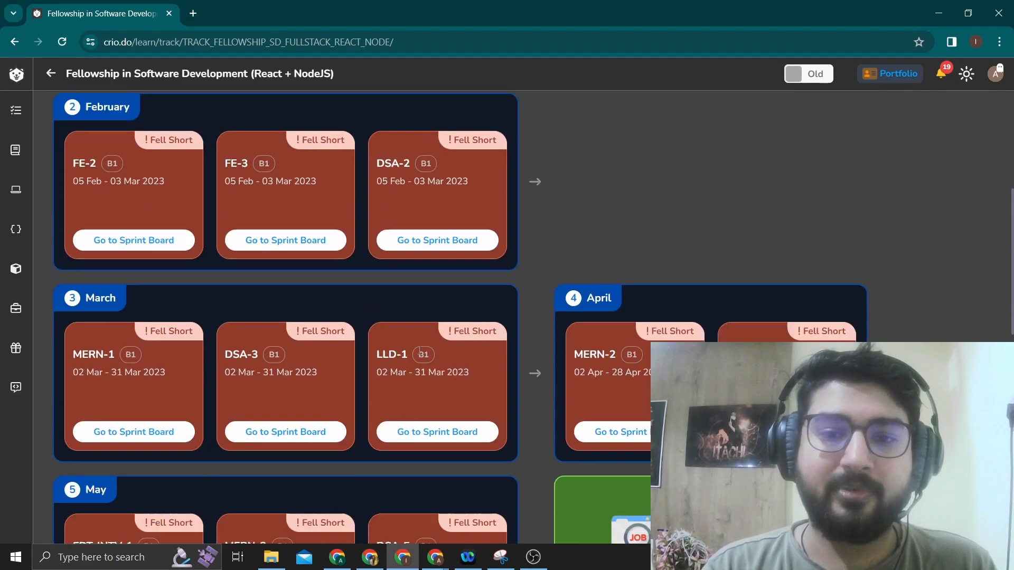
pyautogui.scroll(-3)
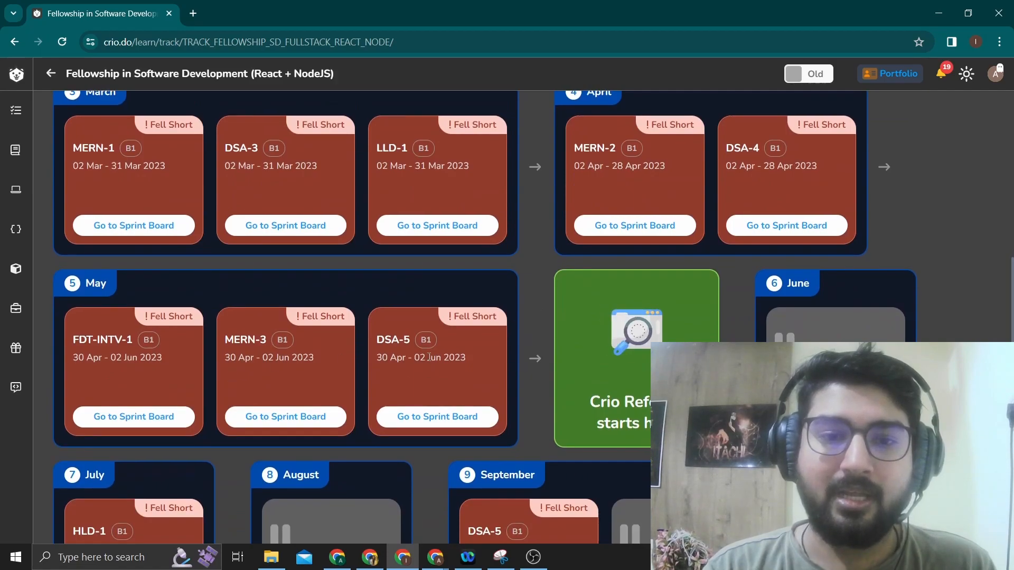
pyautogui.scroll(-3)
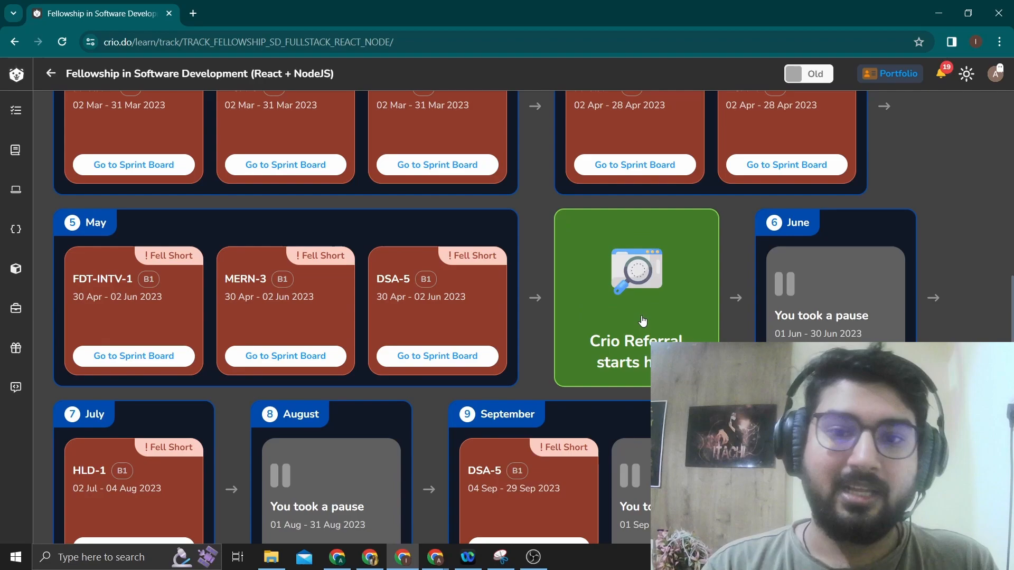
pyautogui.scroll(3)
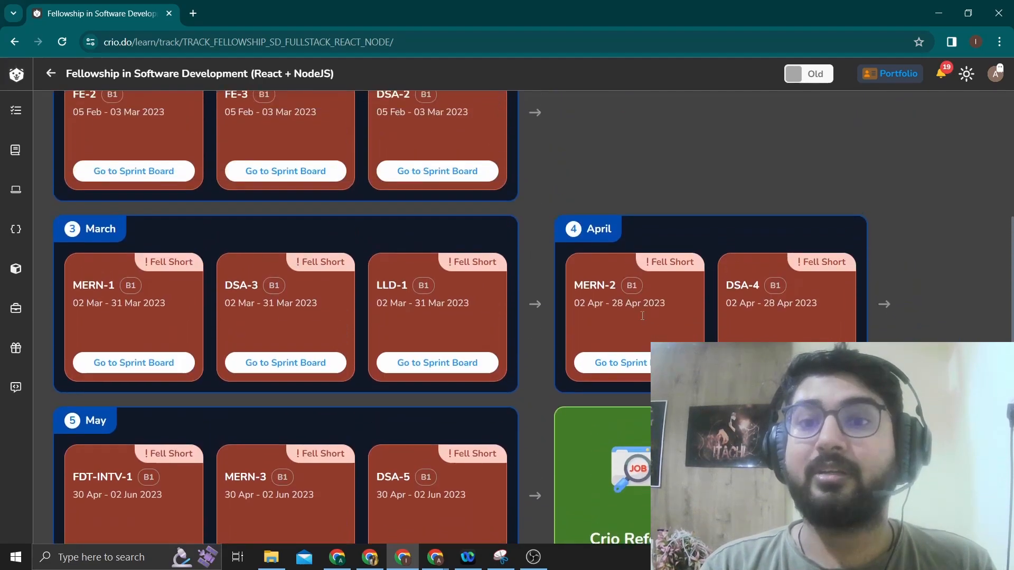
pyautogui.scroll(3)
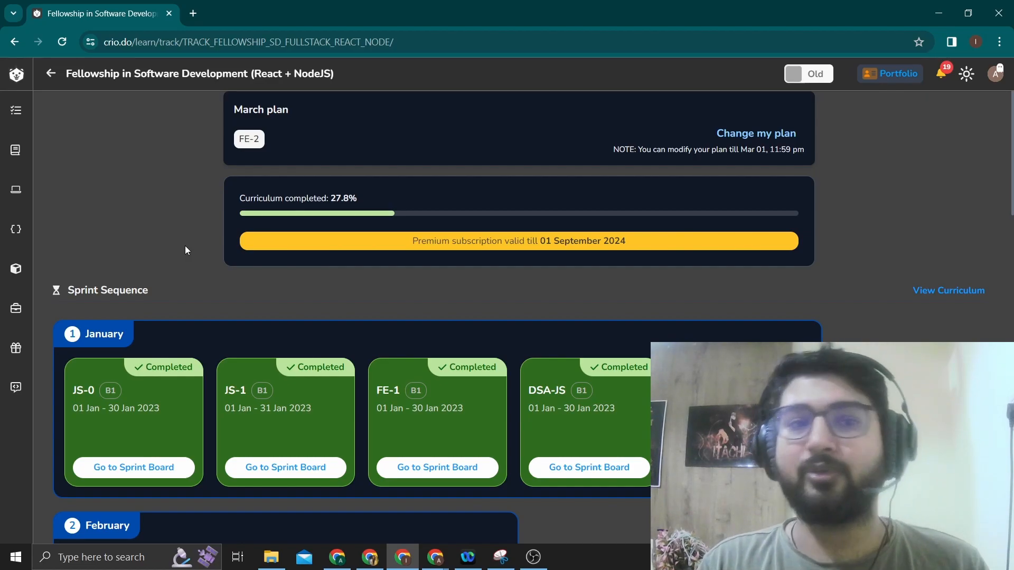
pyautogui.moveTo(14, 114)
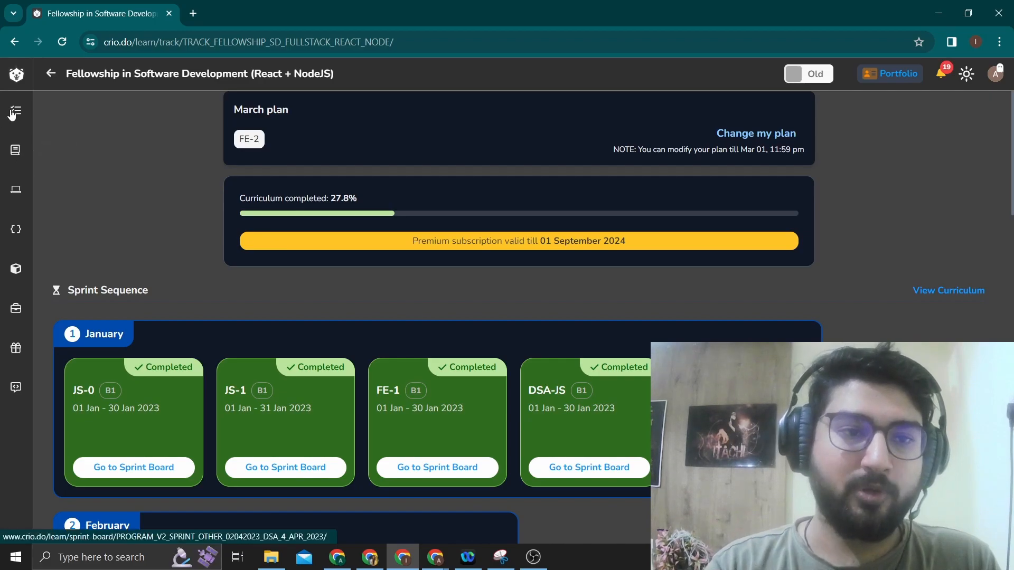
# Open the DSA-4 Apr 2023 sprint board and browse its sessions and QnAs through April 28
pyautogui.click(588, 467)
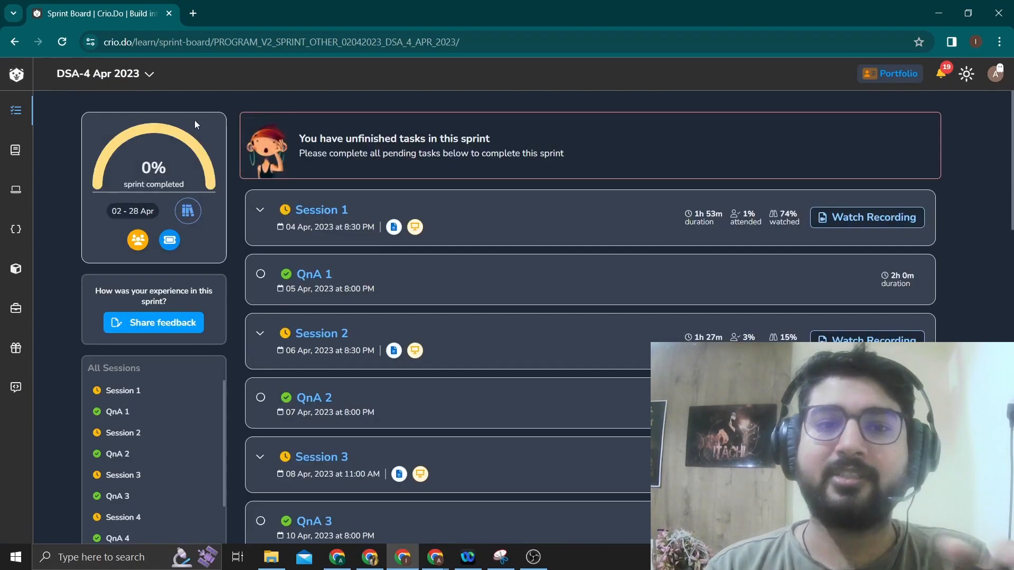
pyautogui.scroll(-3)
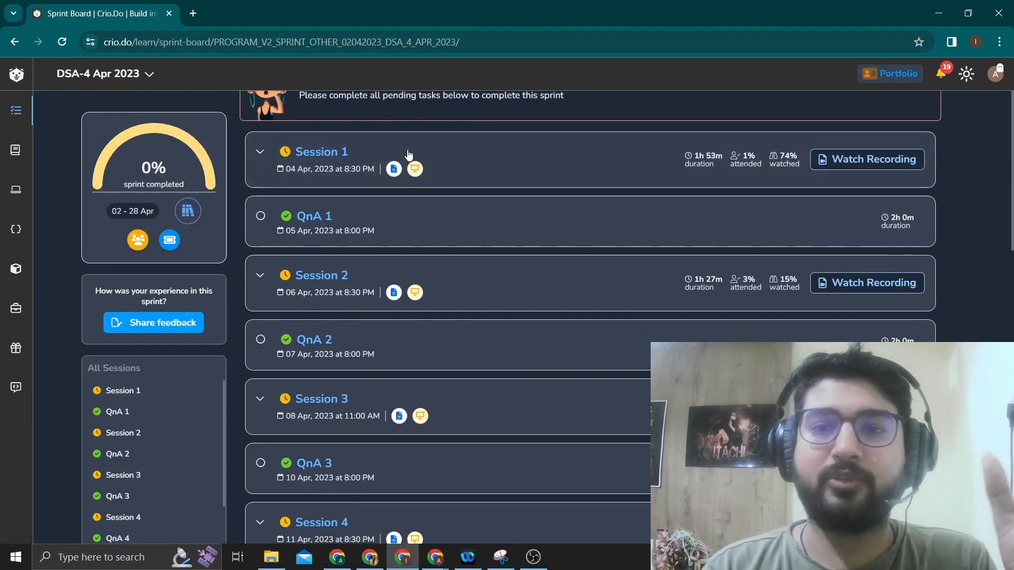
pyautogui.moveTo(871, 159)
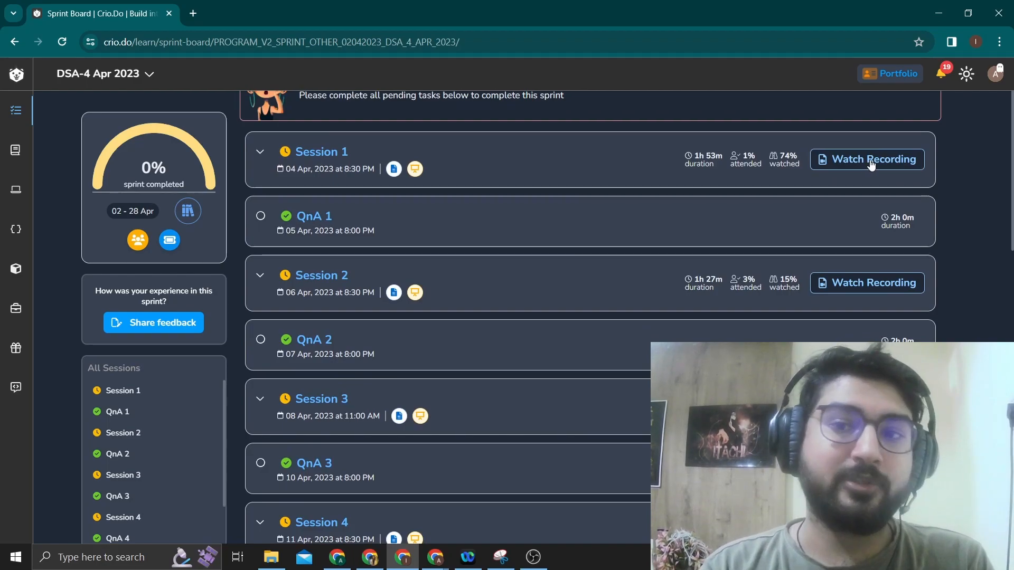
pyautogui.moveTo(714, 198)
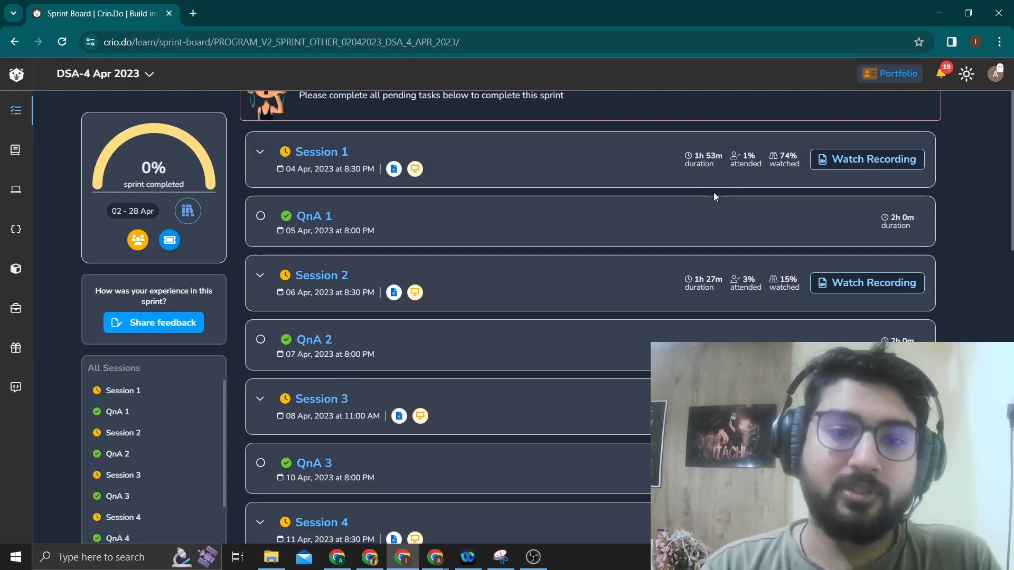
pyautogui.scroll(-3)
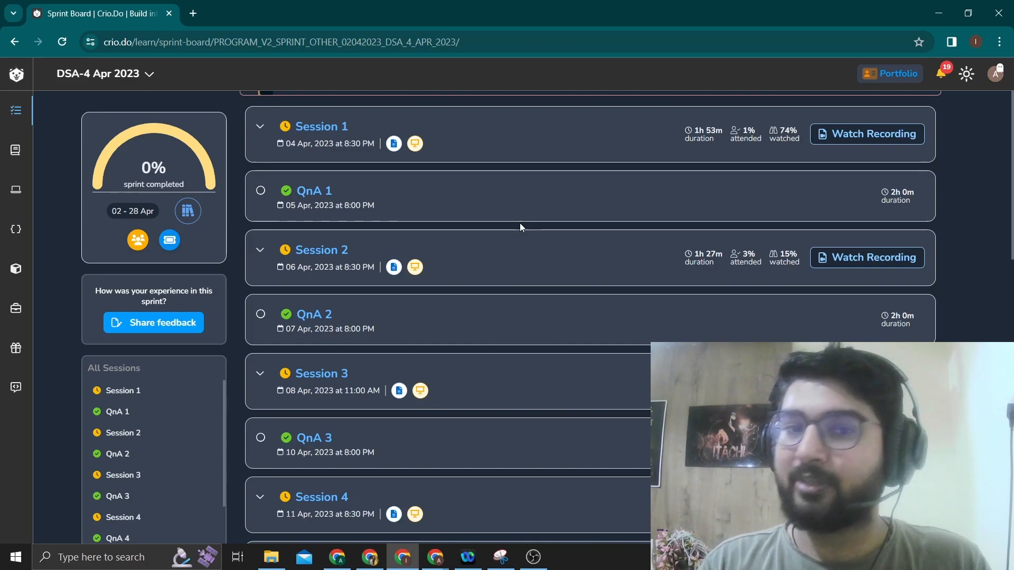
pyautogui.scroll(-3)
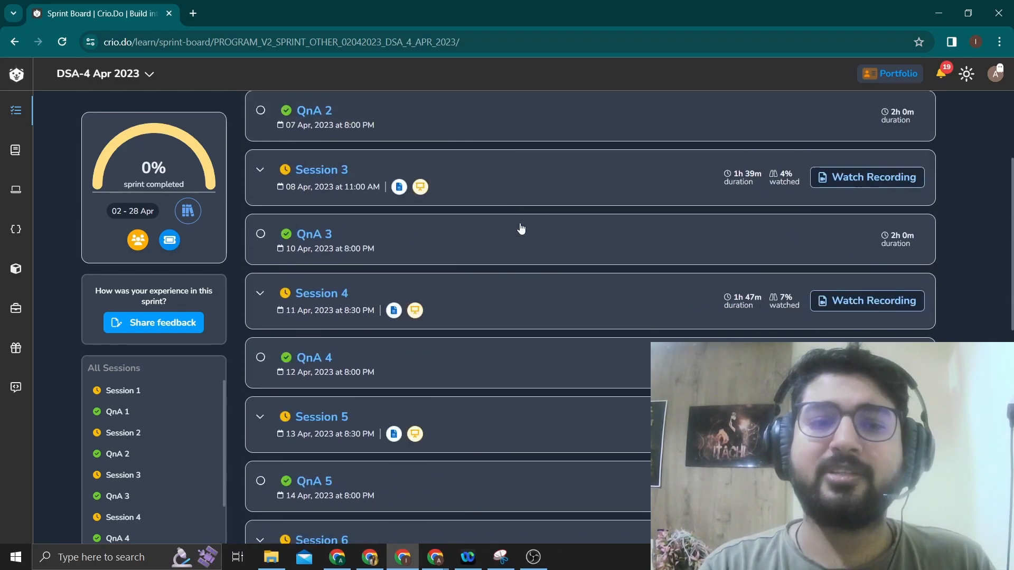
pyautogui.scroll(-3)
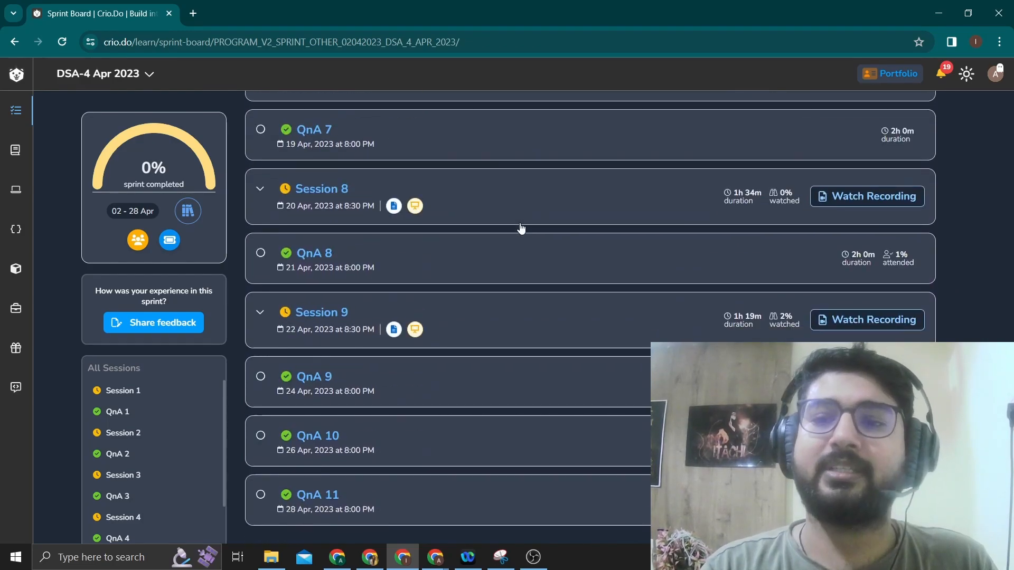
pyautogui.scroll(3)
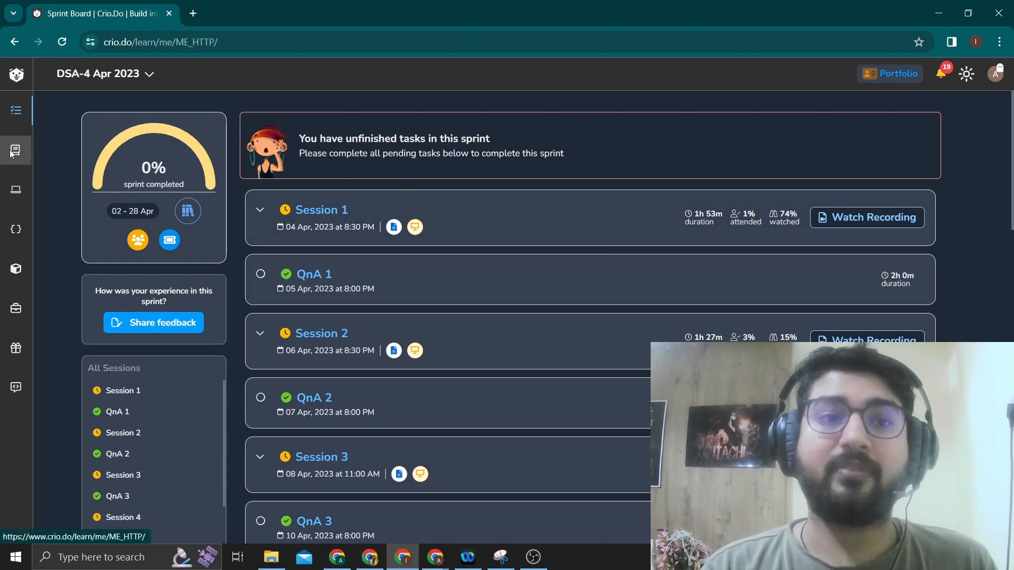
# Open the sprint's study module from the left sidebar to reach its Getting Started overview
pyautogui.click(16, 150)
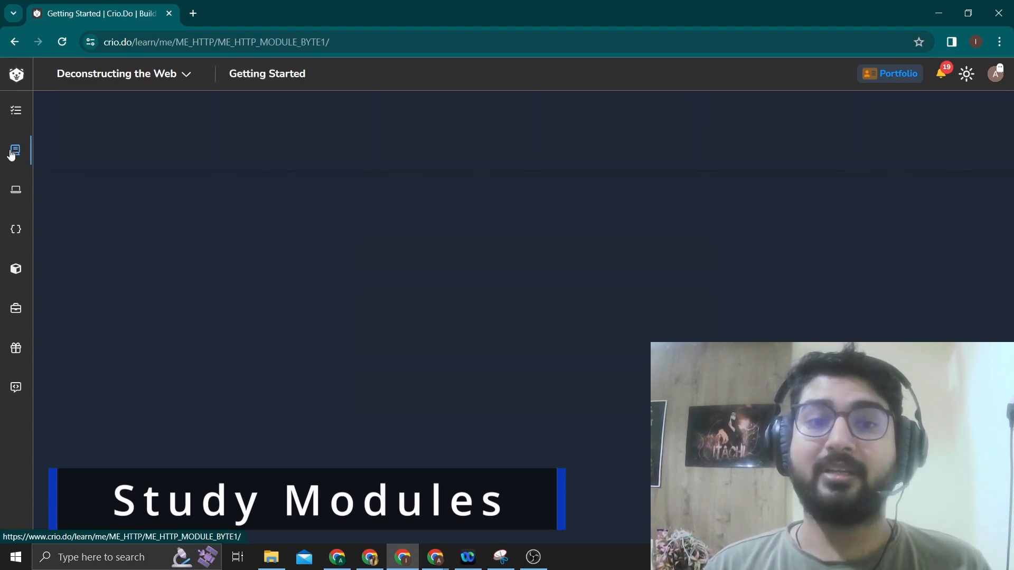
pyautogui.click(16, 150)
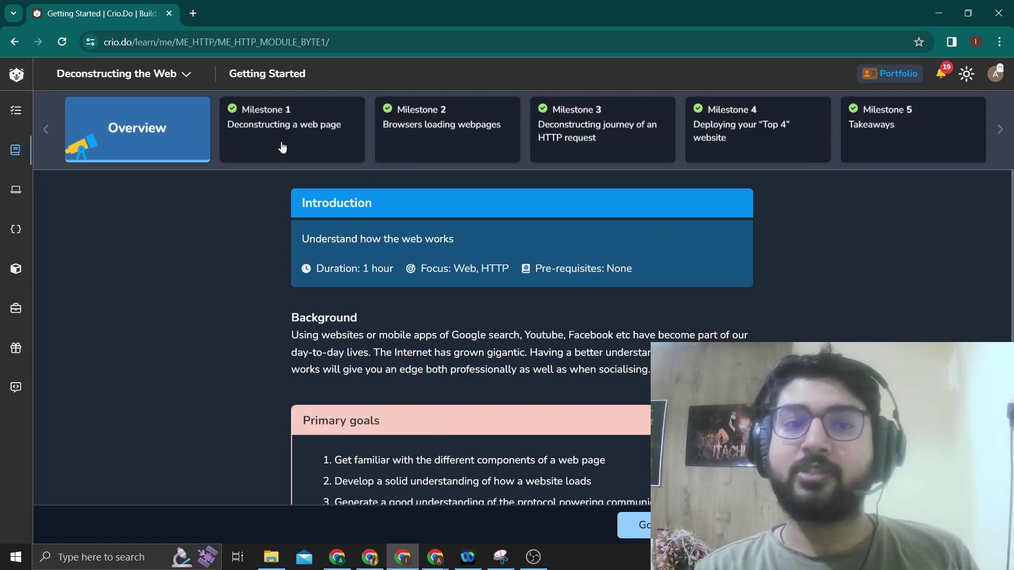
# Browse Milestone 1 (Deconstructing a web page), Milestone 2 (Browsers loading webpages), then Milestone 3
pyautogui.click(292, 123)
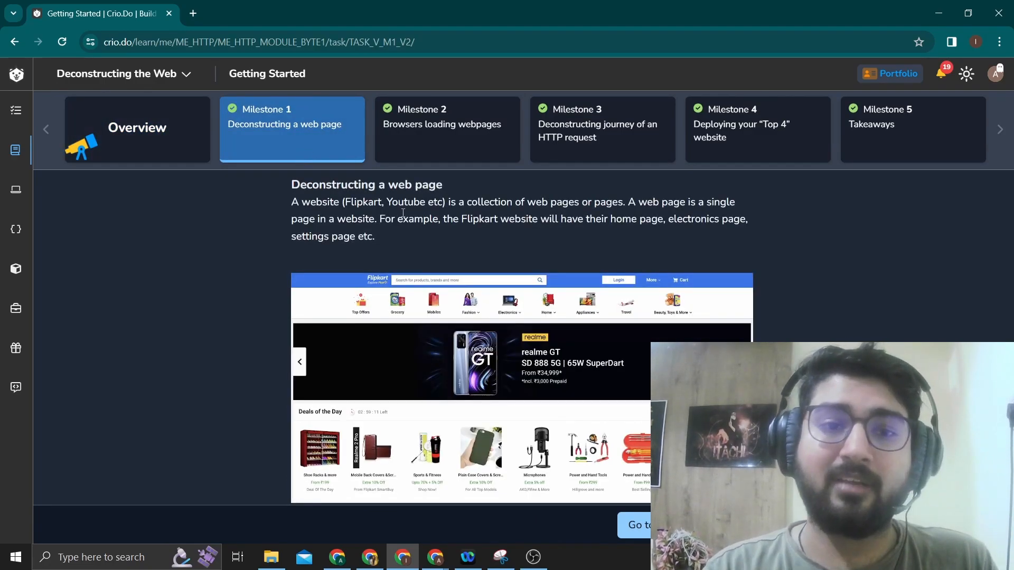
pyautogui.scroll(-3)
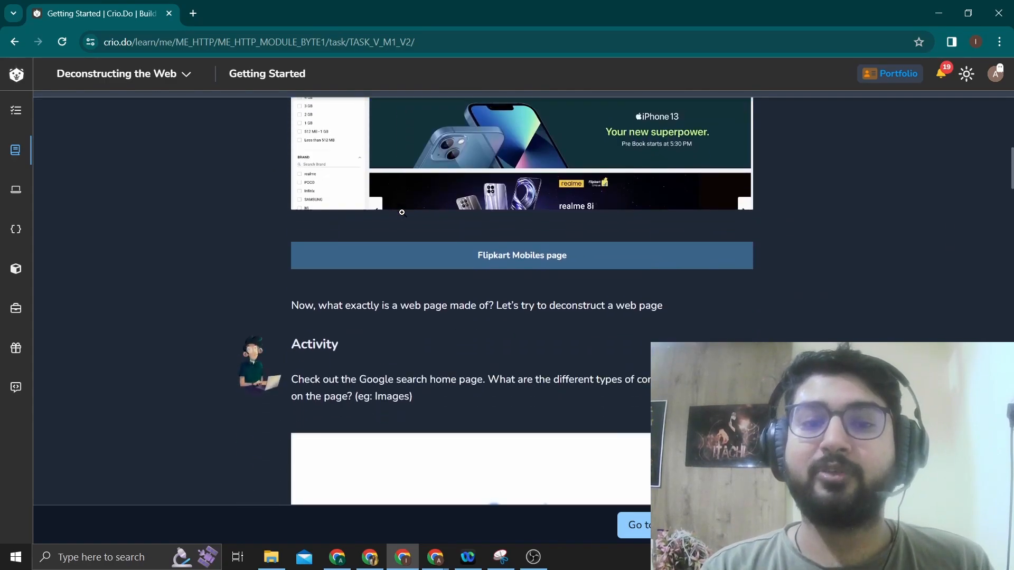
pyautogui.scroll(-3)
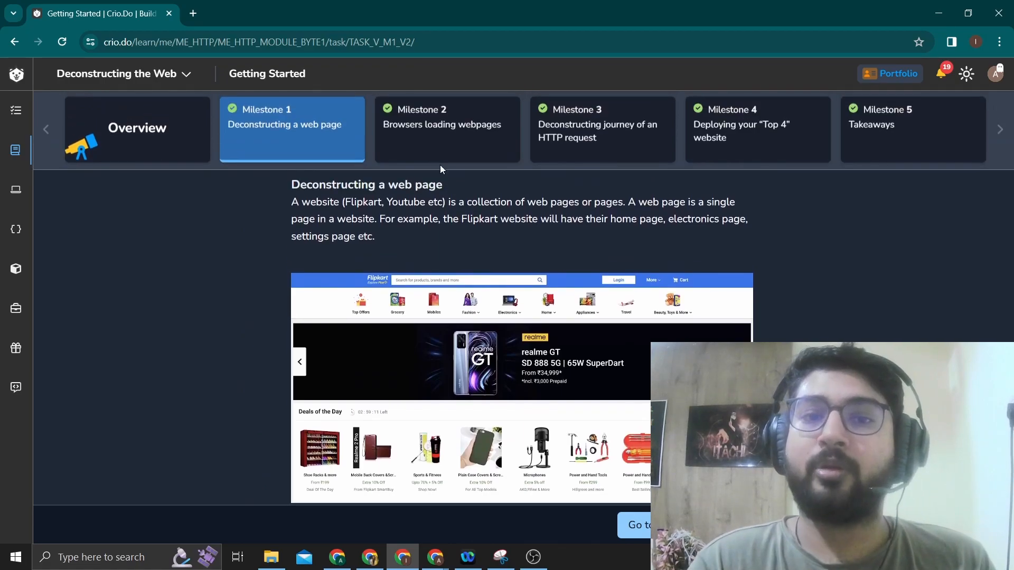
pyautogui.click(447, 128)
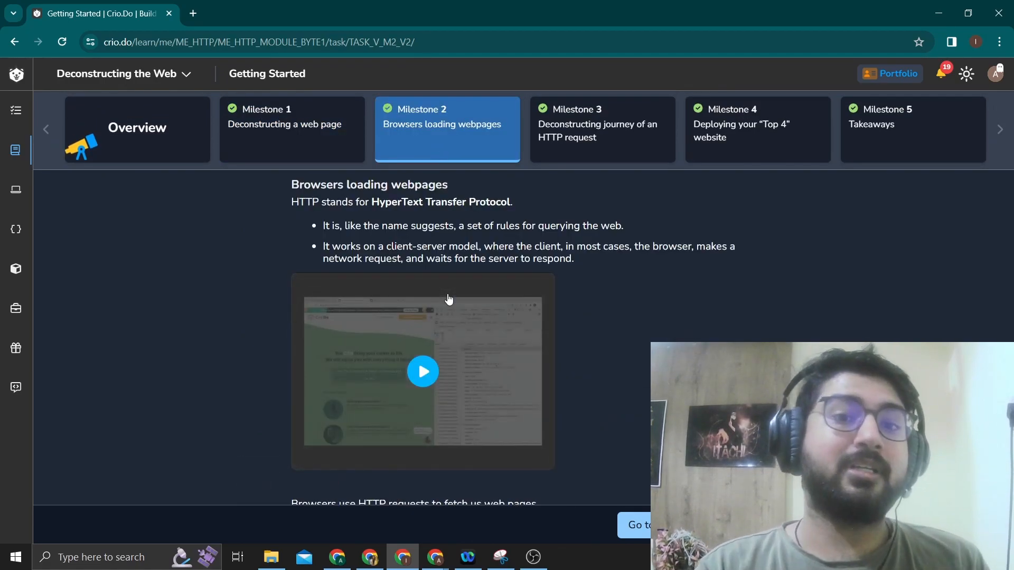
pyautogui.moveTo(444, 362)
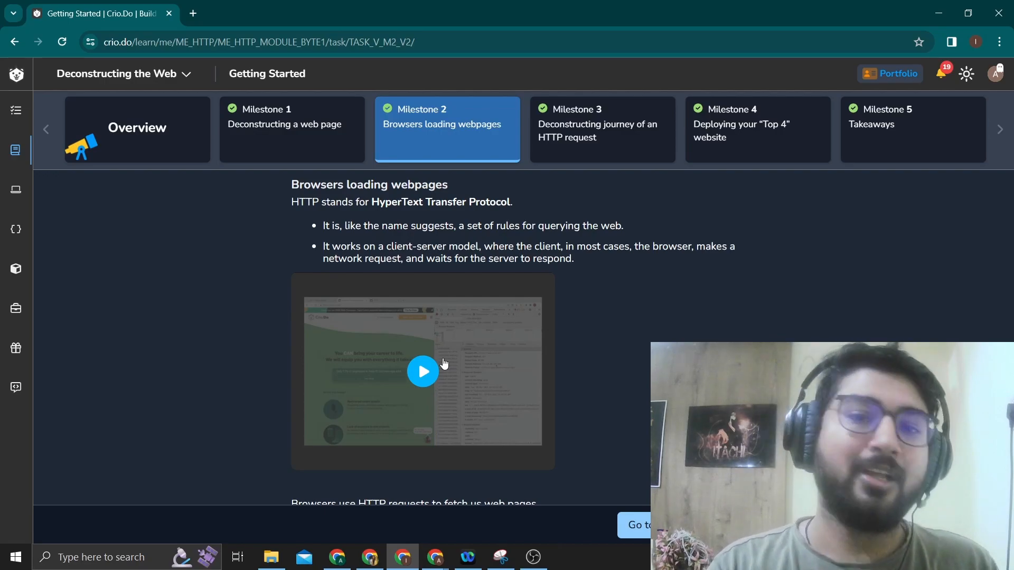
pyautogui.scroll(-3)
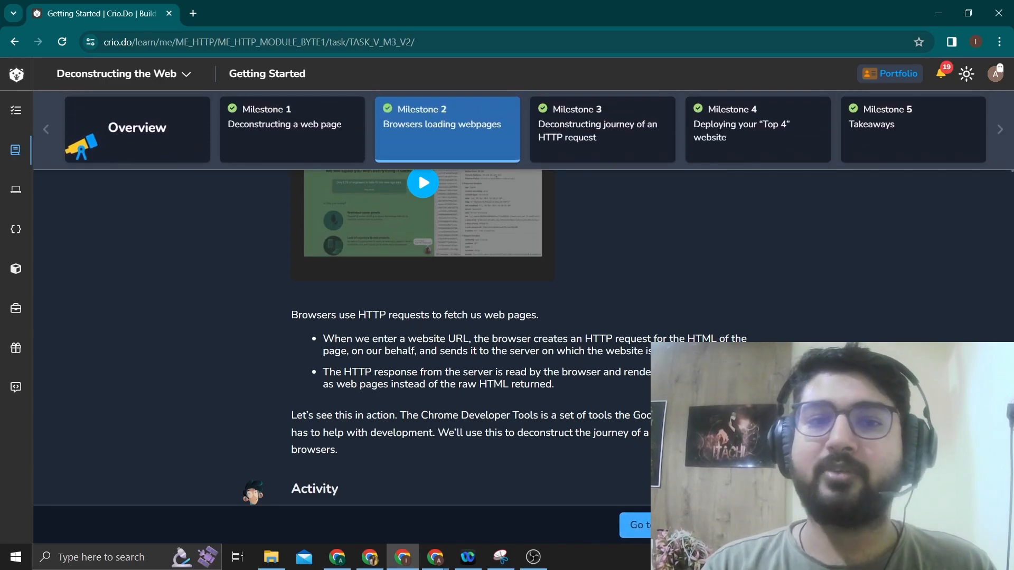
pyautogui.click(601, 123)
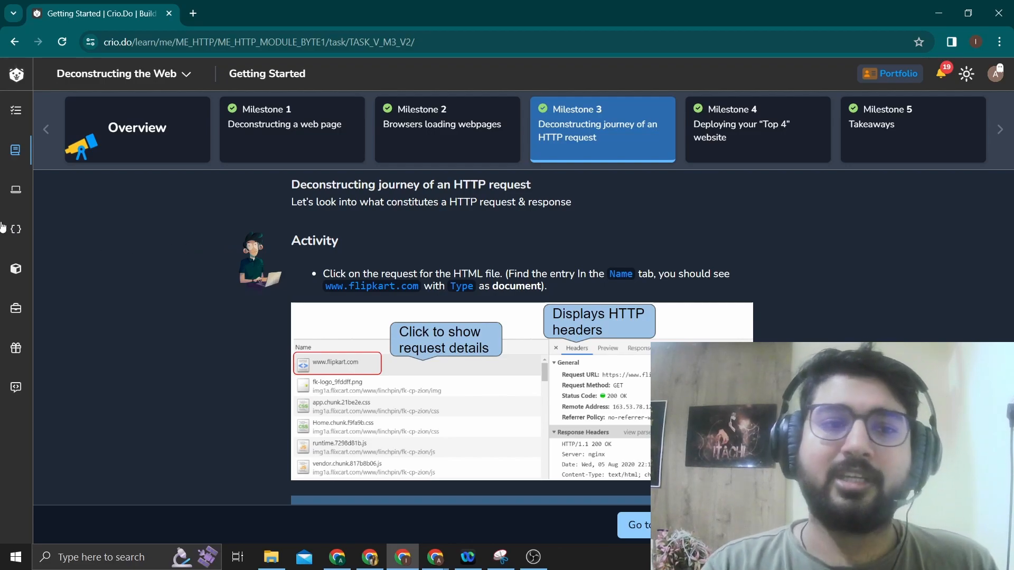
# Go to the DSA practice Playground from the left sidebar
pyautogui.click(16, 228)
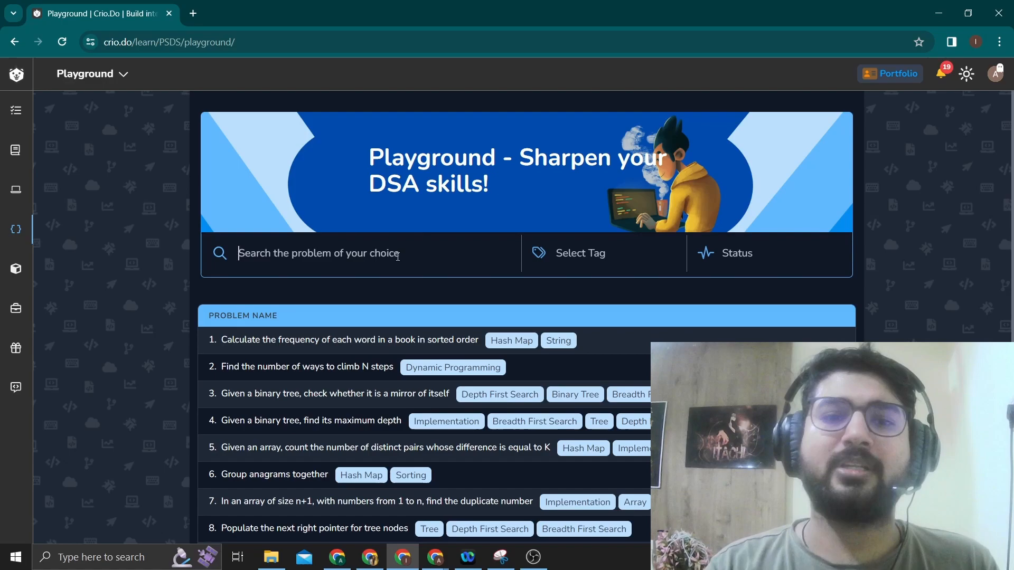
pyautogui.moveTo(613, 258)
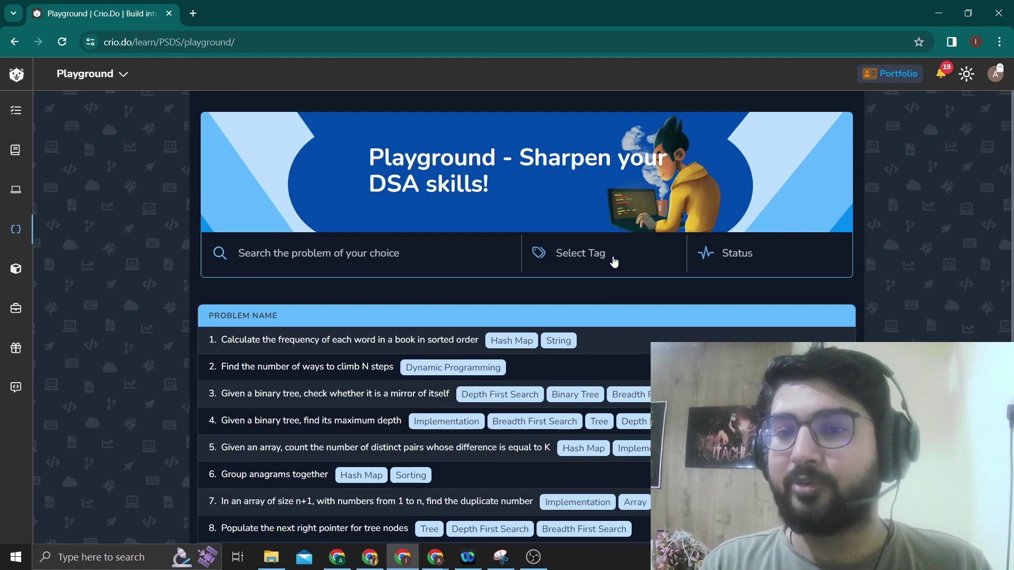
pyautogui.moveTo(736, 252)
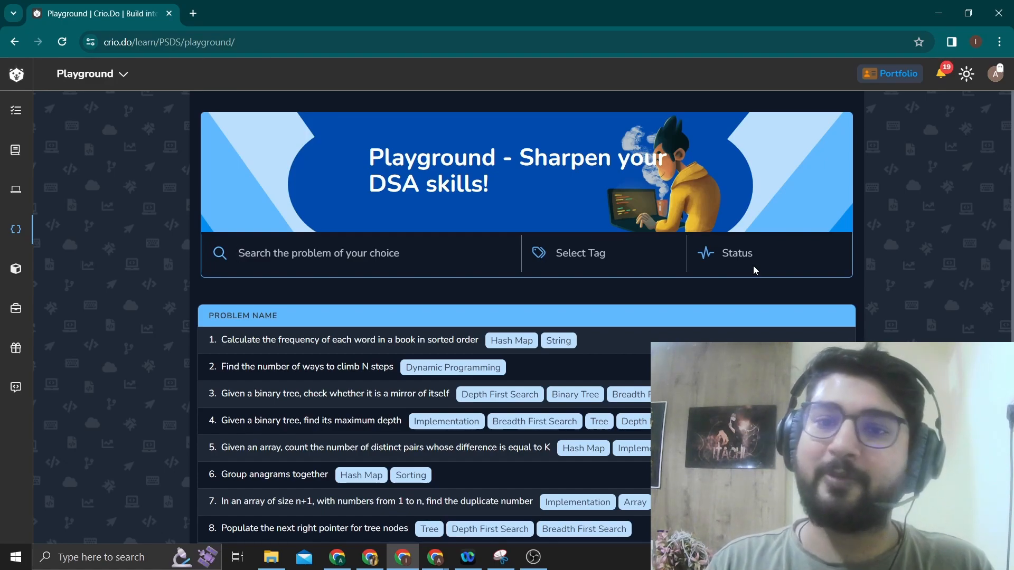
pyautogui.moveTo(105, 123)
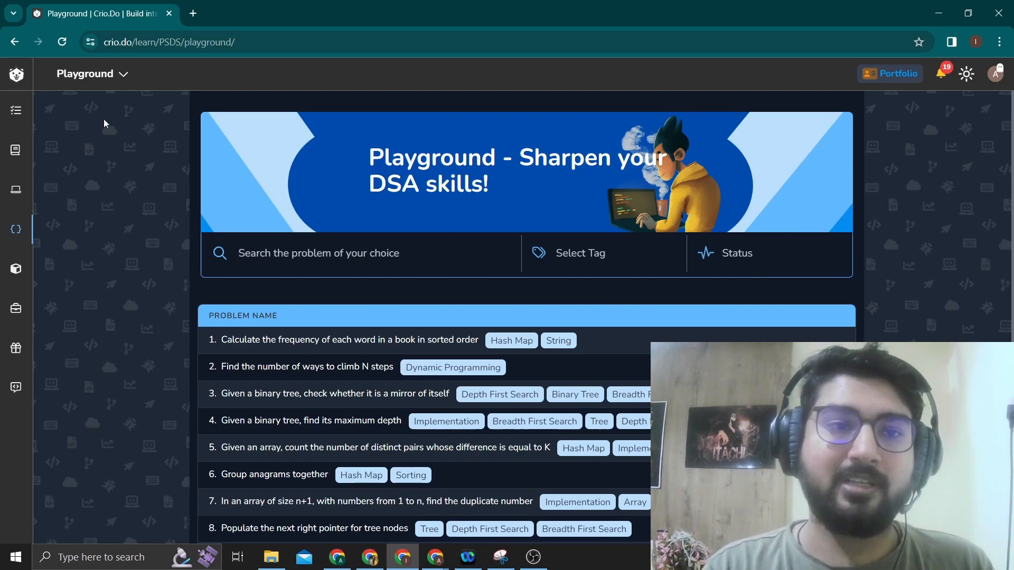
pyautogui.click(91, 73)
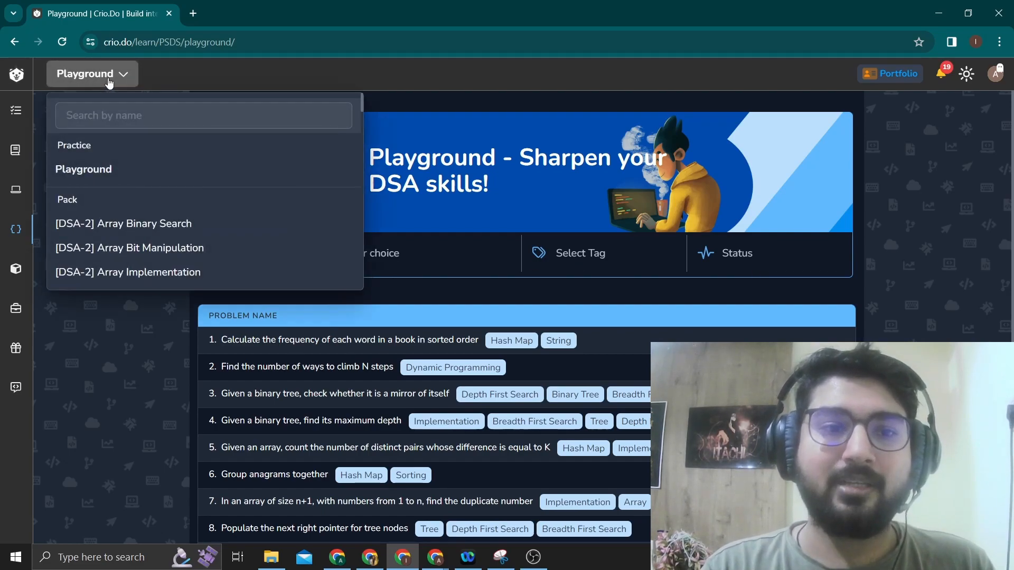
pyautogui.scroll(-3)
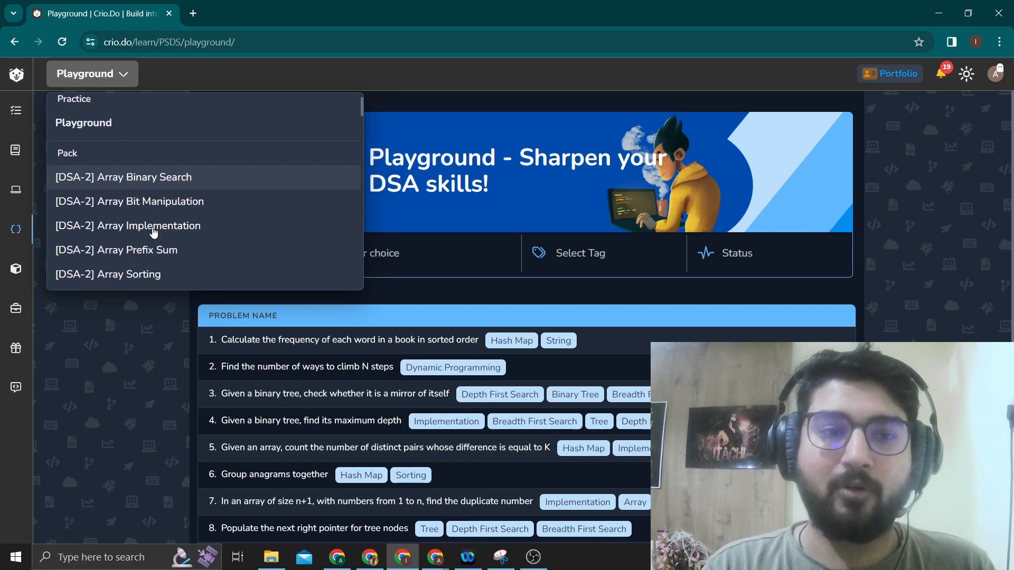
pyautogui.scroll(-3)
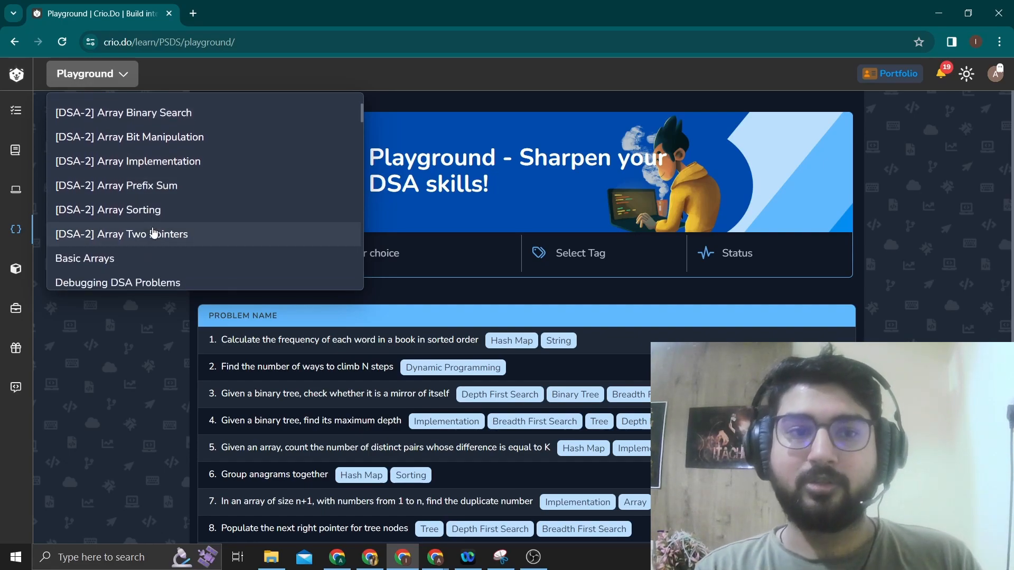
pyautogui.scroll(3)
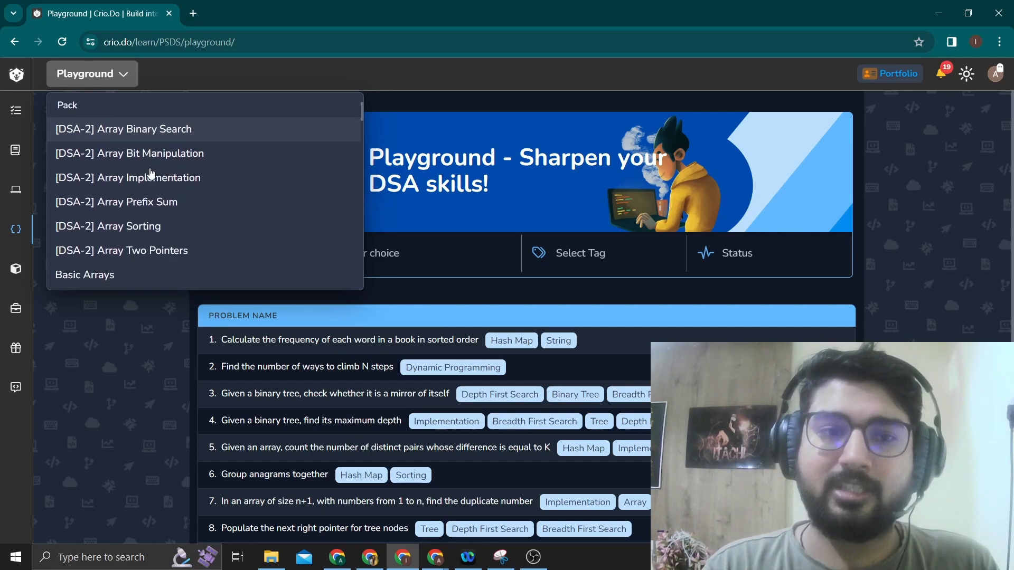
pyautogui.scroll(-3)
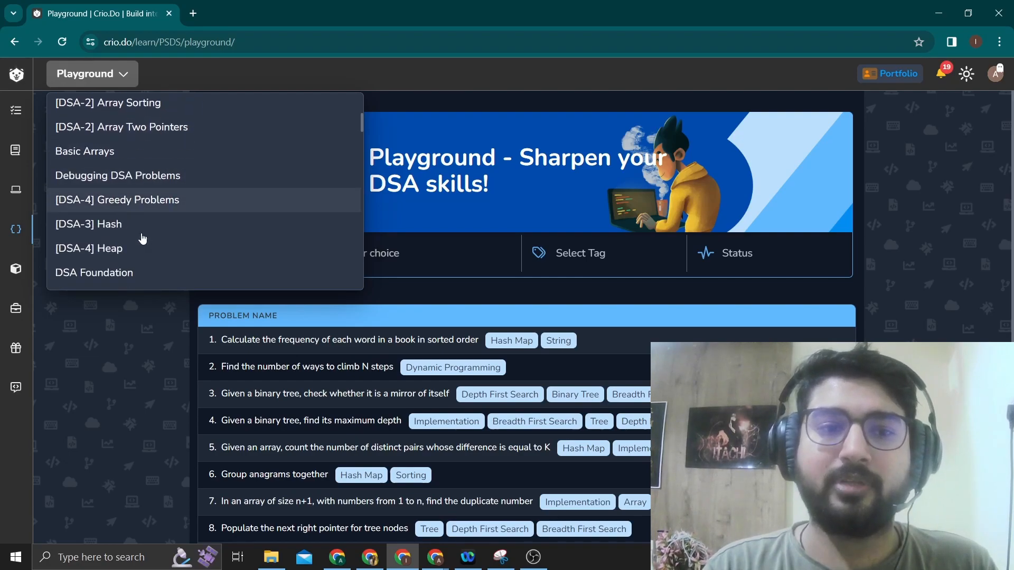
pyautogui.scroll(-3)
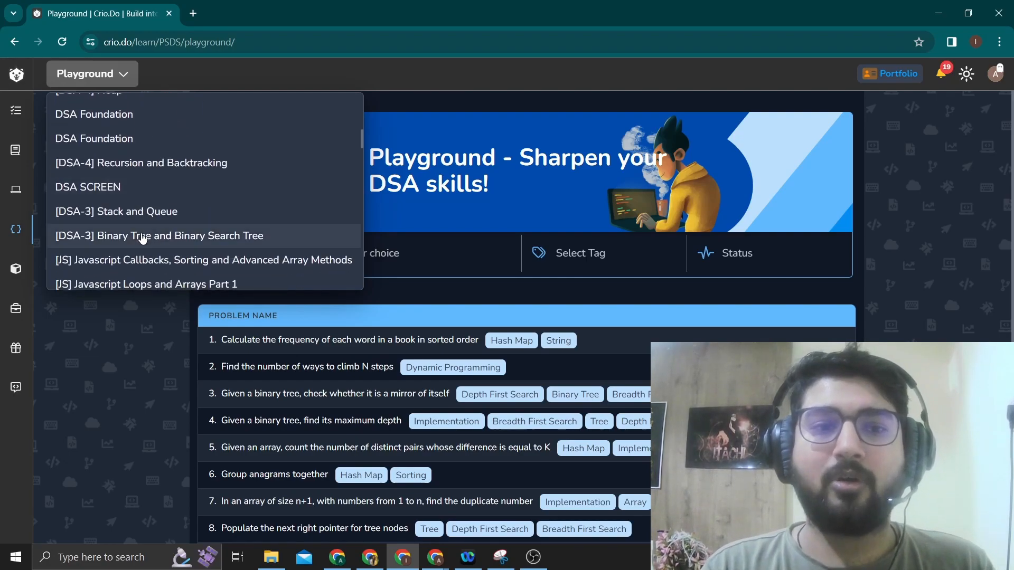
pyautogui.scroll(-3)
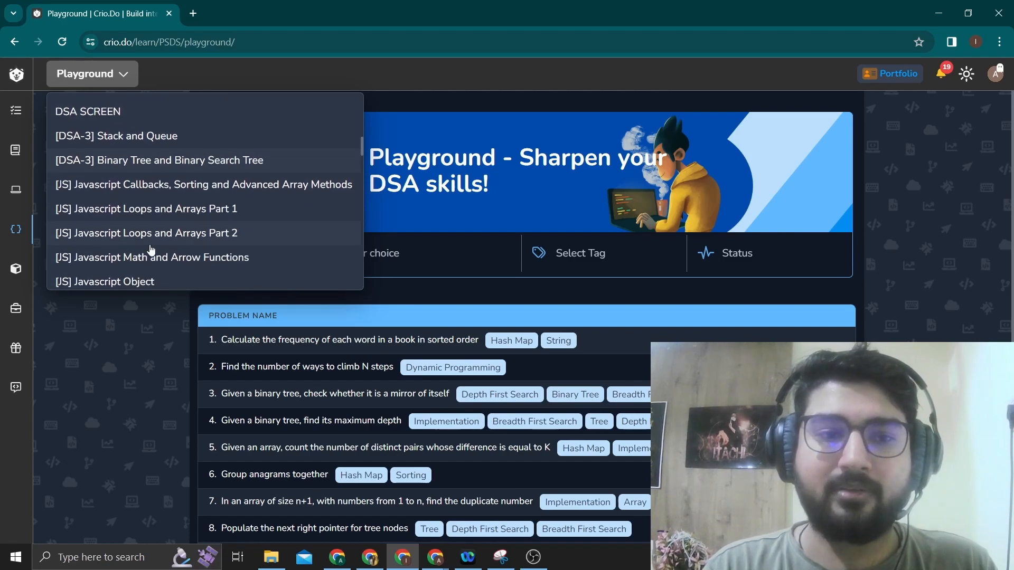
pyautogui.scroll(-3)
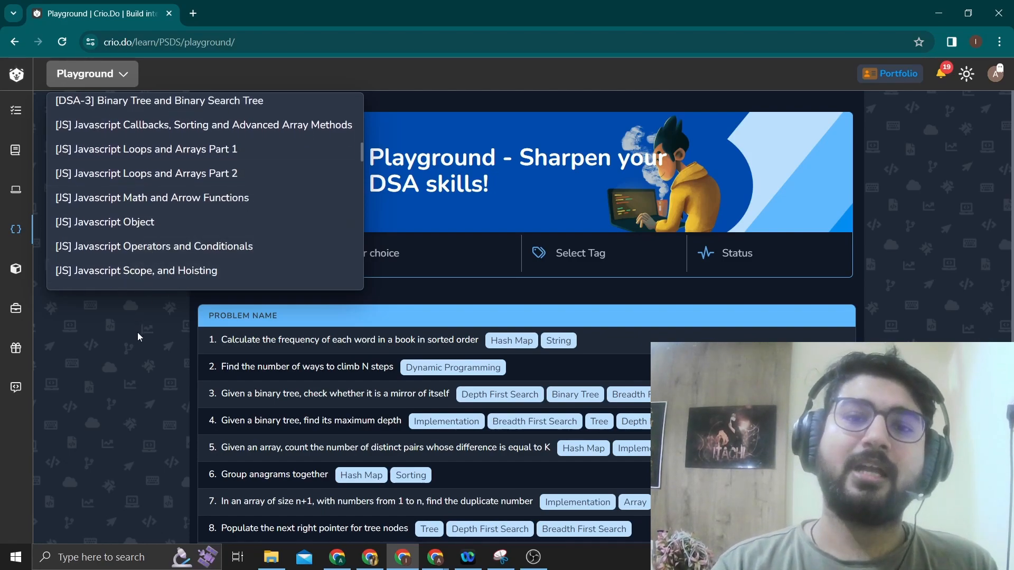
pyautogui.click(137, 337)
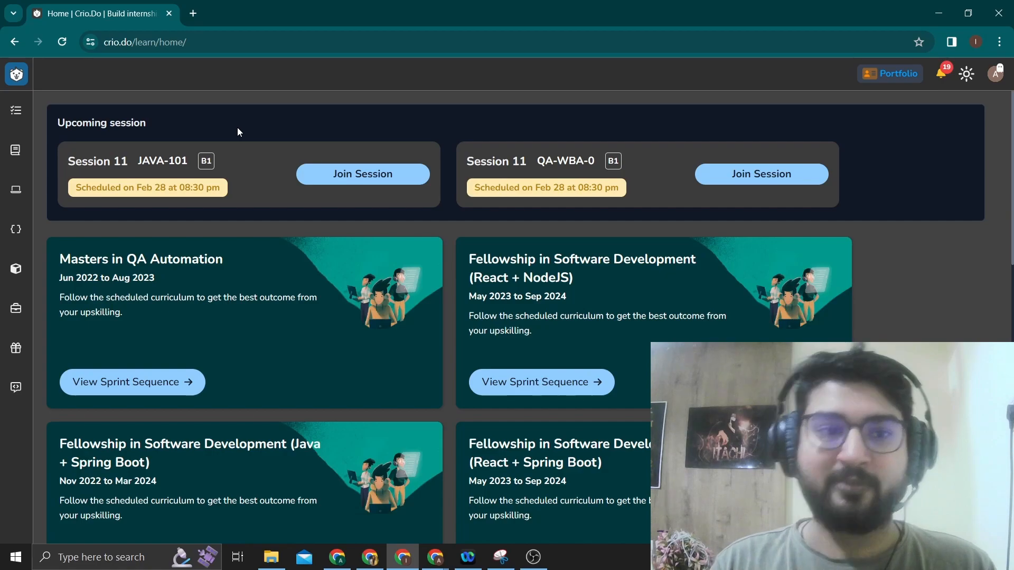
pyautogui.moveTo(16, 190)
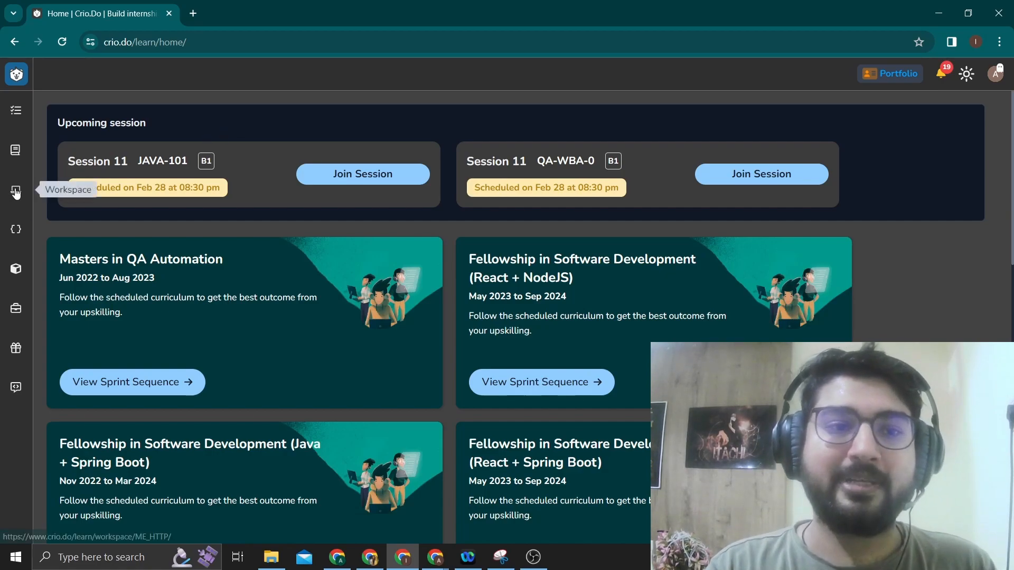
# Open the cloud workspace from the left sidebar
pyautogui.click(16, 192)
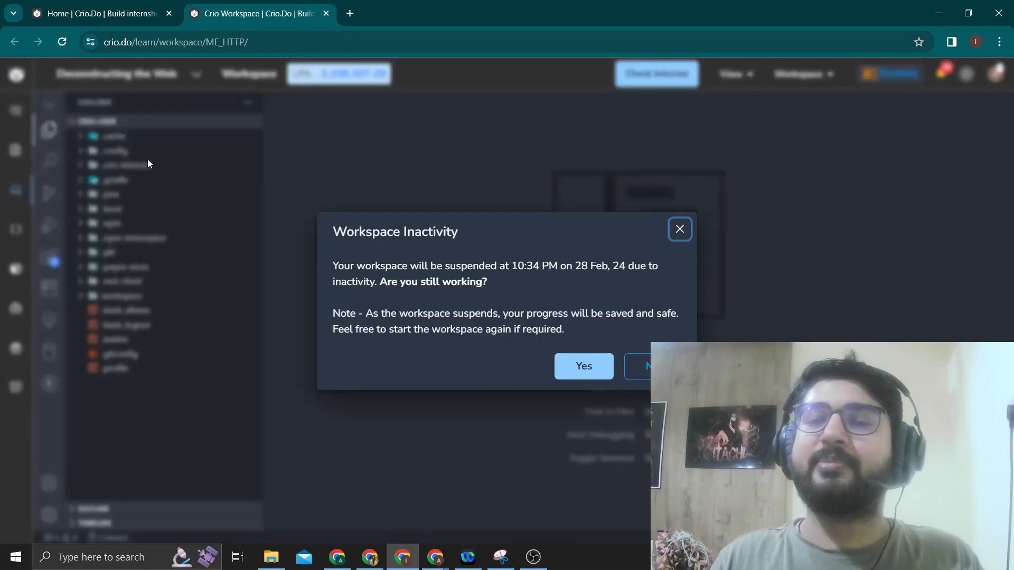
pyautogui.moveTo(191, 180)
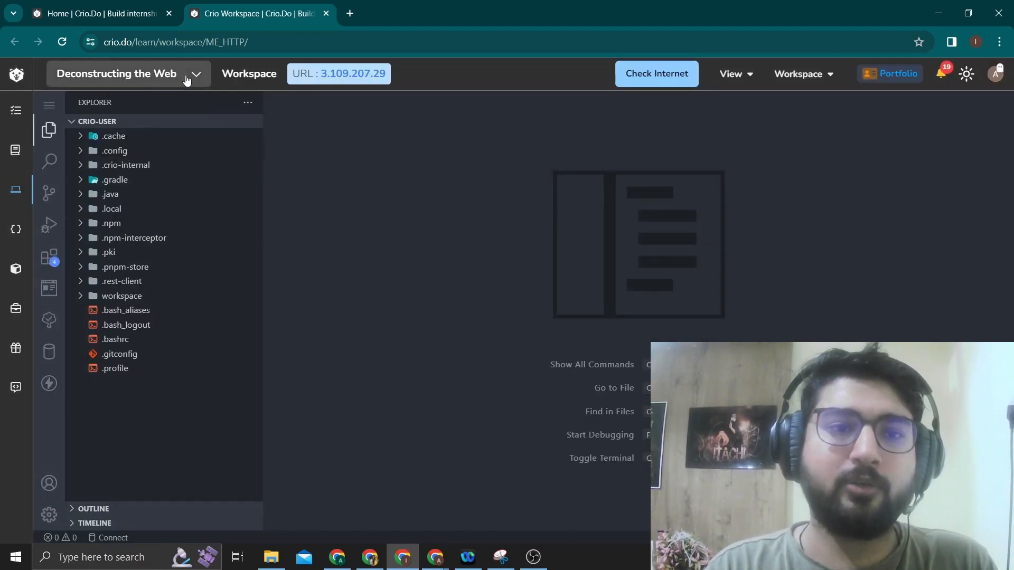
# Expand the workspace project dropdown and browse the list of available project environments
pyautogui.click(194, 74)
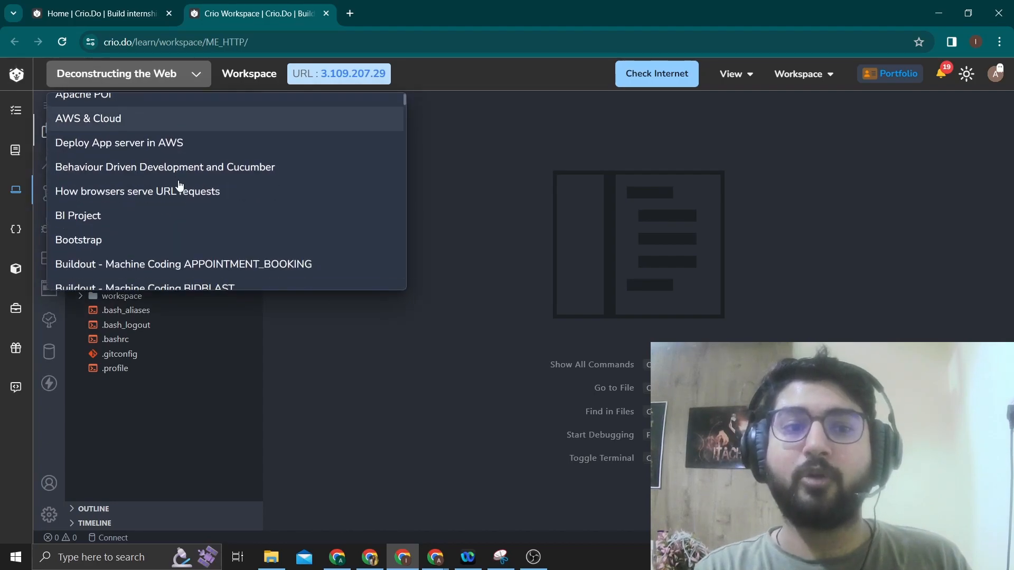
pyautogui.scroll(-3)
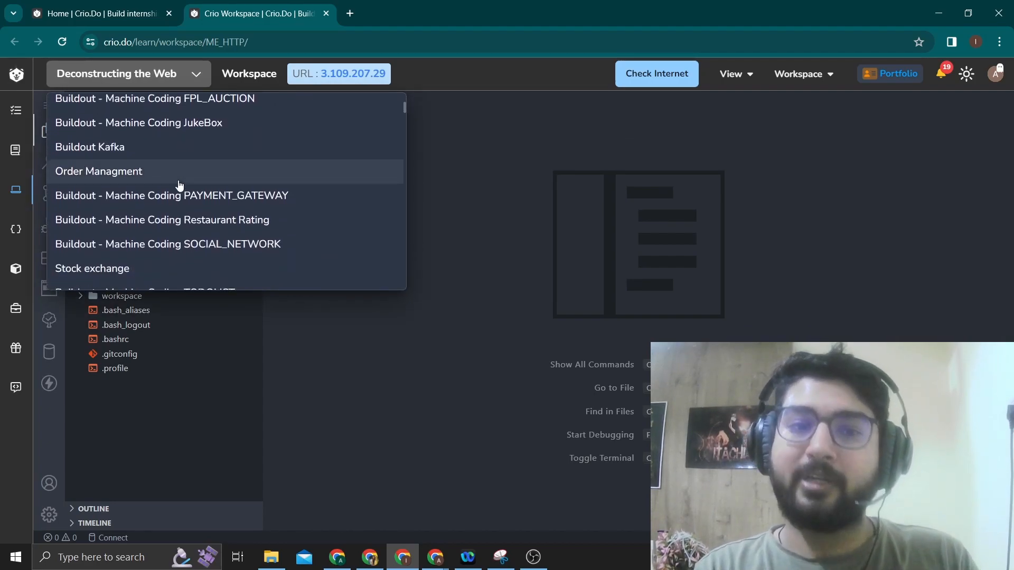
pyautogui.scroll(-3)
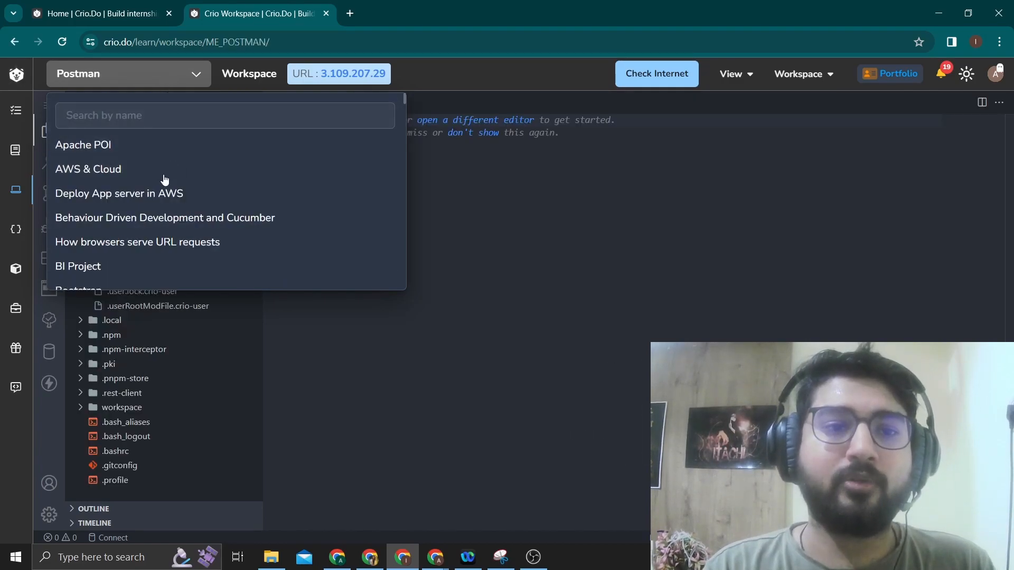
pyautogui.scroll(-3)
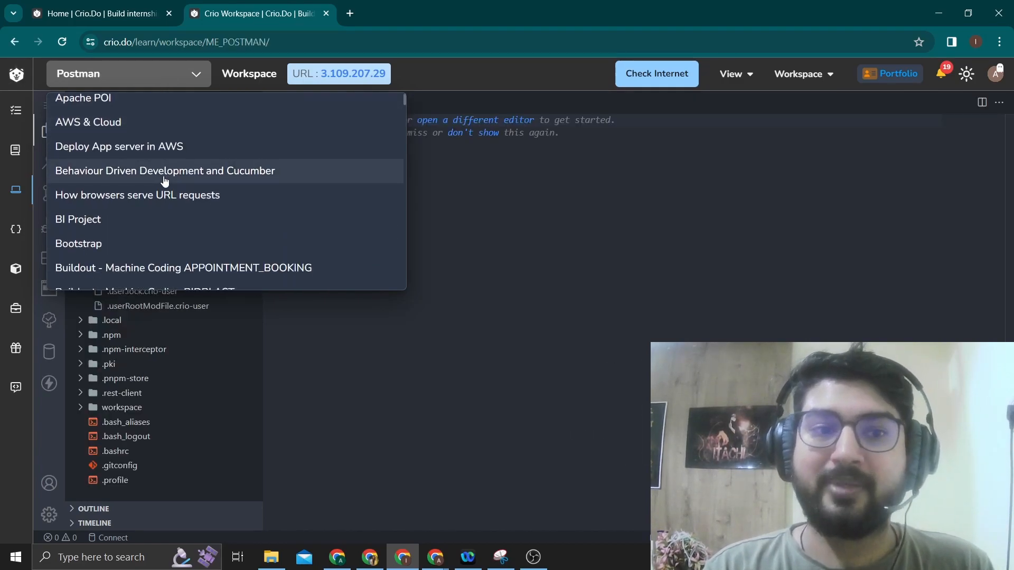
pyautogui.scroll(-3)
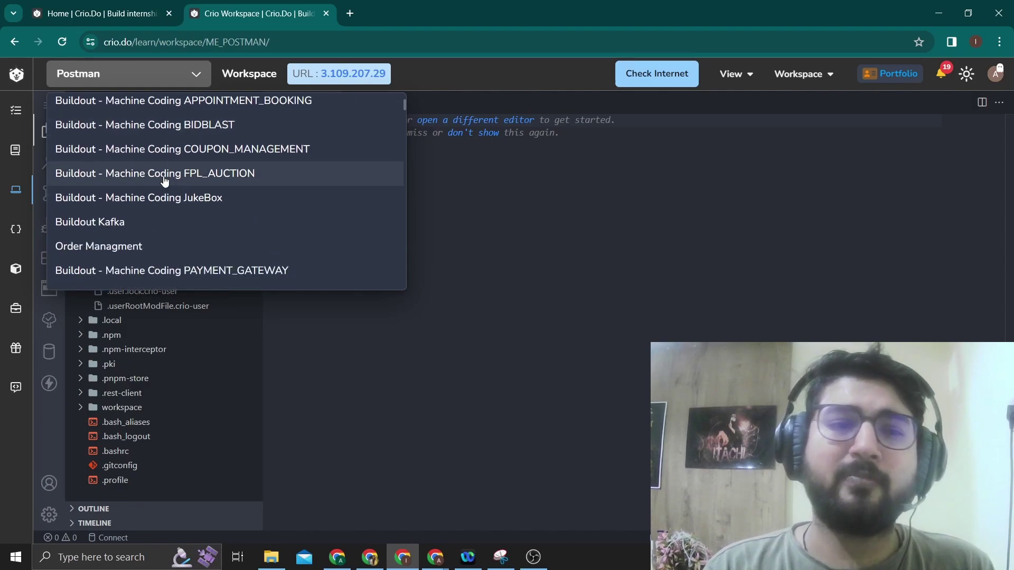
pyautogui.scroll(-3)
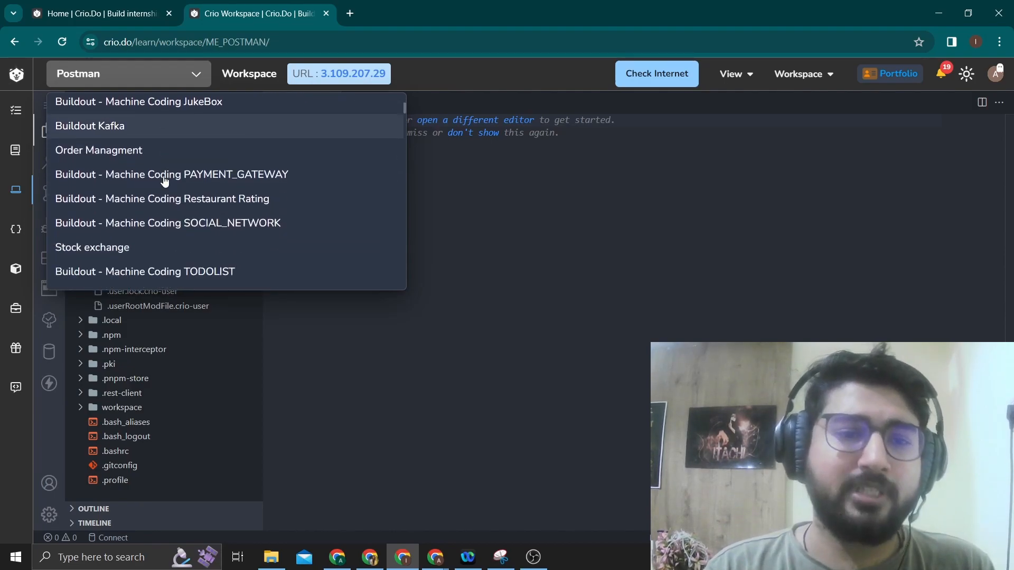
pyautogui.moveTo(168, 222)
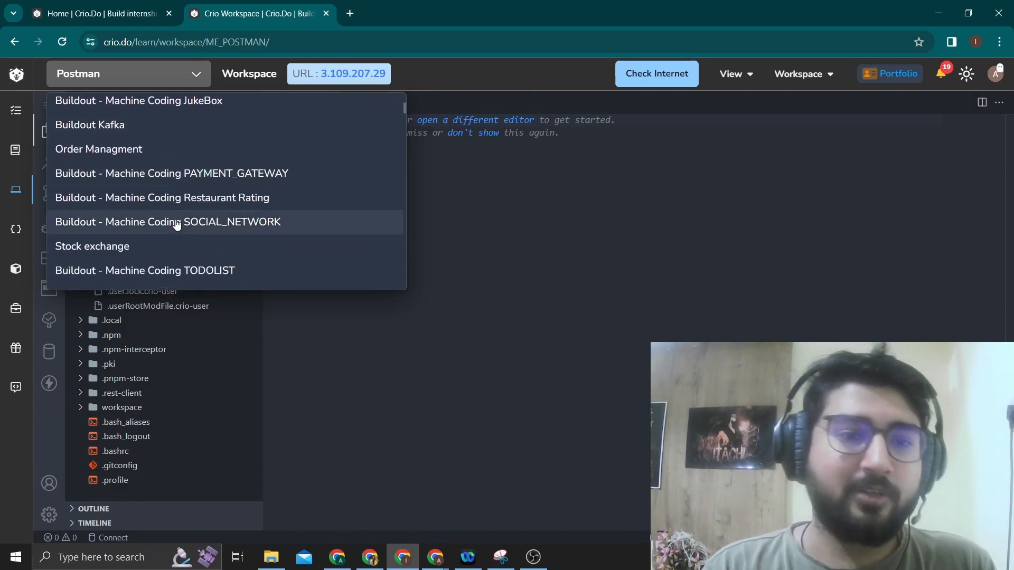
pyautogui.scroll(-3)
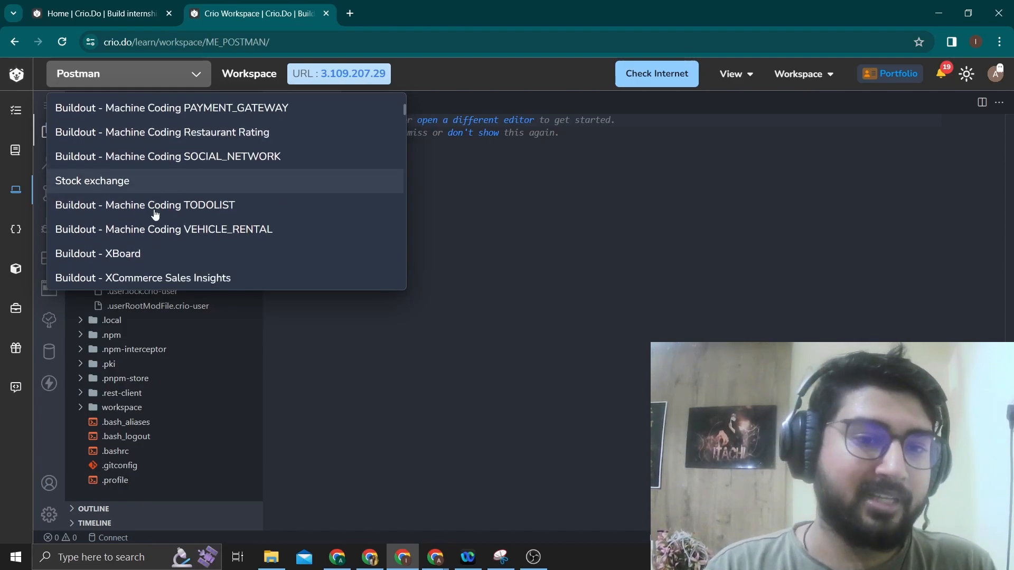
pyautogui.scroll(-3)
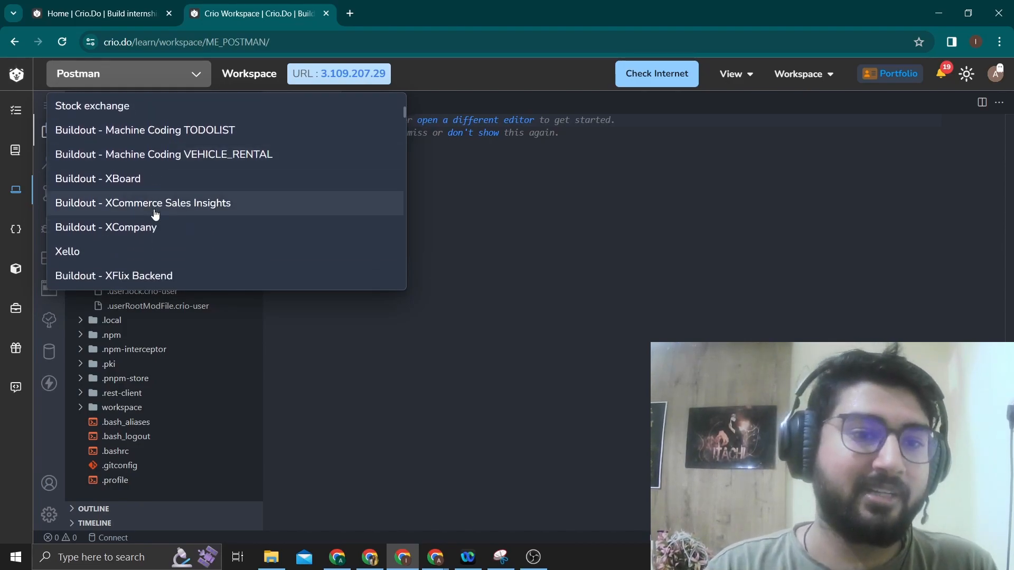
pyautogui.scroll(-3)
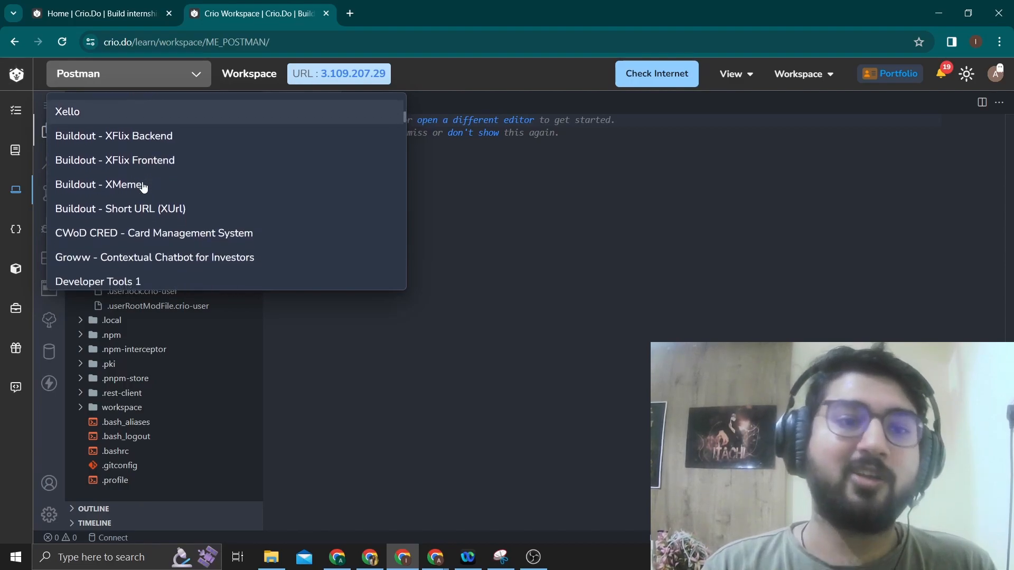
pyautogui.moveTo(193, 188)
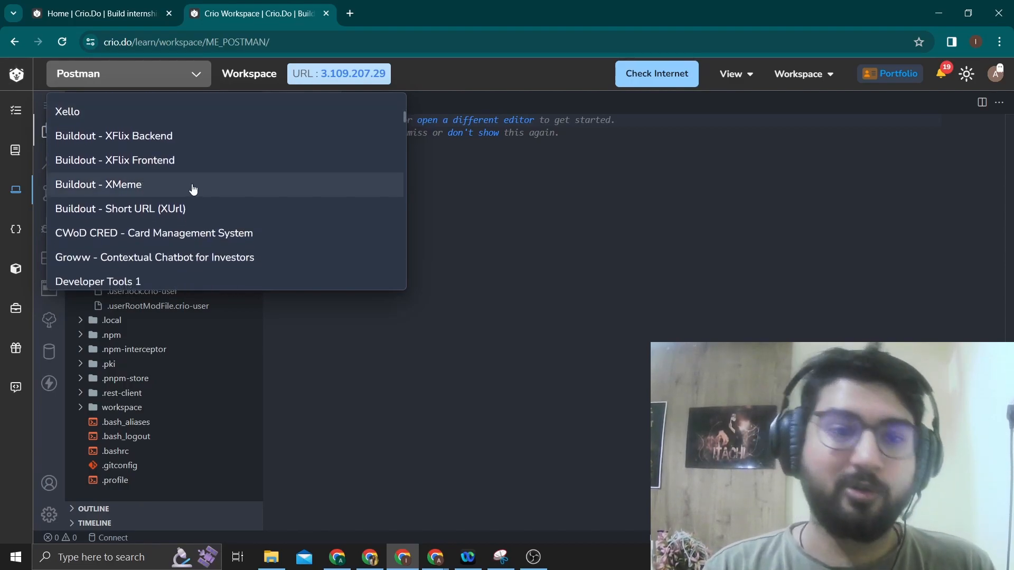
pyautogui.scroll(-3)
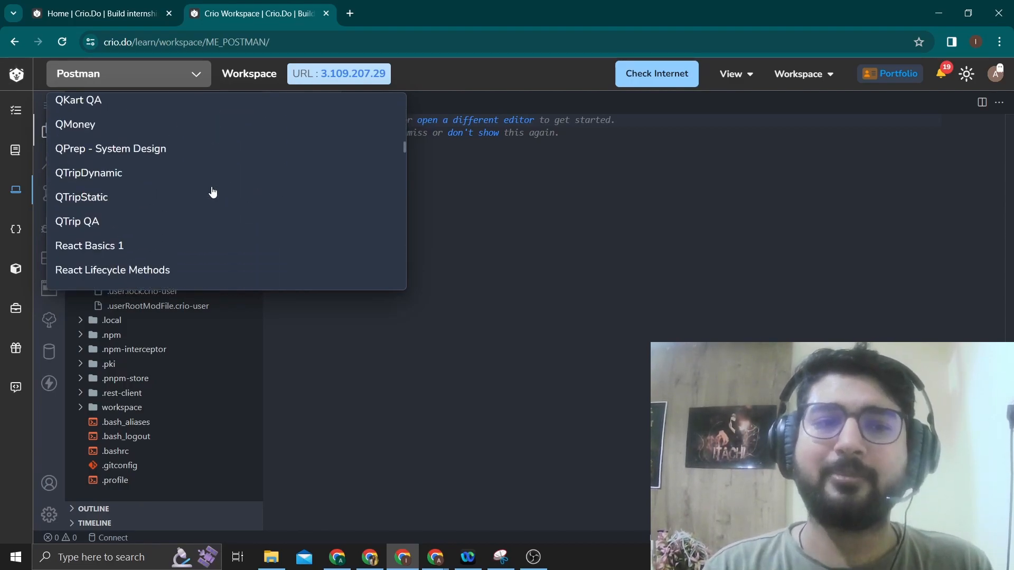
pyautogui.scroll(-3)
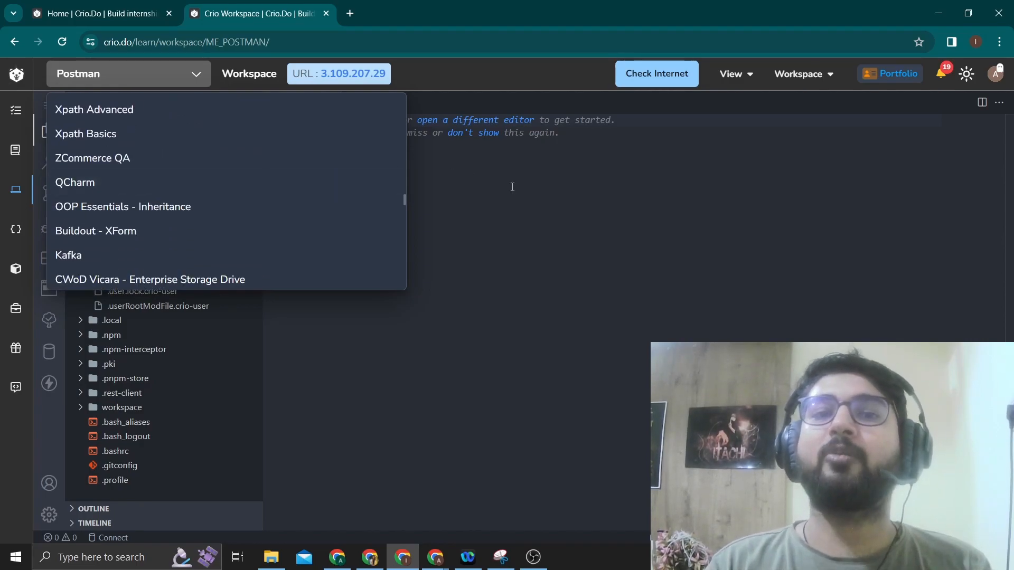
pyautogui.moveTo(170, 103)
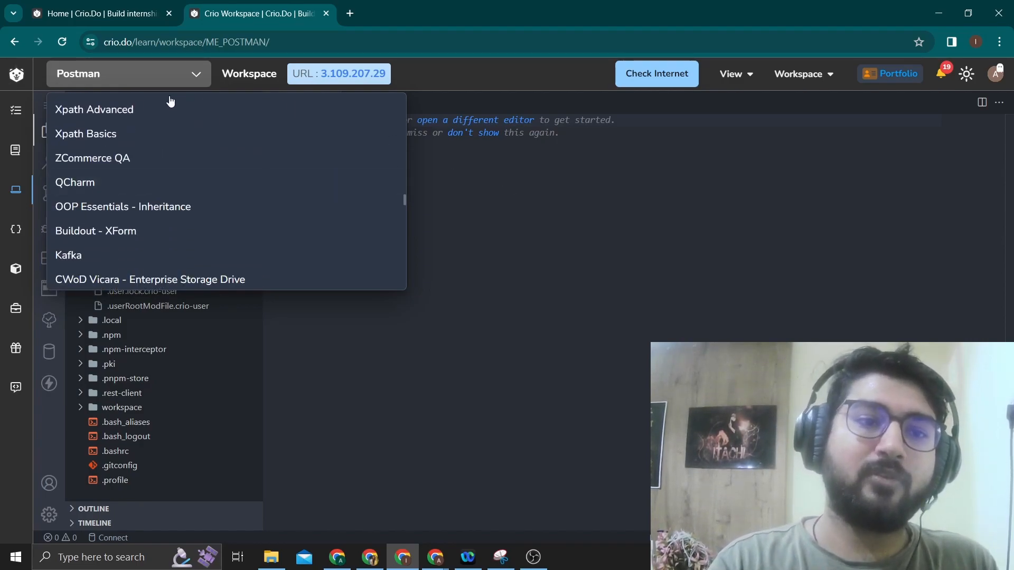
pyautogui.scroll(3)
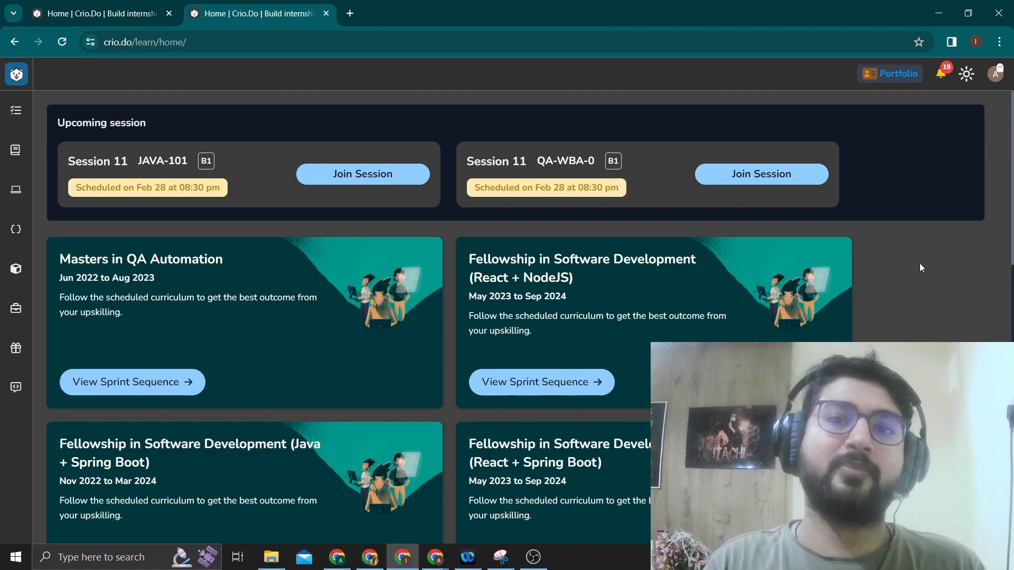
pyautogui.moveTo(154, 292)
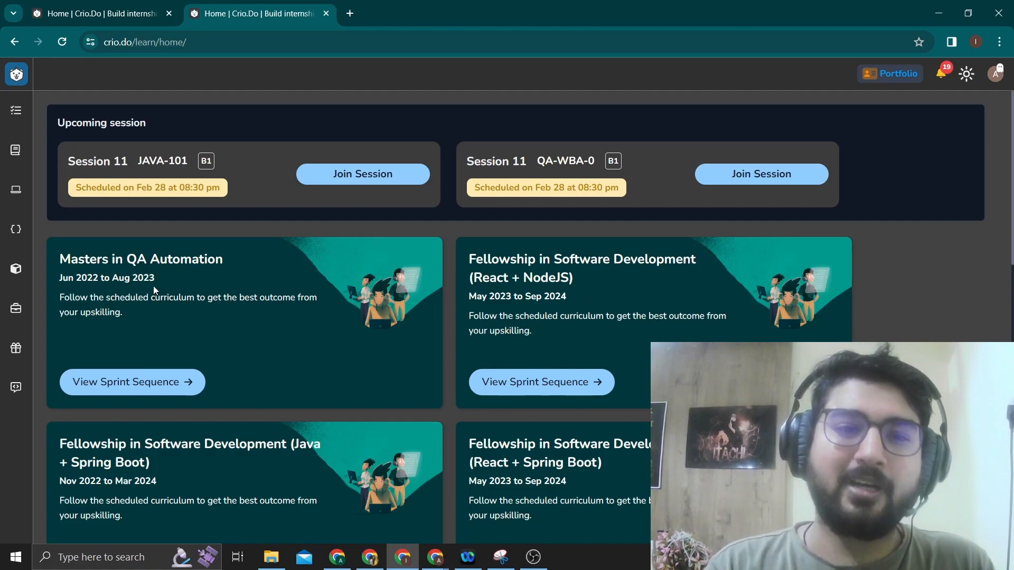
pyautogui.moveTo(16, 311)
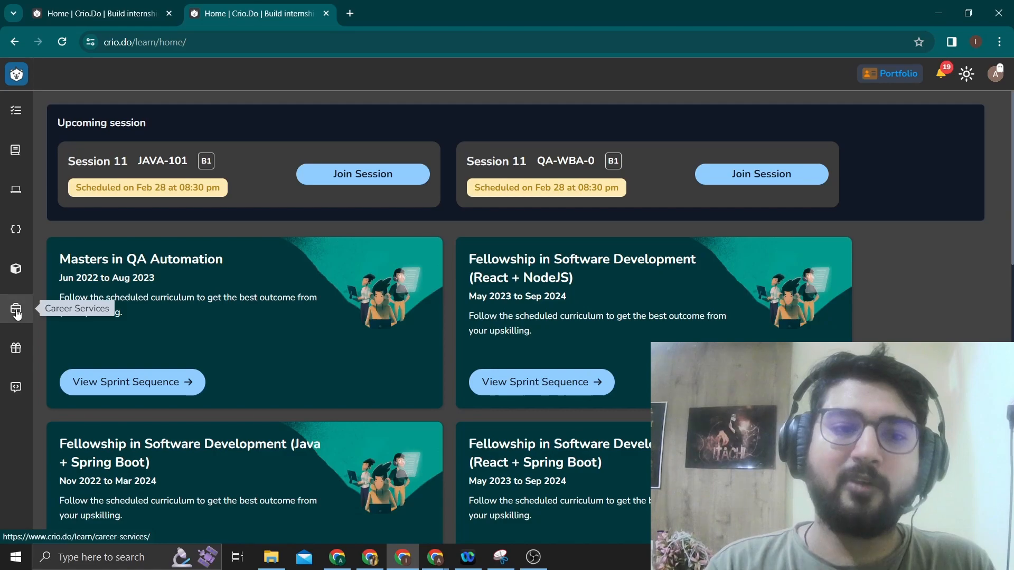
# Open Career Services referrals, review the Opt Ins job cards, then view the Wakefit SDE 1 opening
pyautogui.click(16, 310)
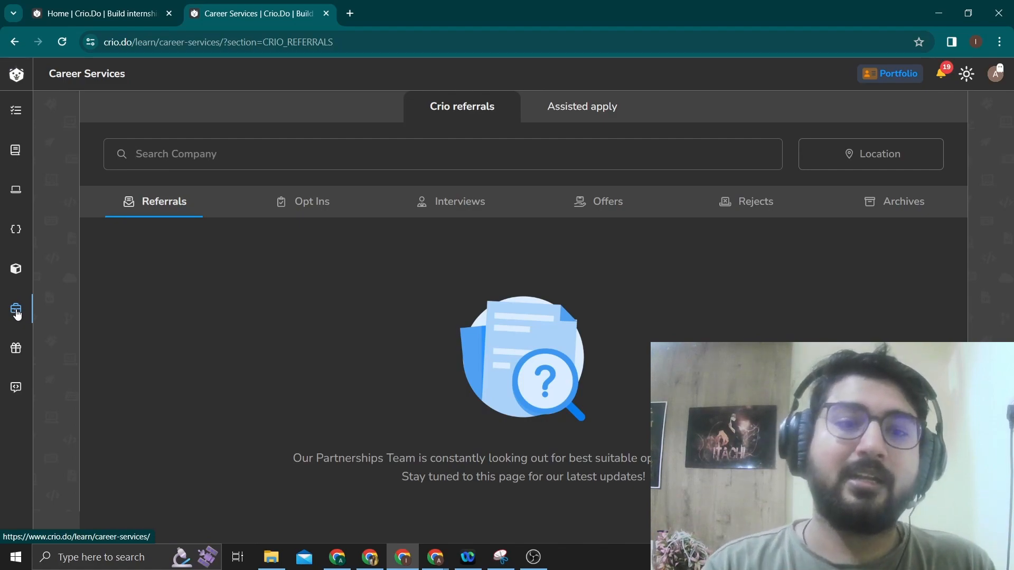
pyautogui.moveTo(295, 283)
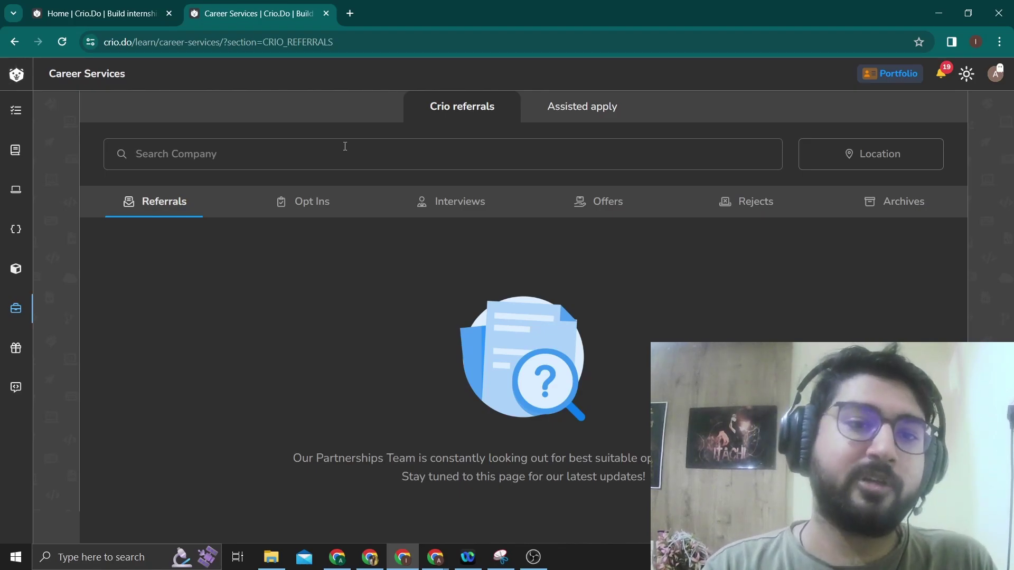
pyautogui.click(312, 200)
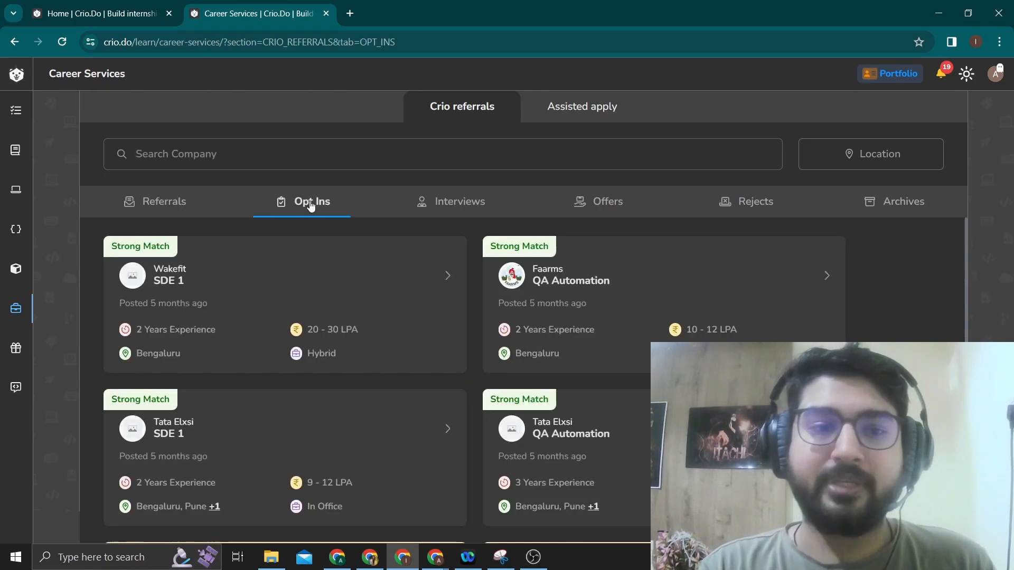
pyautogui.moveTo(191, 251)
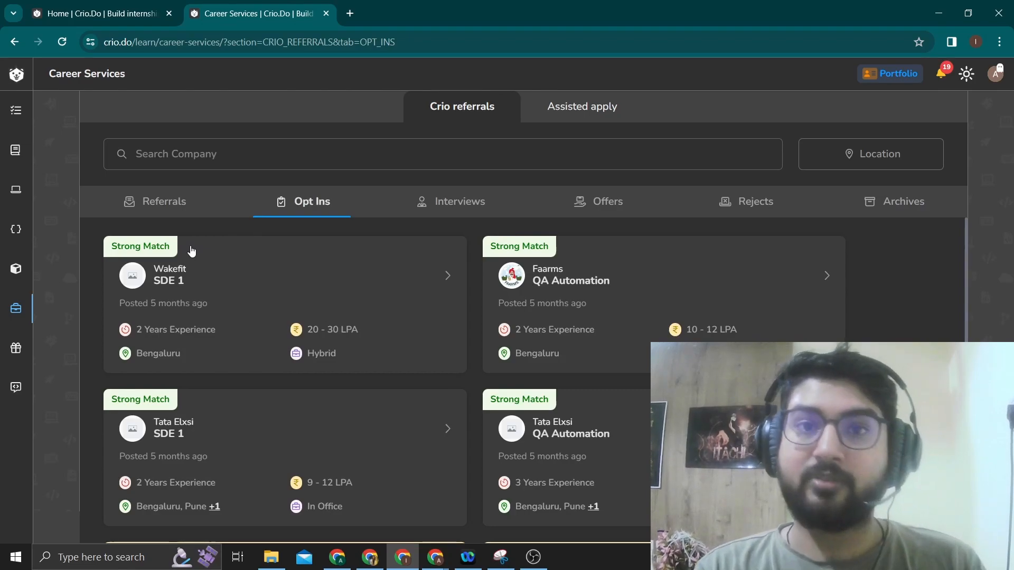
pyautogui.moveTo(171, 281)
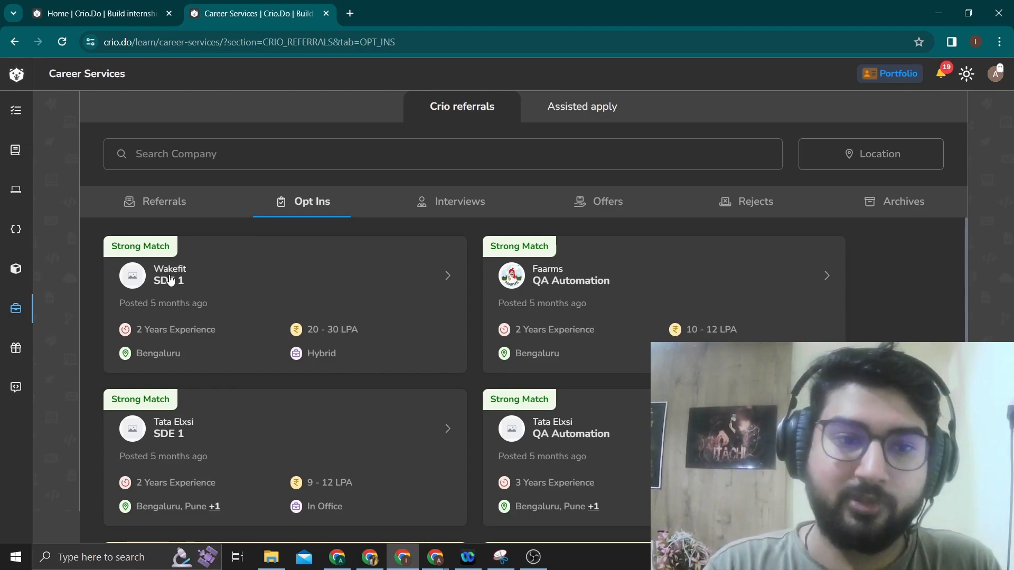
pyautogui.moveTo(323, 335)
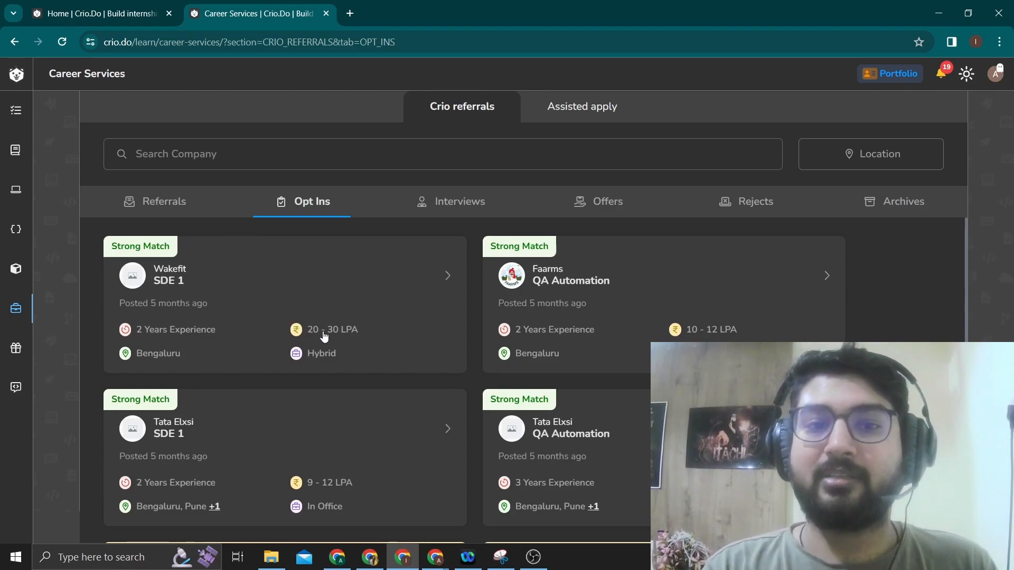
pyautogui.moveTo(135, 246)
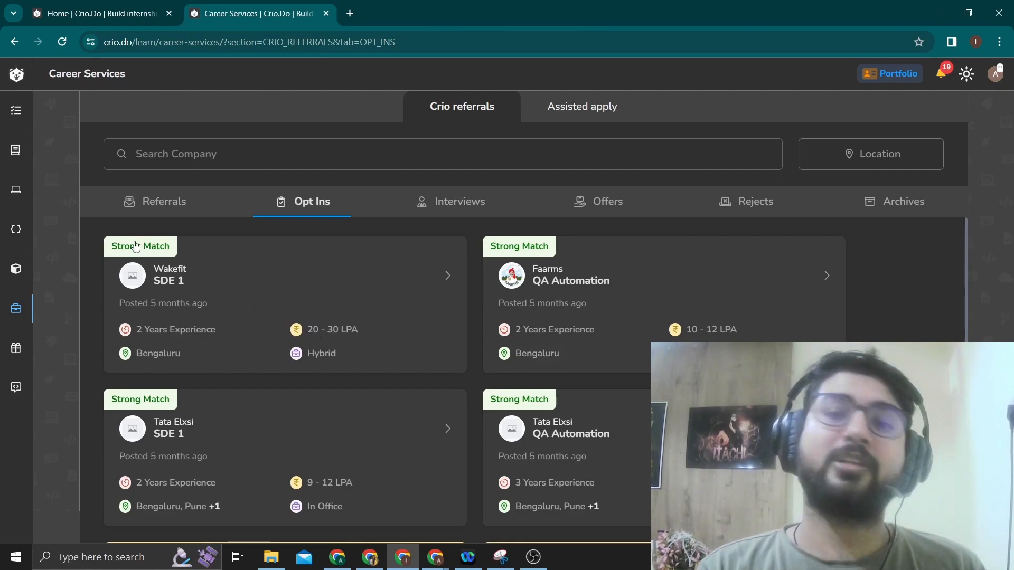
pyautogui.scroll(-3)
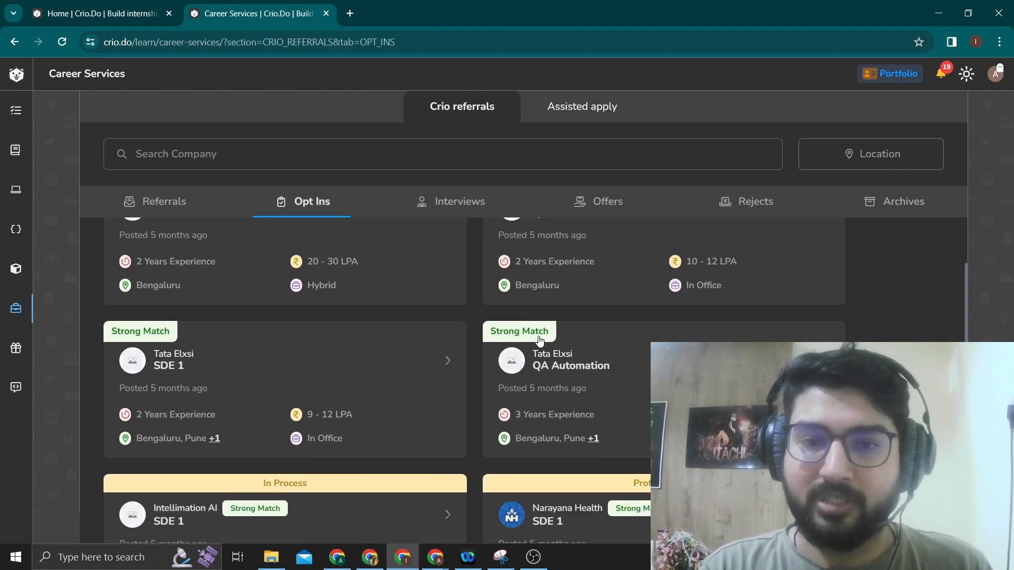
pyautogui.scroll(-3)
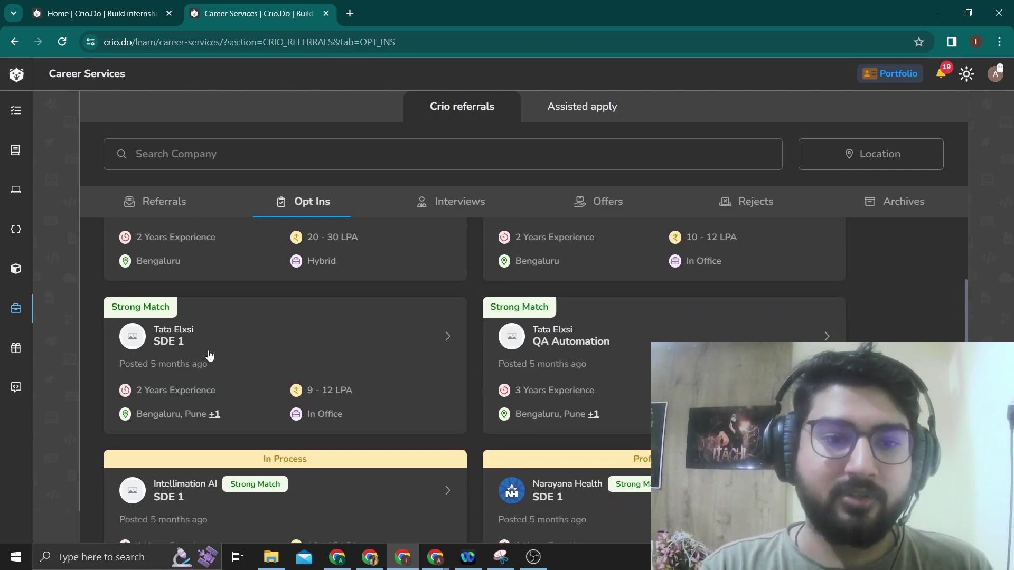
pyautogui.moveTo(330, 394)
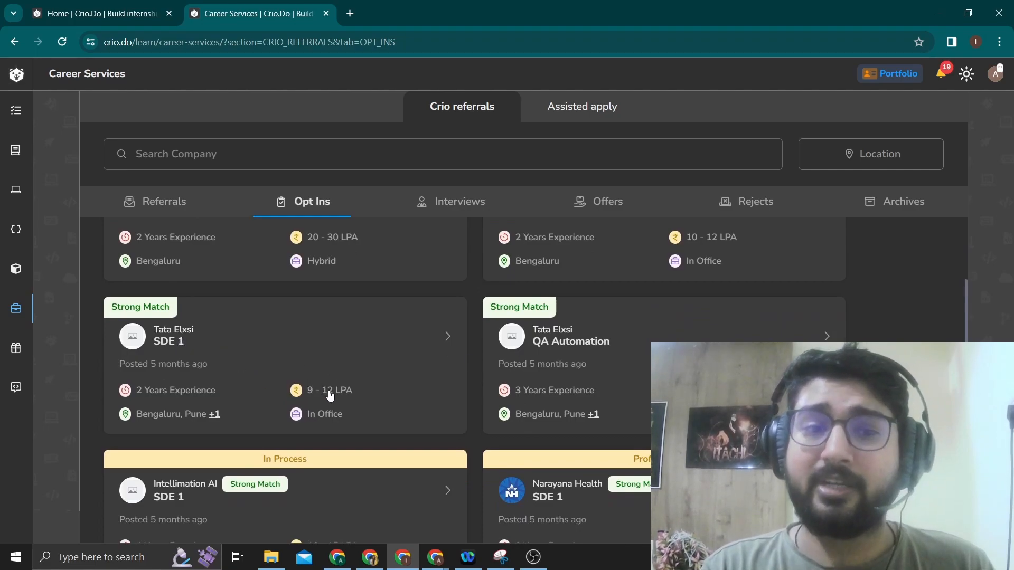
pyautogui.scroll(3)
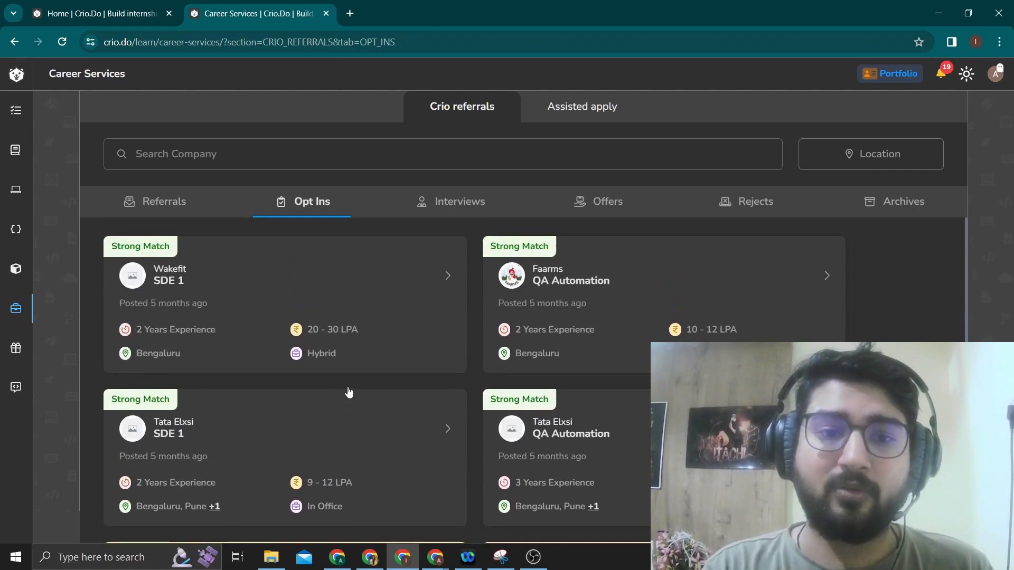
pyautogui.scroll(-3)
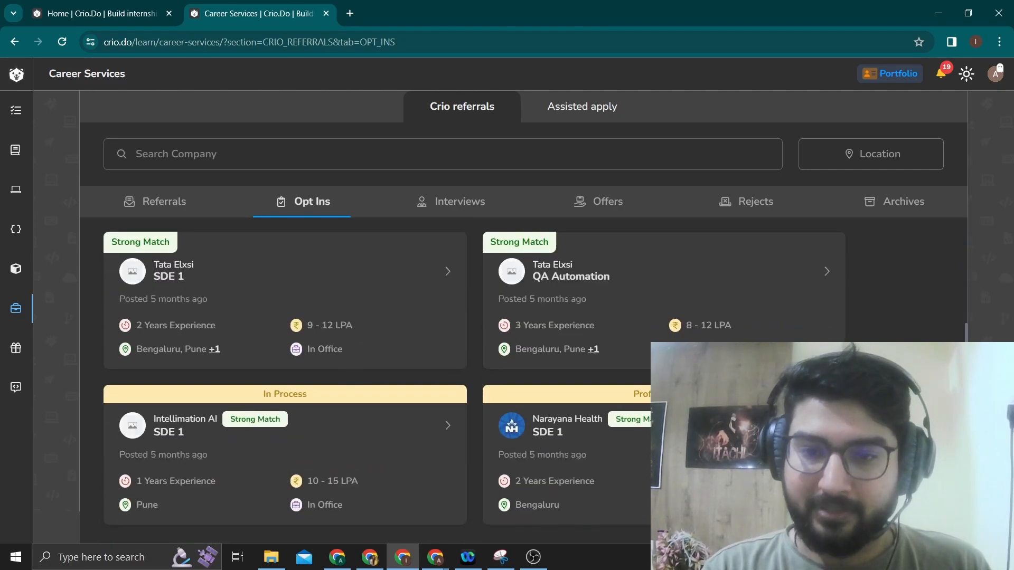
pyautogui.moveTo(325, 429)
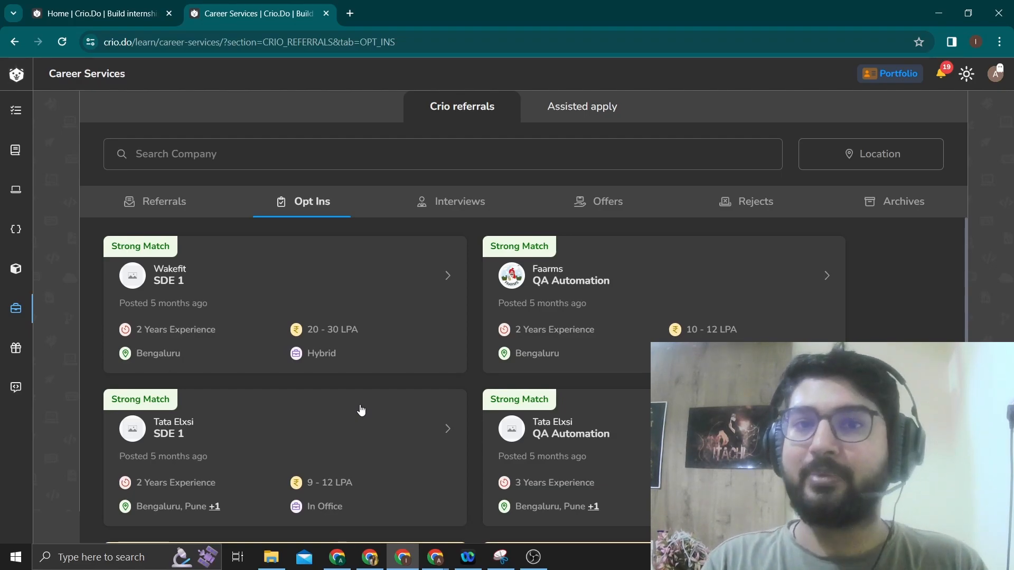
pyautogui.moveTo(401, 275)
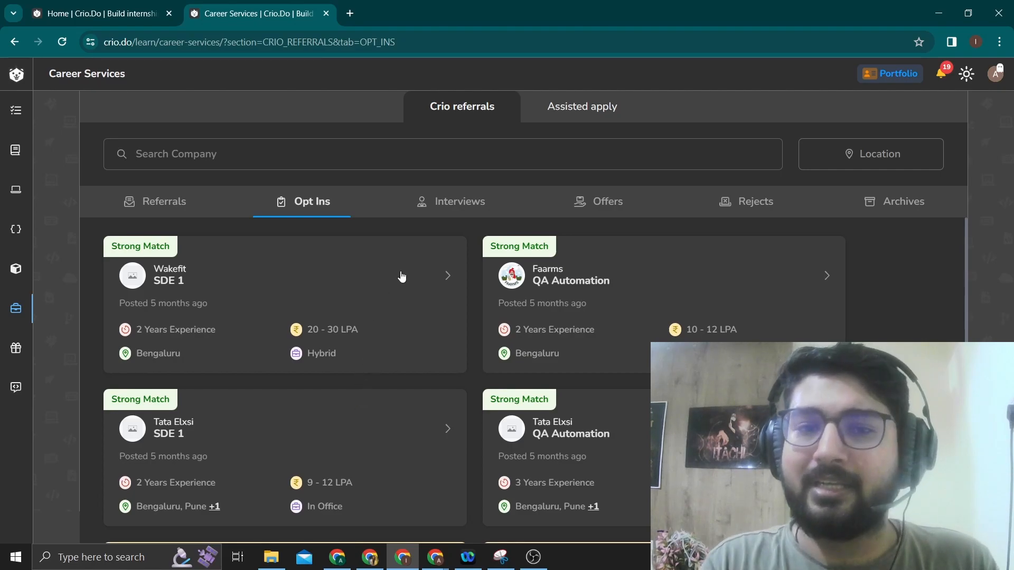
pyautogui.click(459, 201)
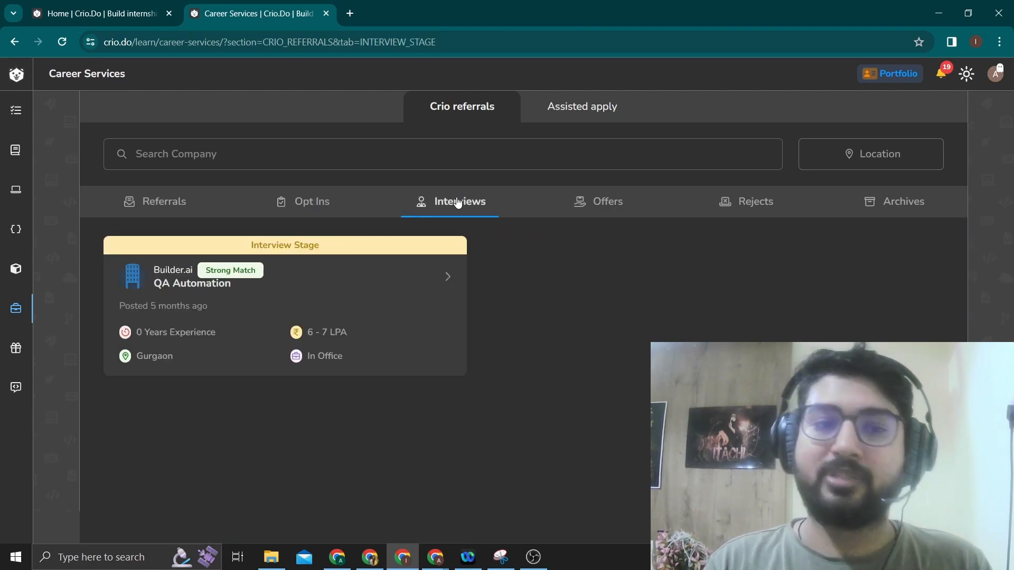
pyautogui.moveTo(252, 331)
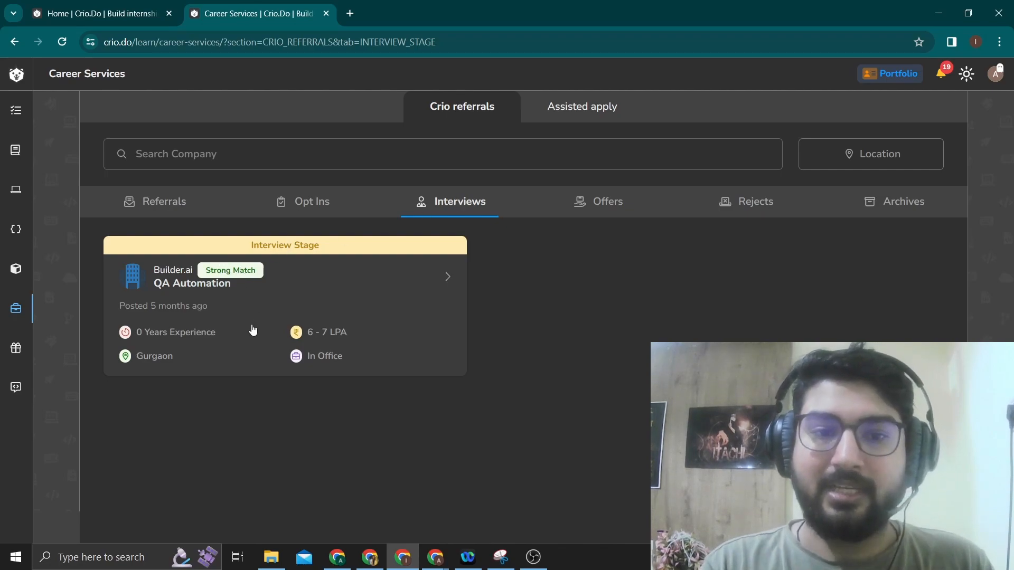
# View the Offers tab's ShopDeck SDE 1 offer, then the Rejects tab's Meesho referral
pyautogui.click(598, 201)
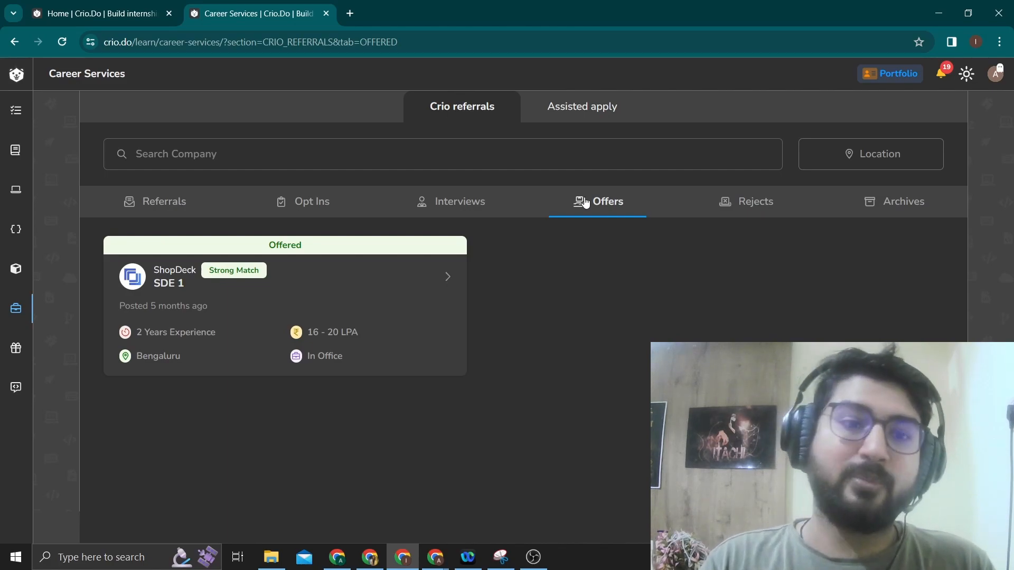
pyautogui.moveTo(281, 287)
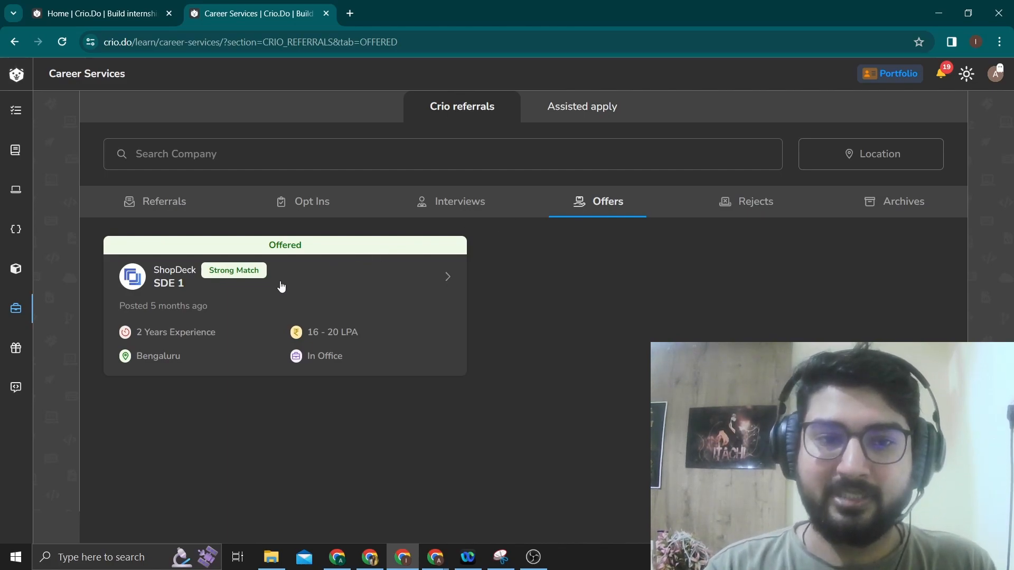
pyautogui.moveTo(191, 280)
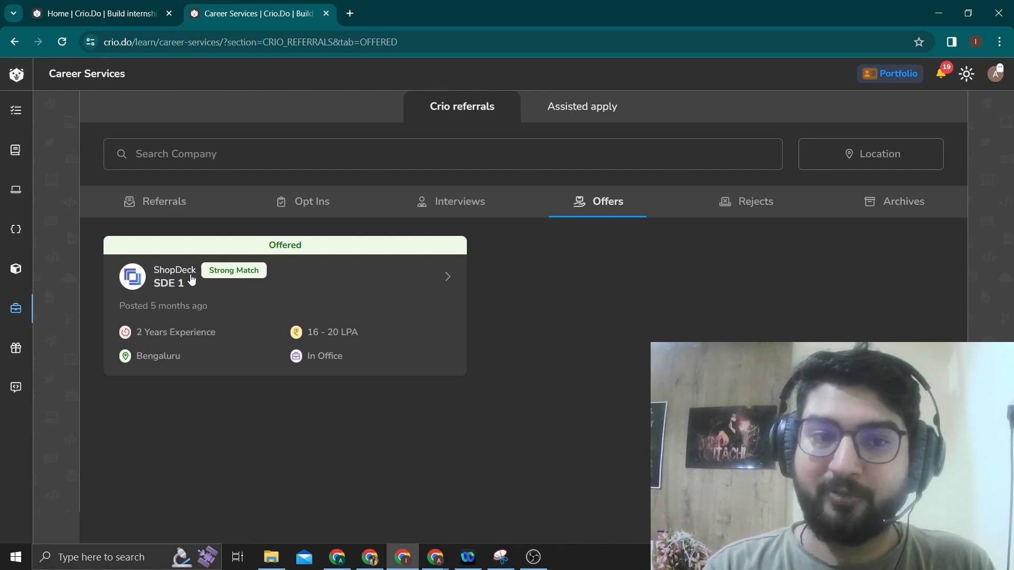
pyautogui.moveTo(304, 325)
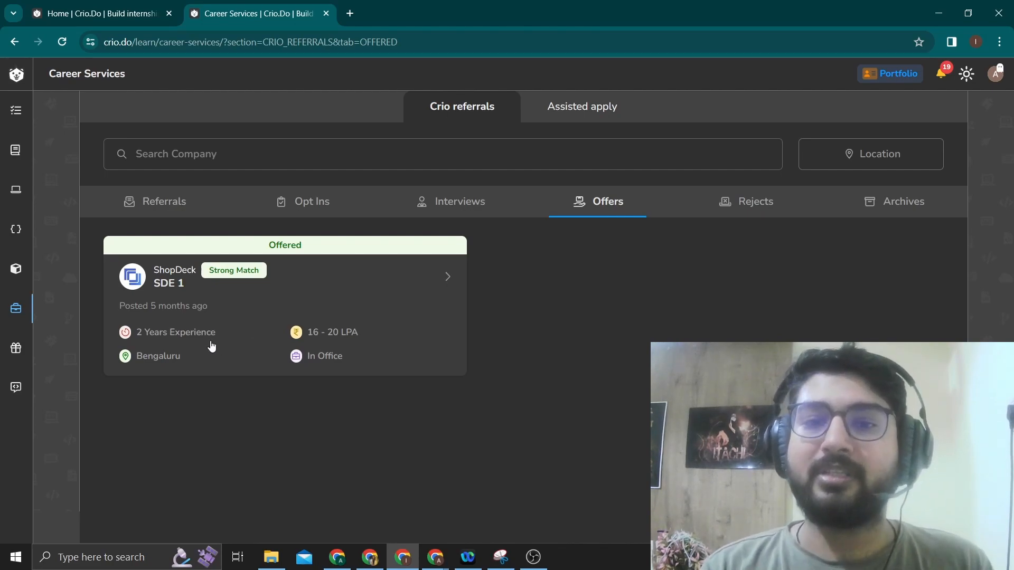
pyautogui.moveTo(748, 214)
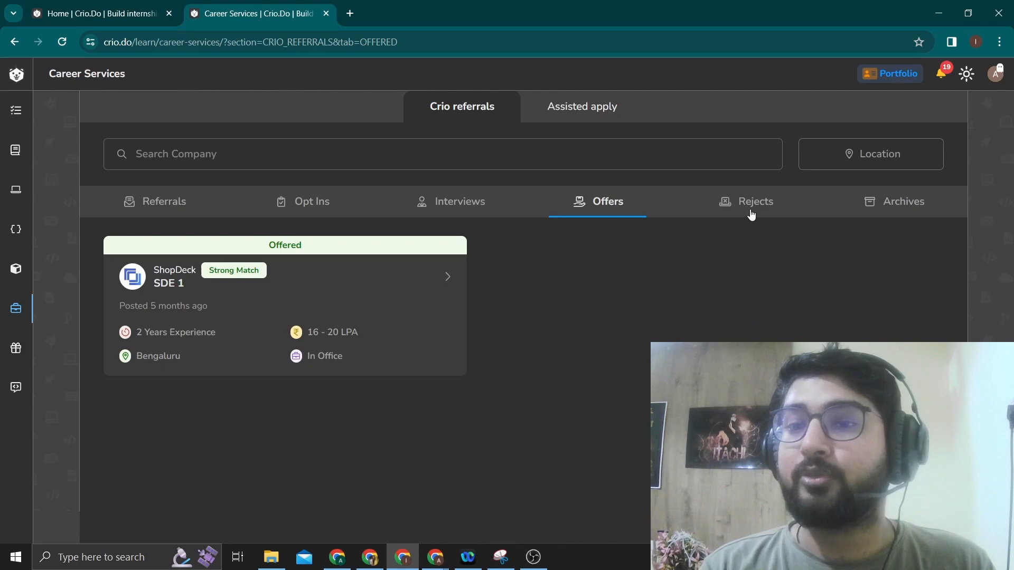
pyautogui.click(744, 201)
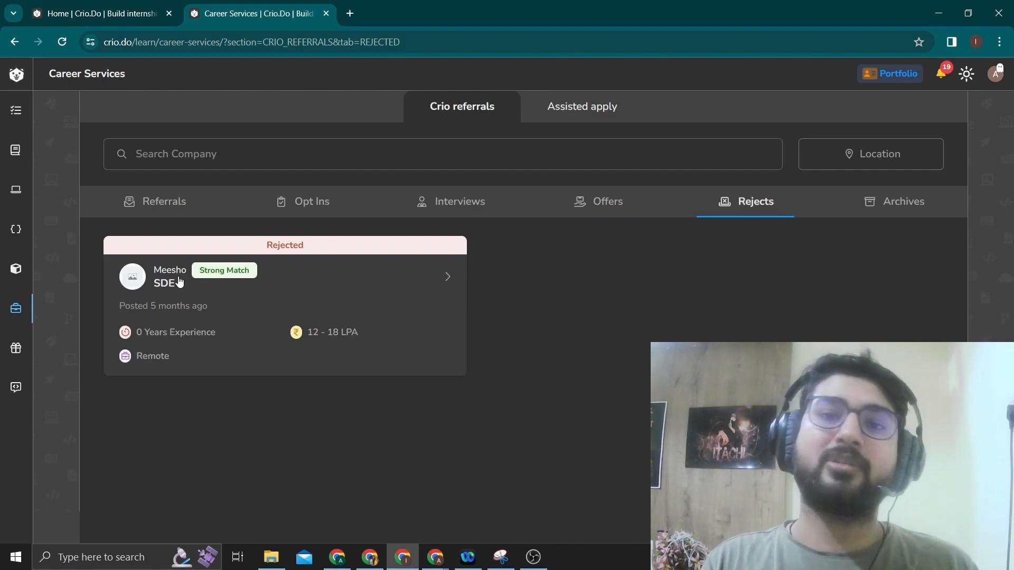
pyautogui.moveTo(272, 263)
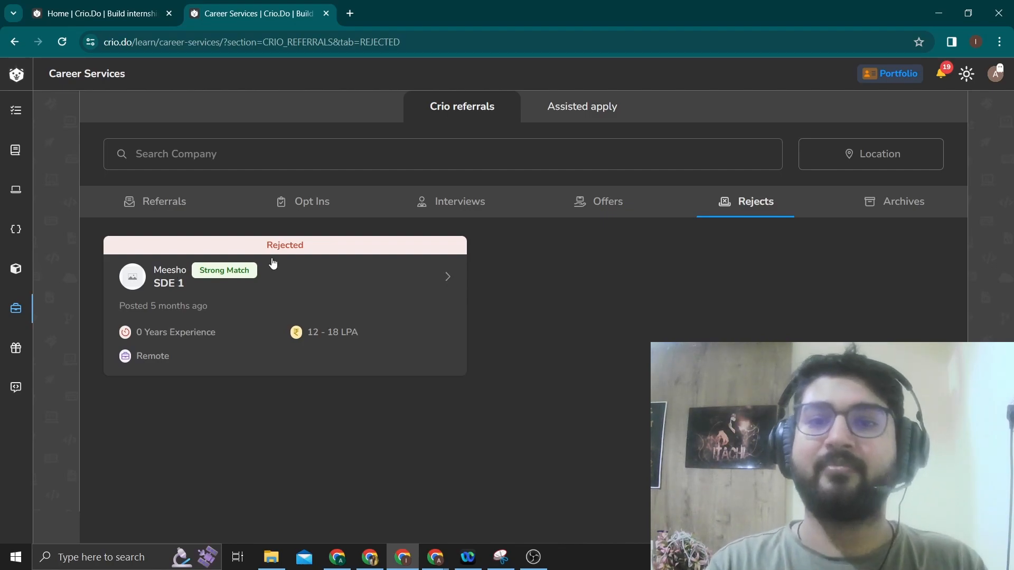
# Switch to the Assisted apply section with recommended QA openings from Vegapay, upGrad, Cisco and Arm
pyautogui.click(580, 106)
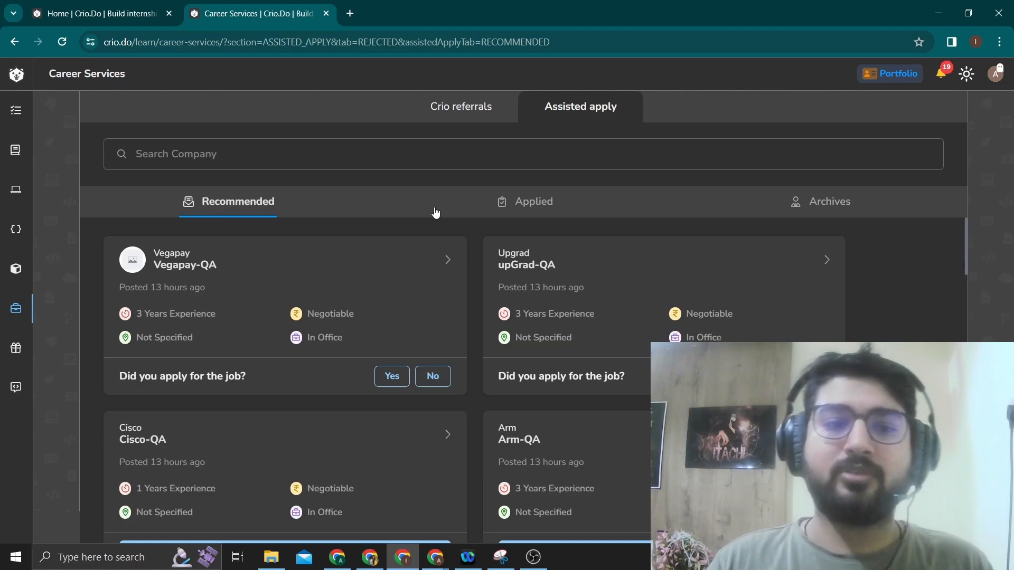
pyautogui.moveTo(479, 199)
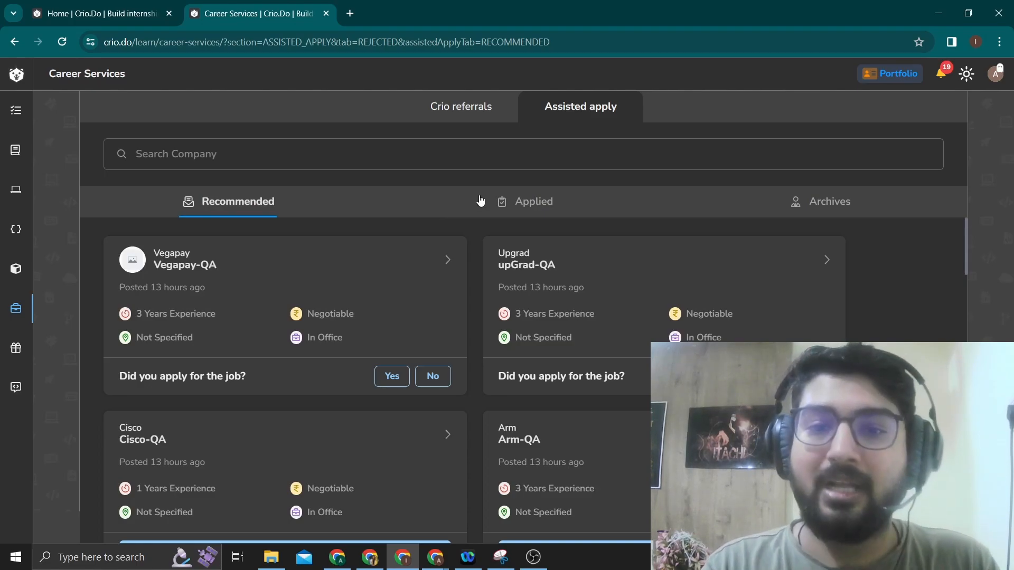
# View the Applied list of assisted-apply jobs, then return to the home dashboard
pyautogui.click(535, 201)
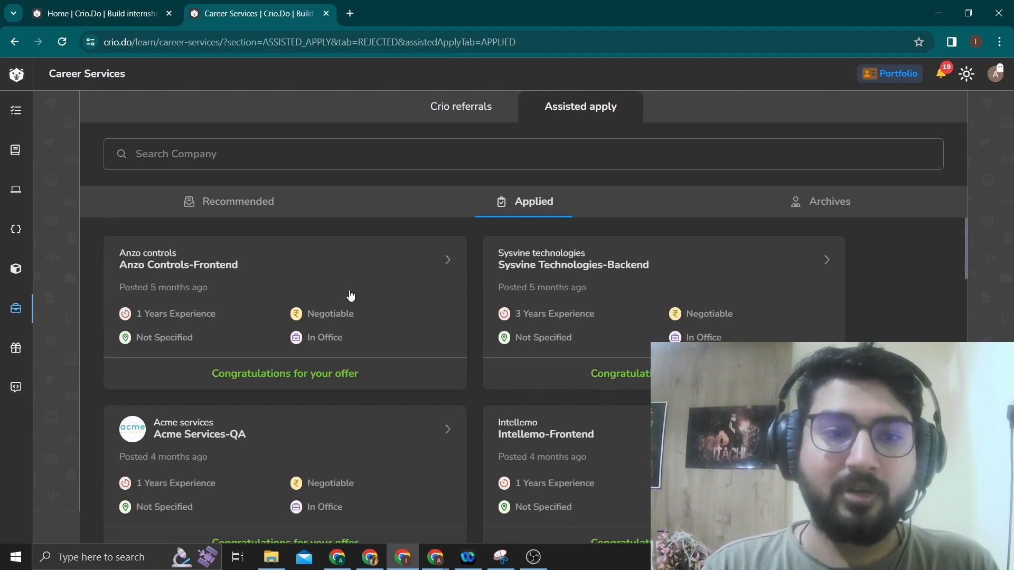
pyautogui.moveTo(430, 309)
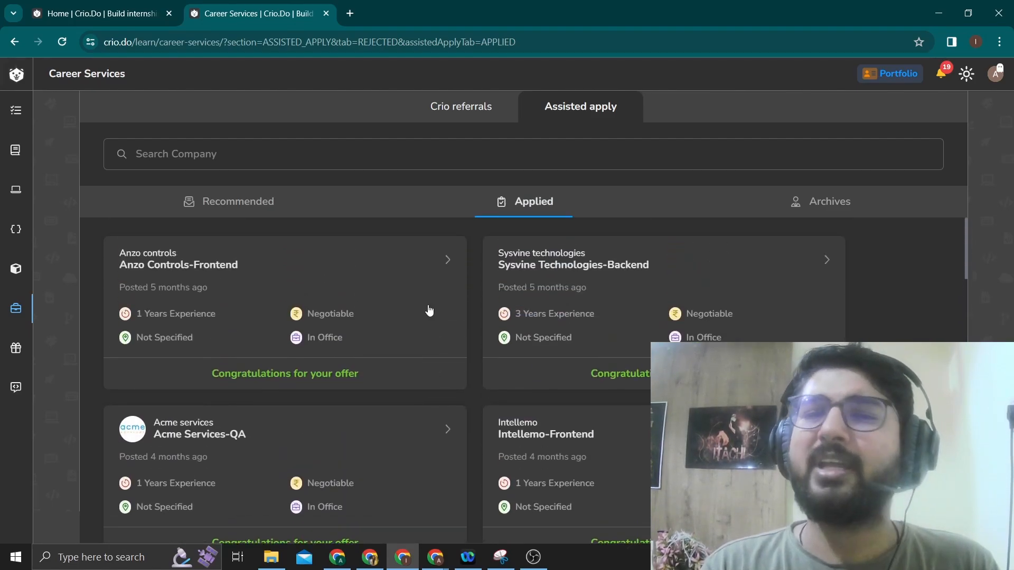
pyautogui.click(238, 201)
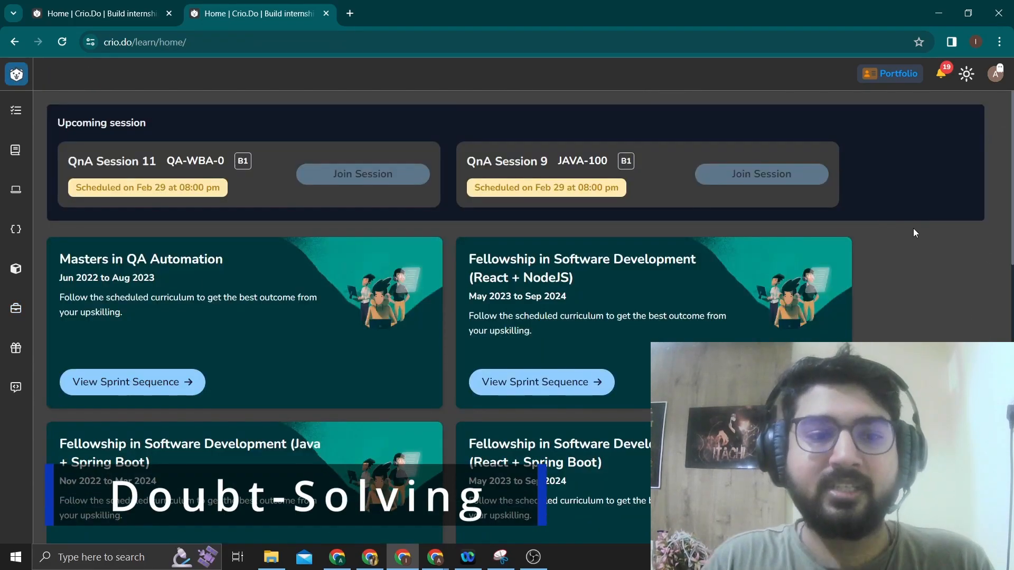
pyautogui.moveTo(15, 387)
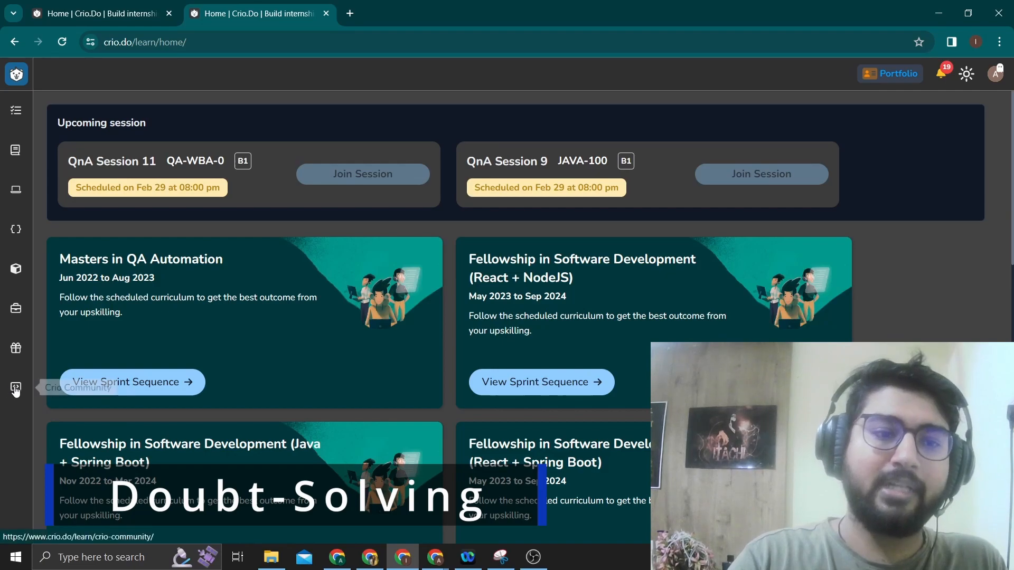
pyautogui.click(16, 387)
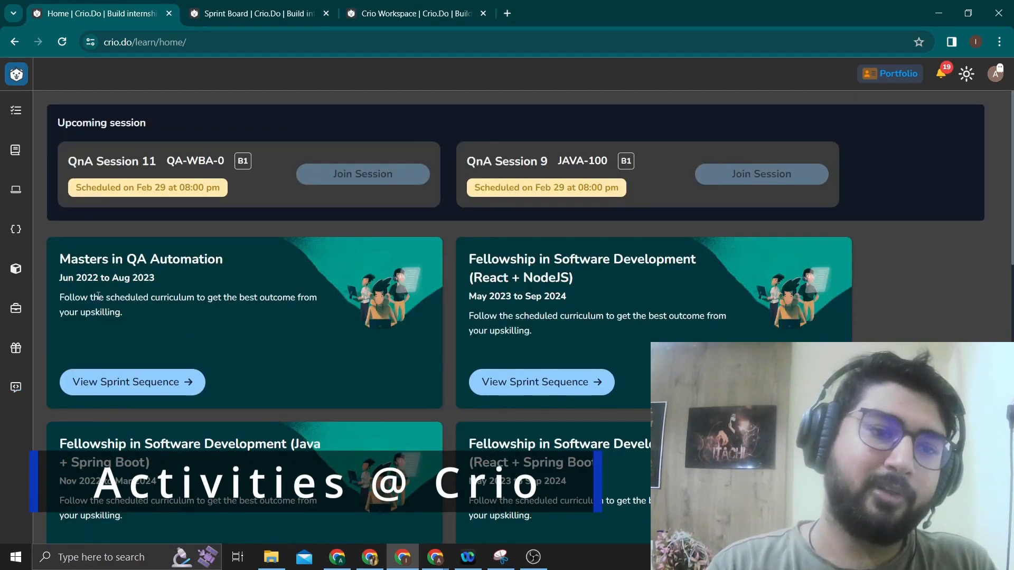
# Show the Activities page (33 of 185 done, 17.84%) and browse through the activity cards grid
pyautogui.click(16, 269)
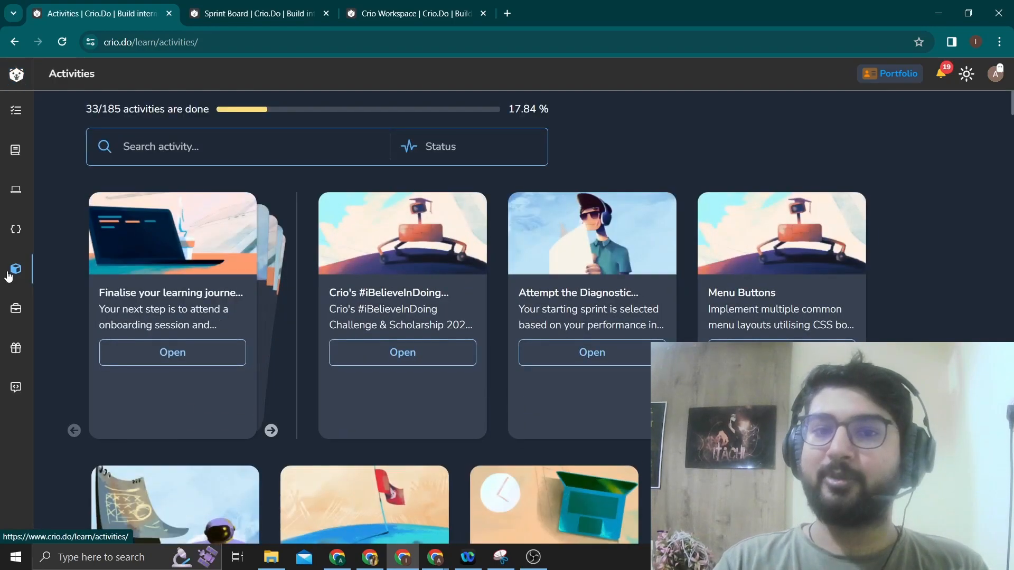
pyautogui.moveTo(719, 255)
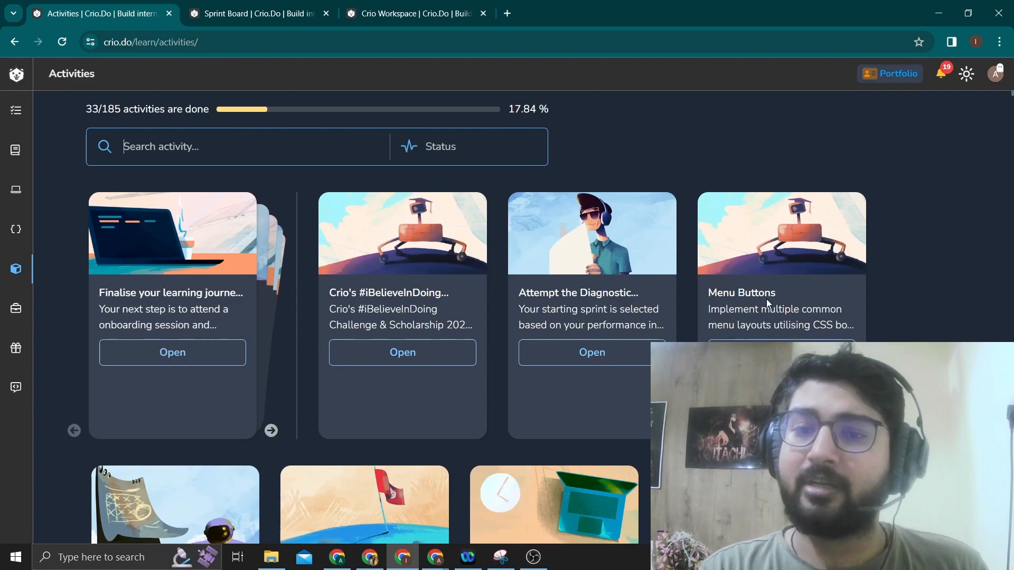
pyautogui.scroll(-3)
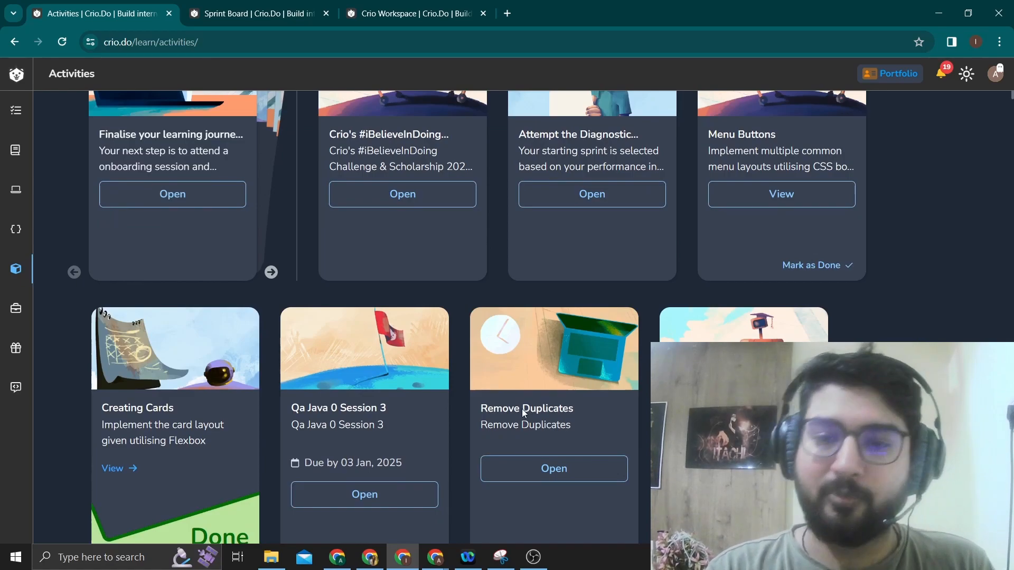
pyautogui.scroll(-3)
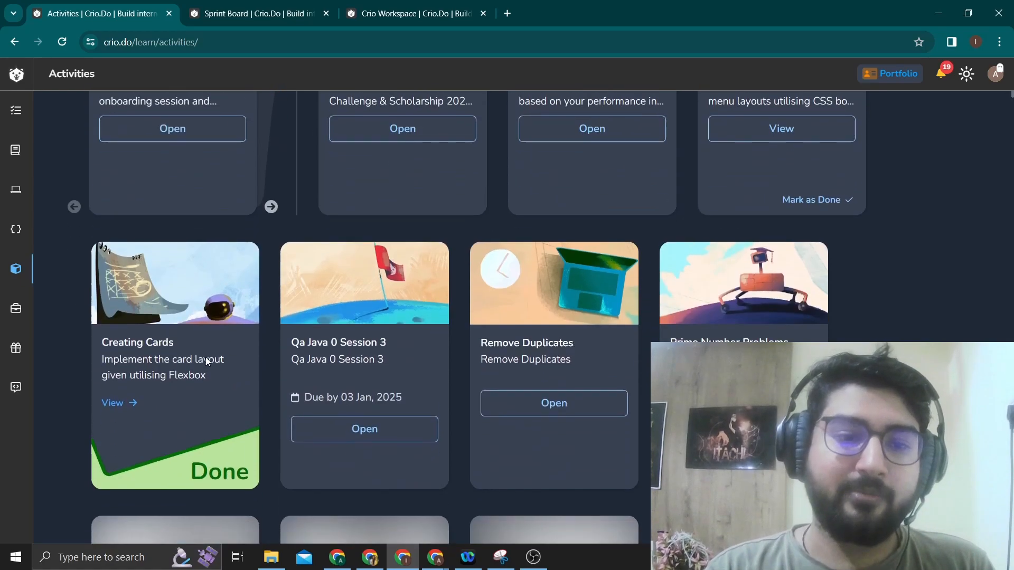
pyautogui.scroll(-3)
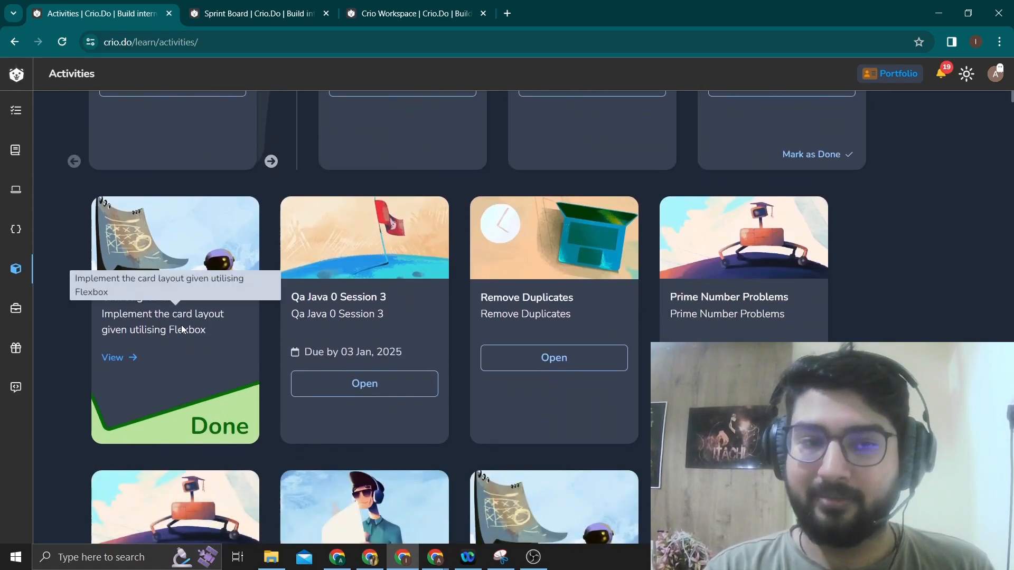
pyautogui.scroll(-3)
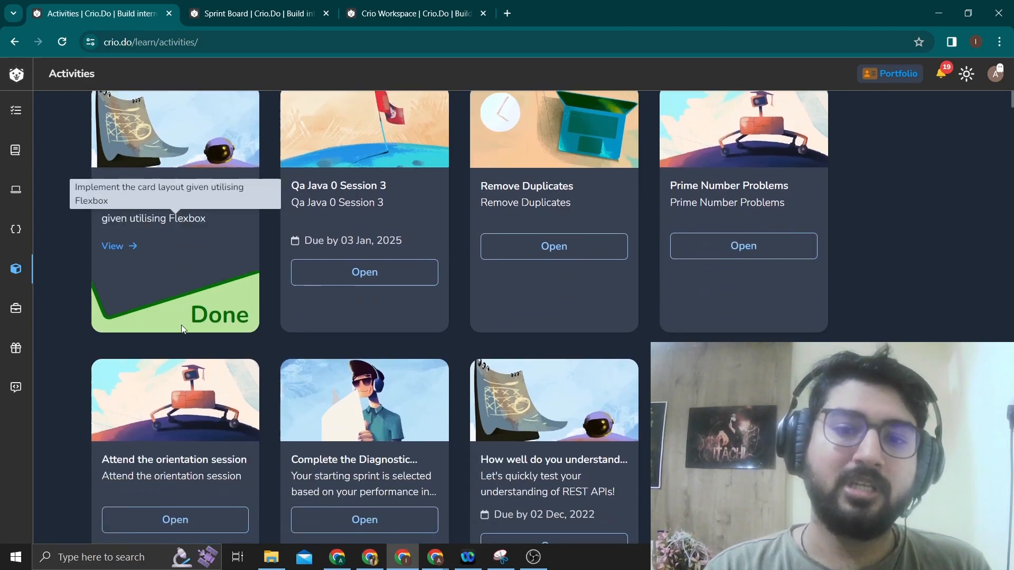
pyautogui.scroll(3)
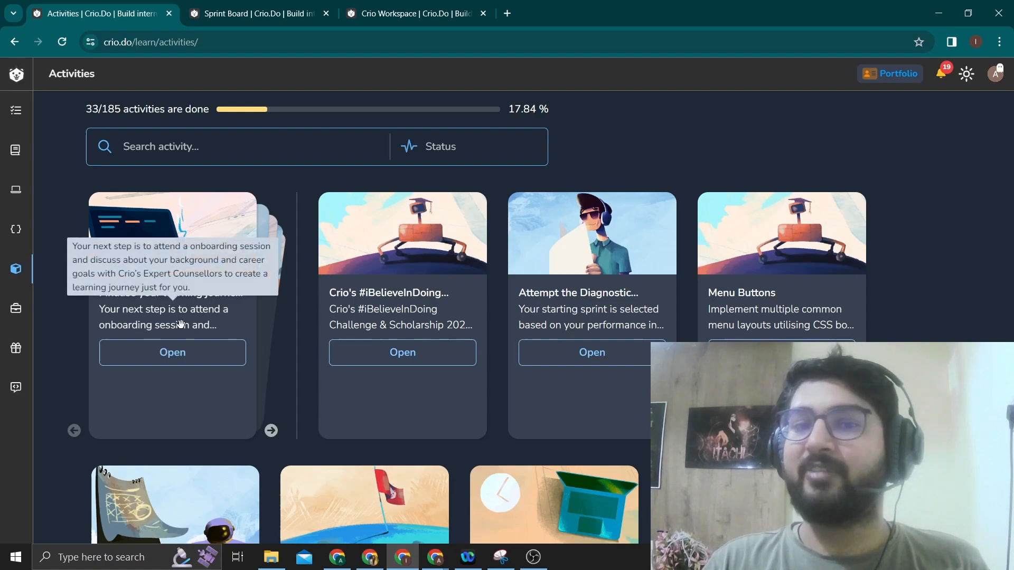
pyautogui.moveTo(693, 260)
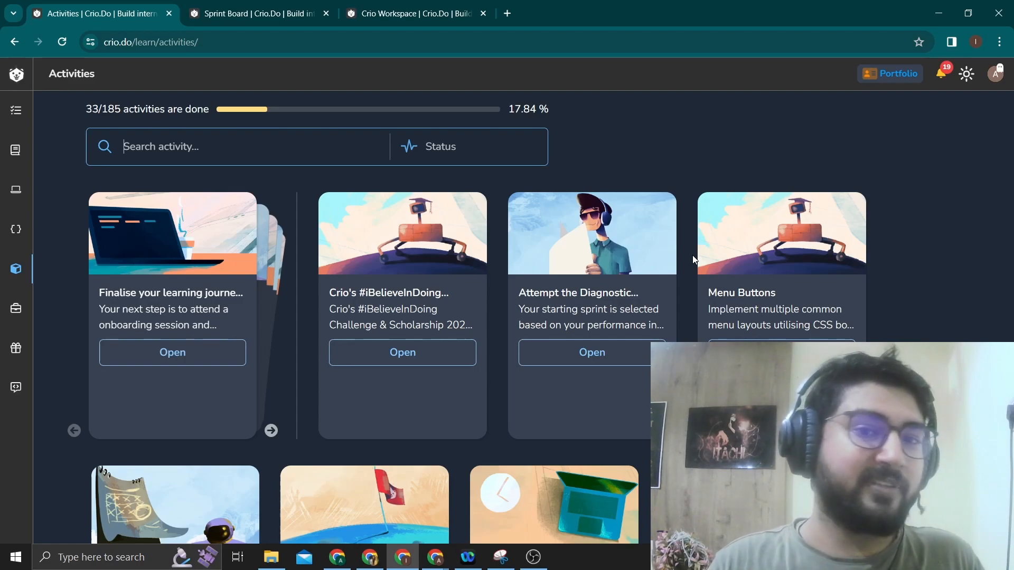
pyautogui.scroll(-3)
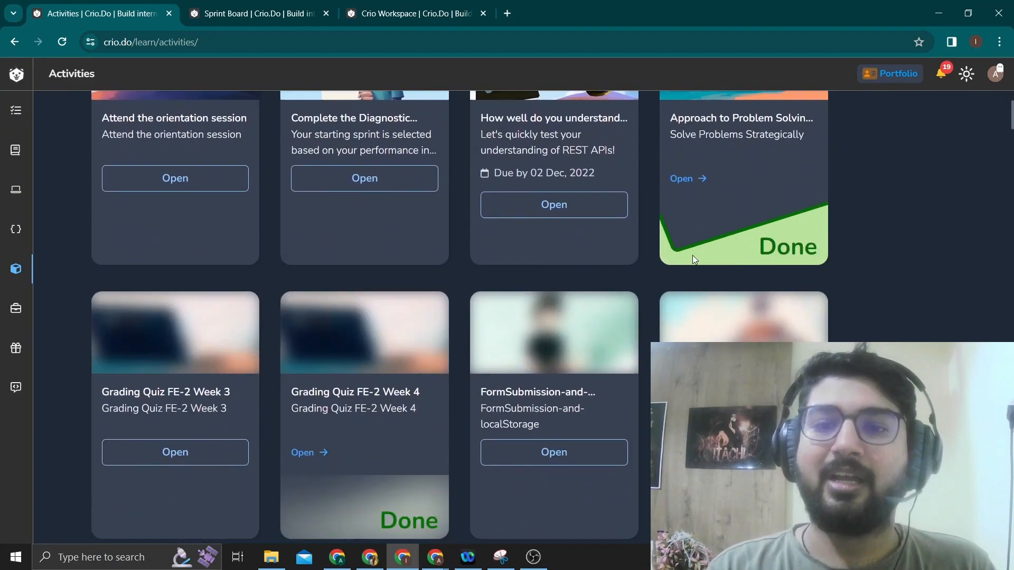
pyautogui.scroll(-3)
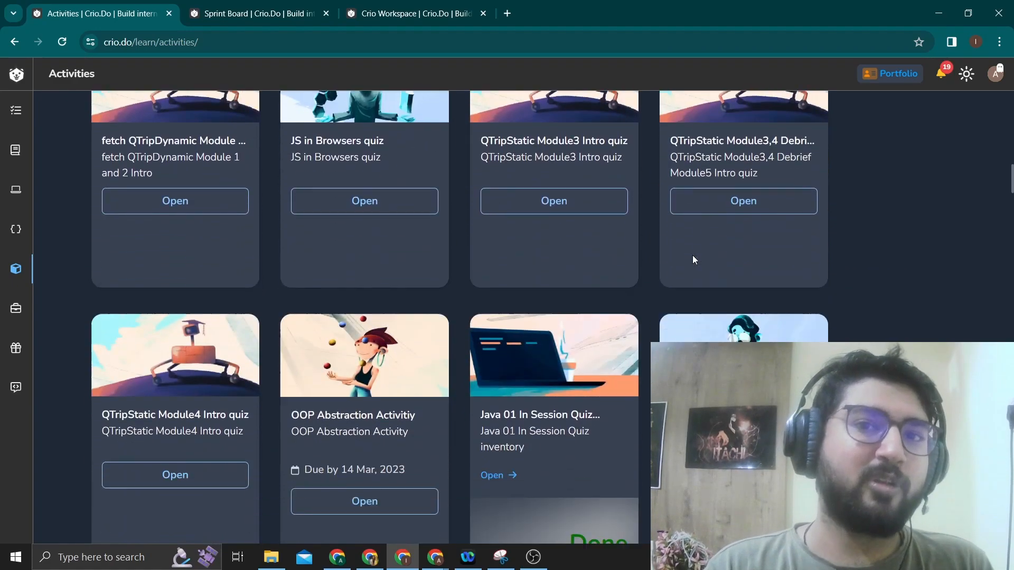
pyautogui.scroll(-3)
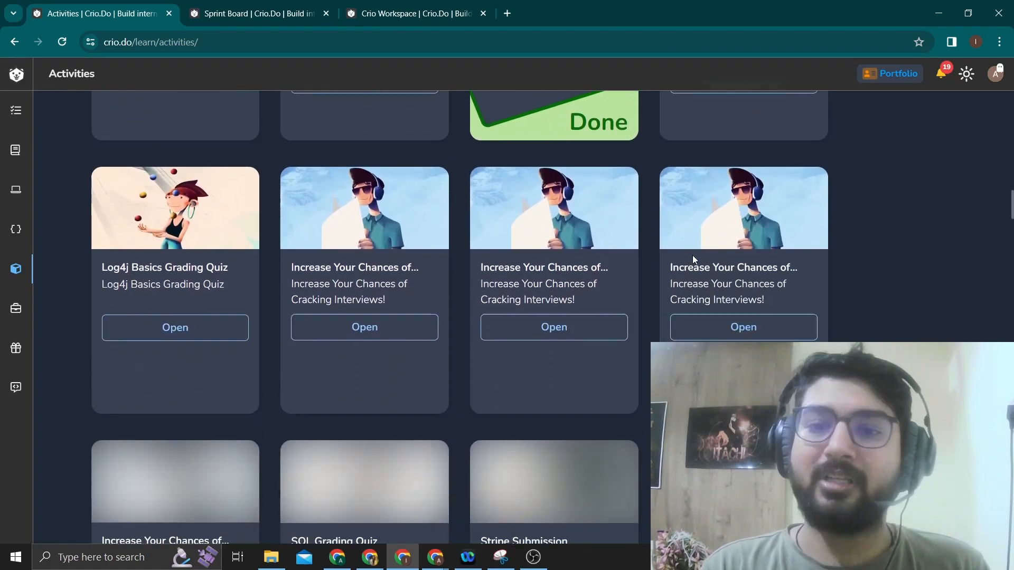
pyautogui.scroll(-3)
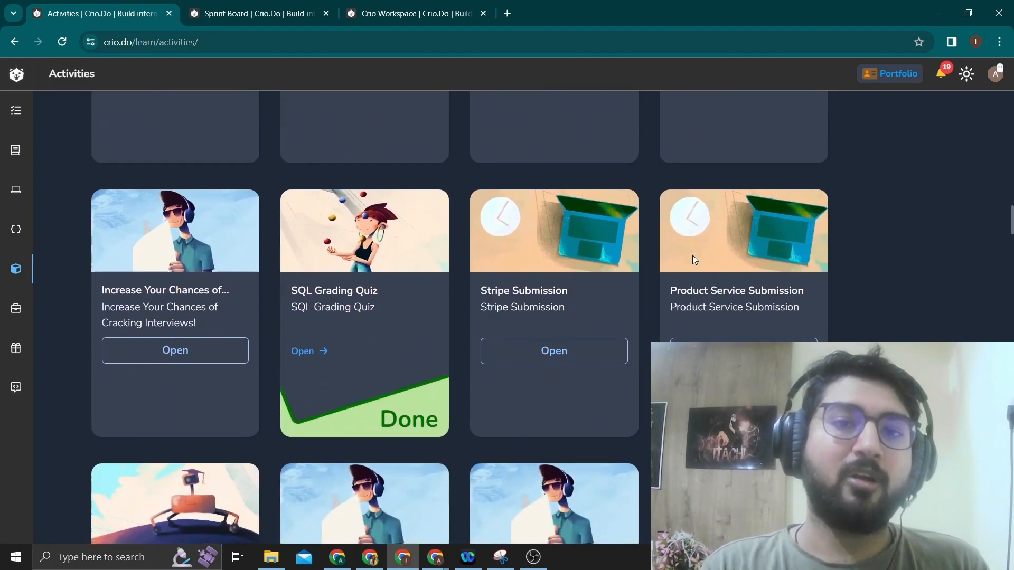
pyautogui.scroll(3)
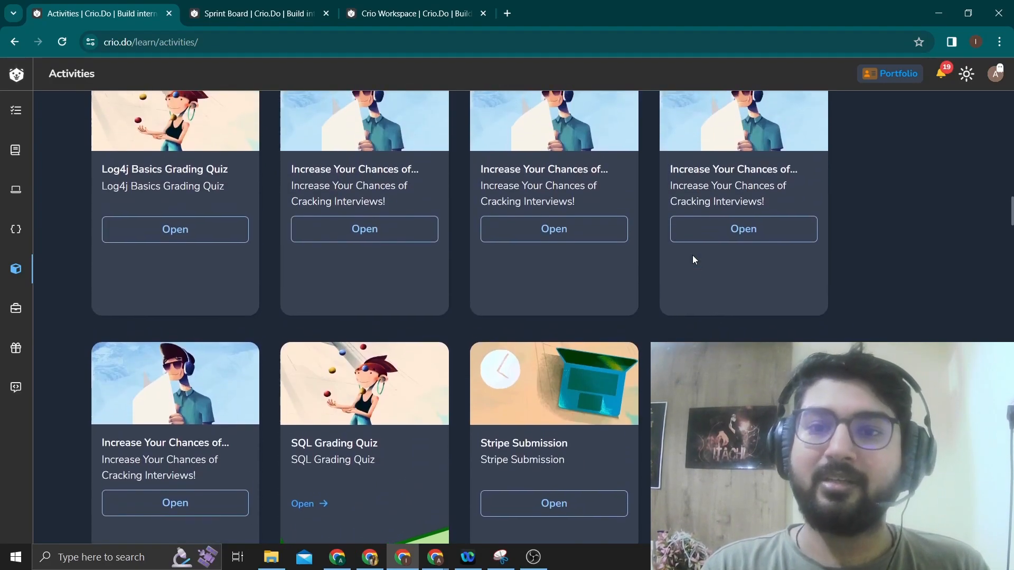